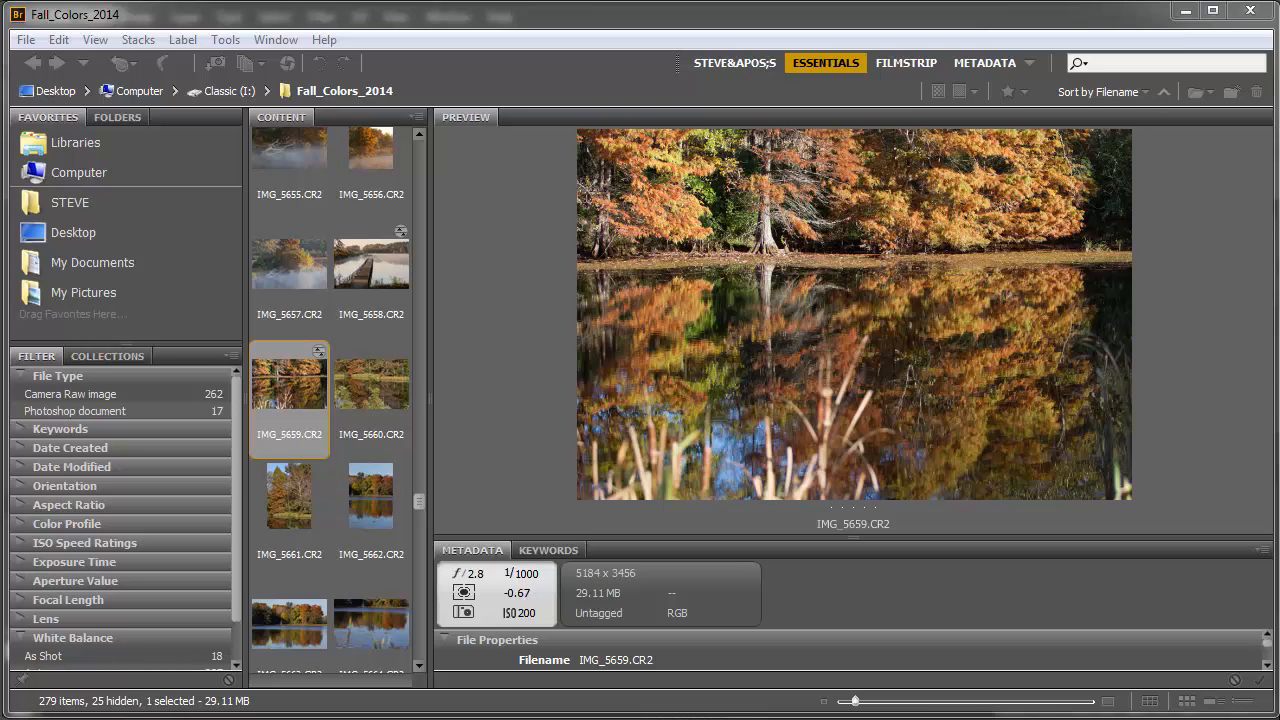
pyautogui.moveTo(1127, 605)
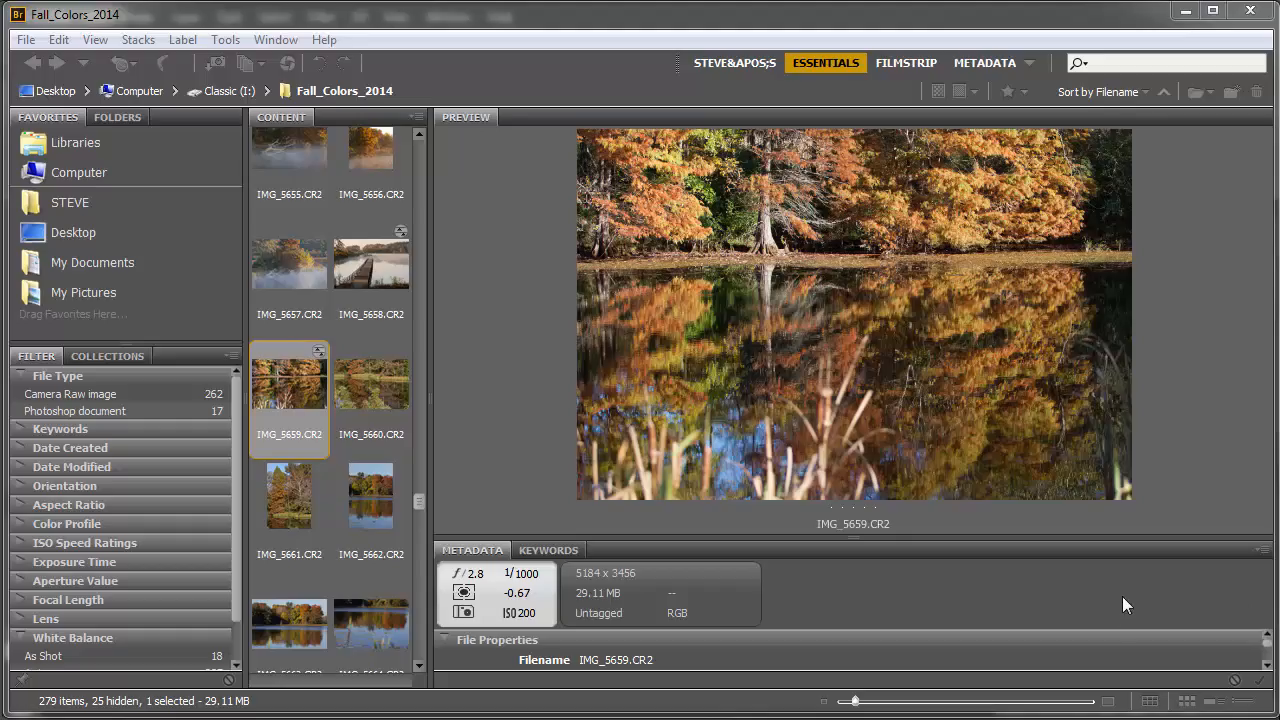
pyautogui.moveTo(555, 30)
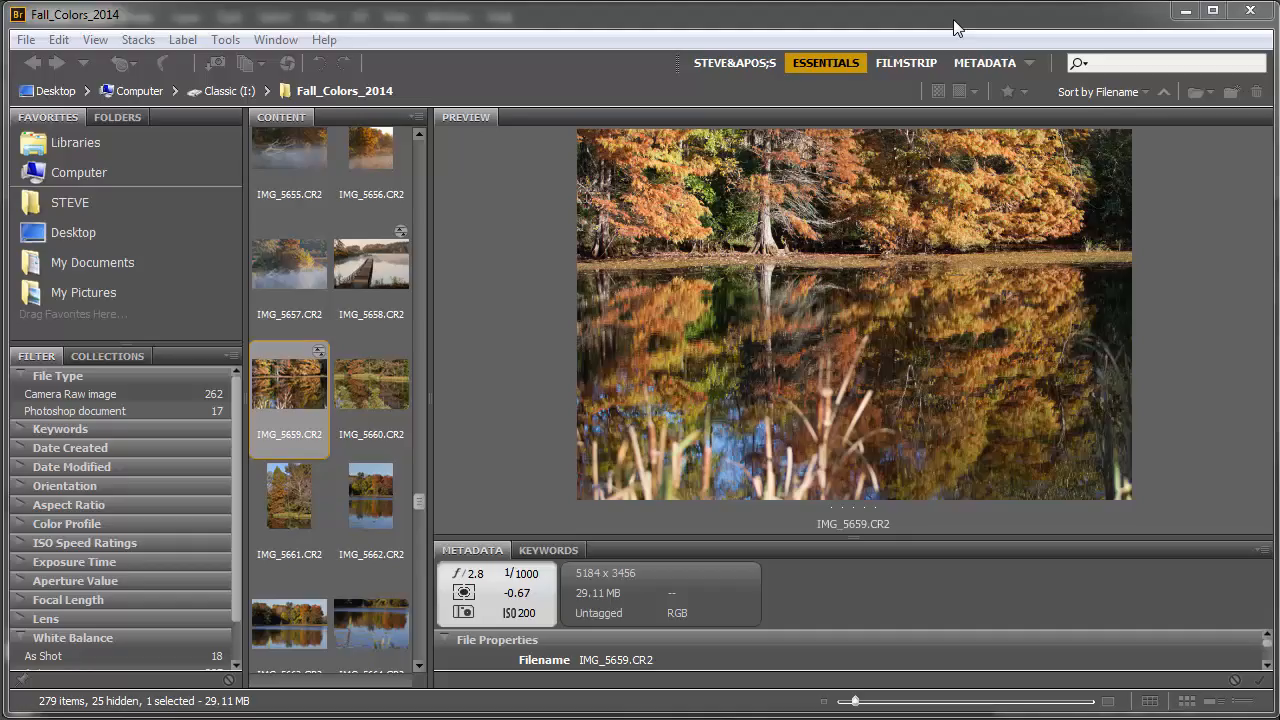
pyautogui.moveTo(425, 27)
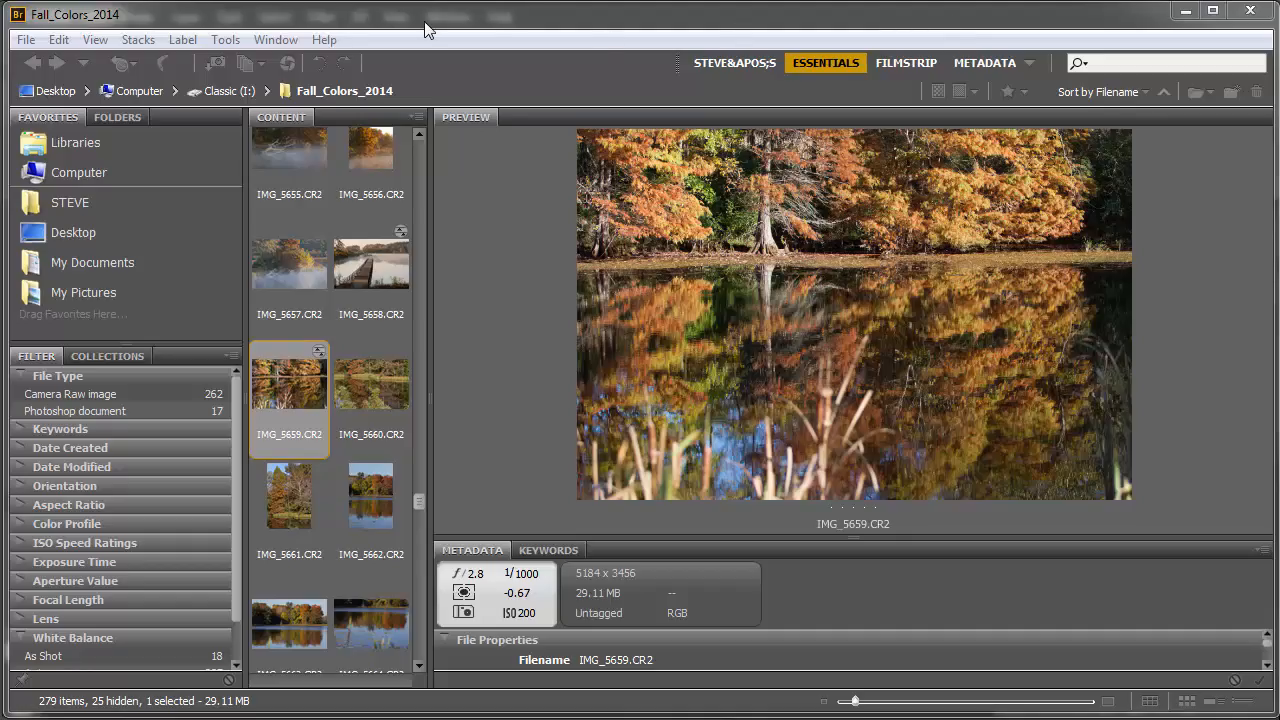
pyautogui.moveTo(862, 487)
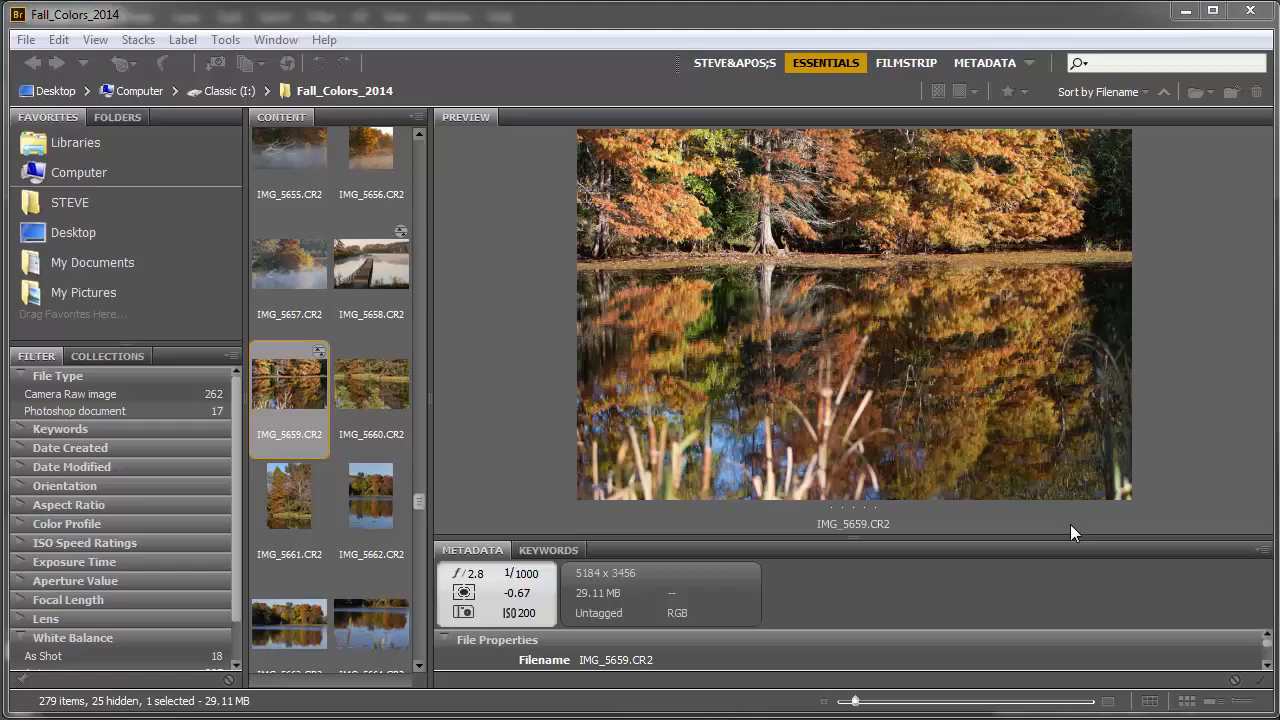
pyautogui.moveTo(600, 425)
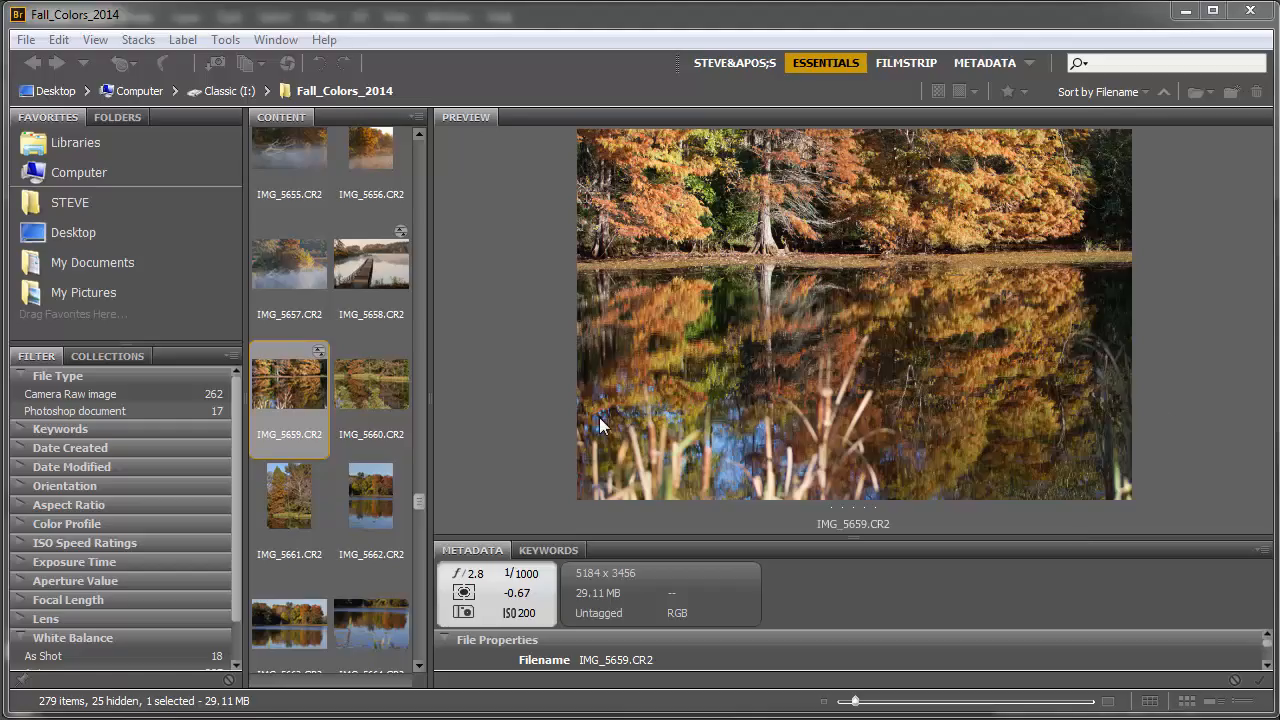
pyautogui.moveTo(1200, 503)
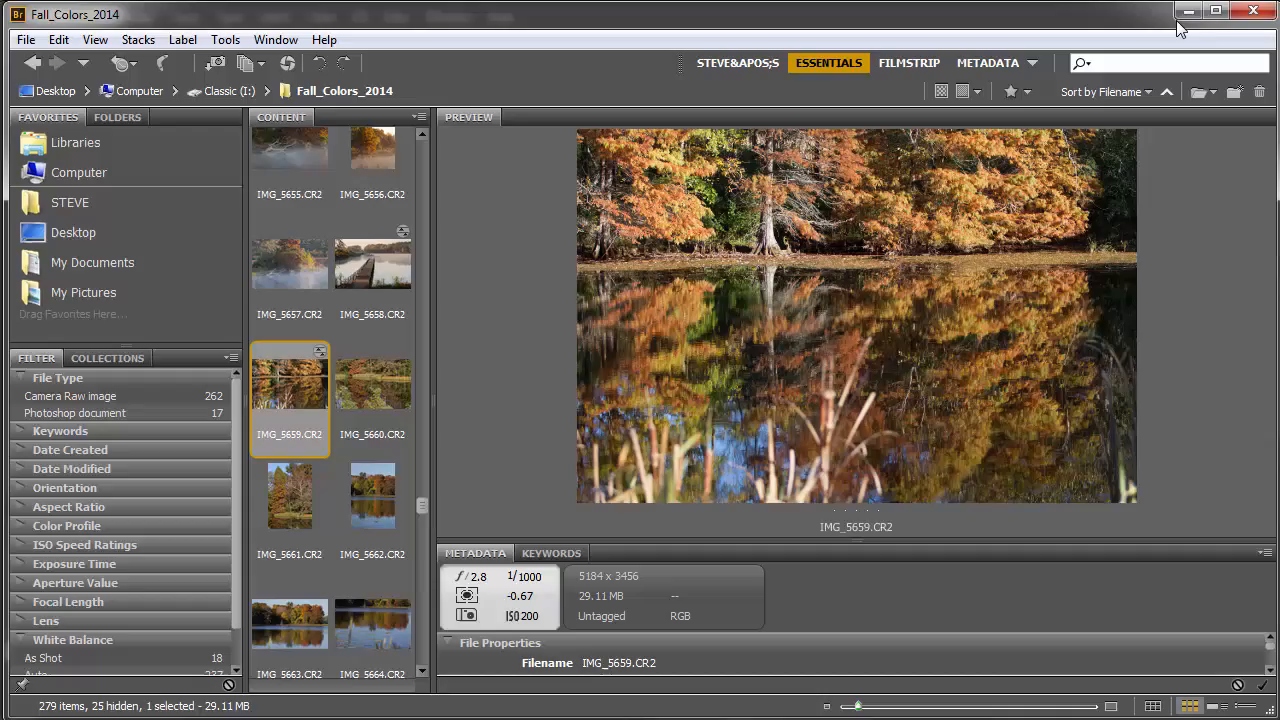
pyautogui.moveTo(868, 257)
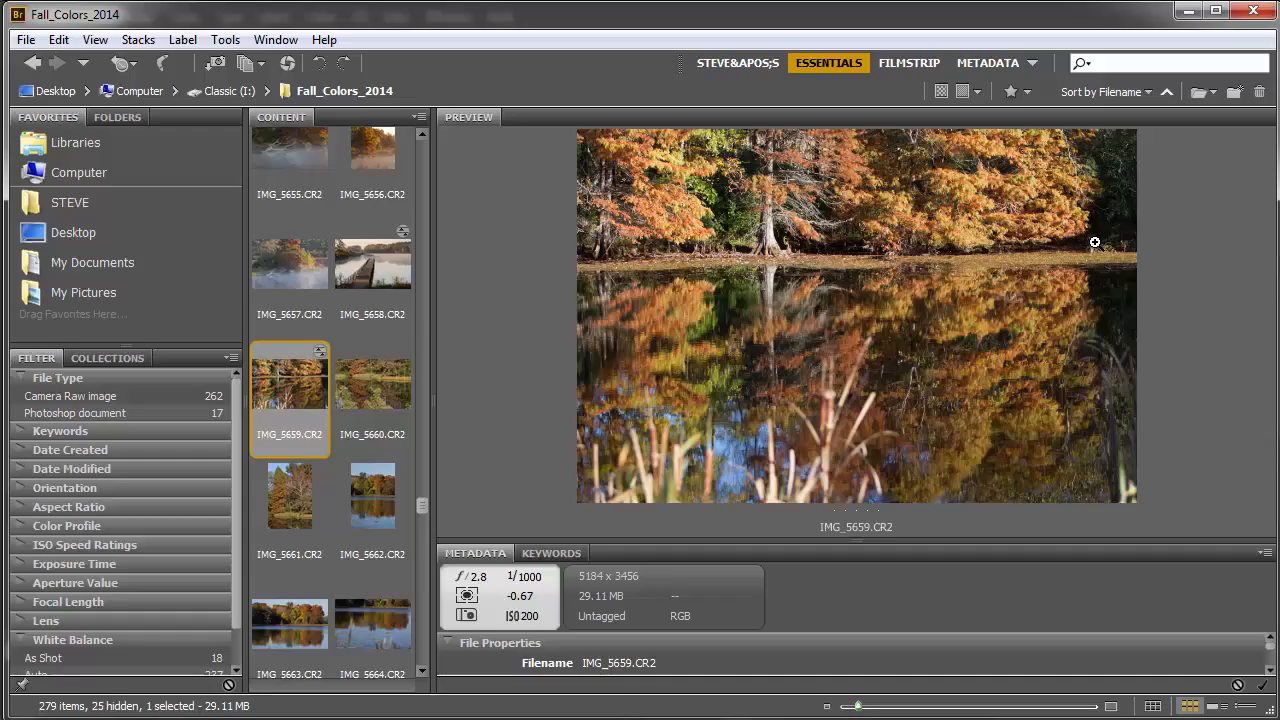
pyautogui.moveTo(790, 262)
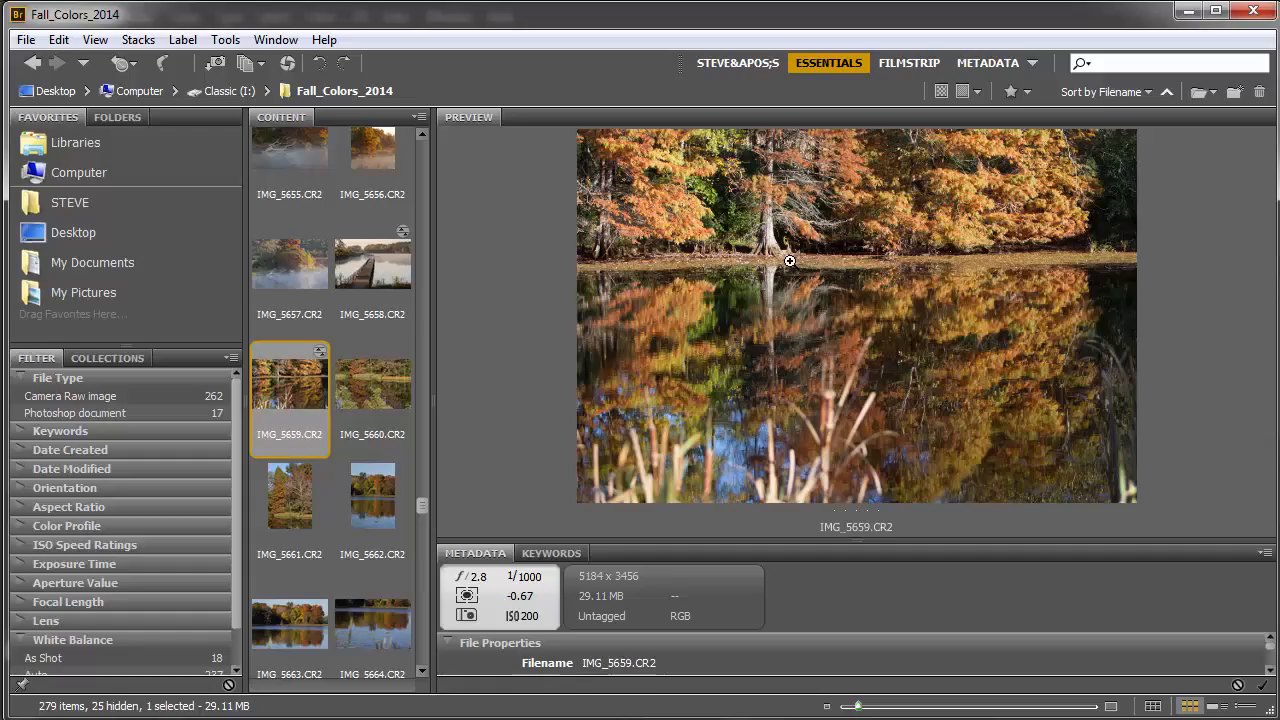
pyautogui.moveTo(923, 335)
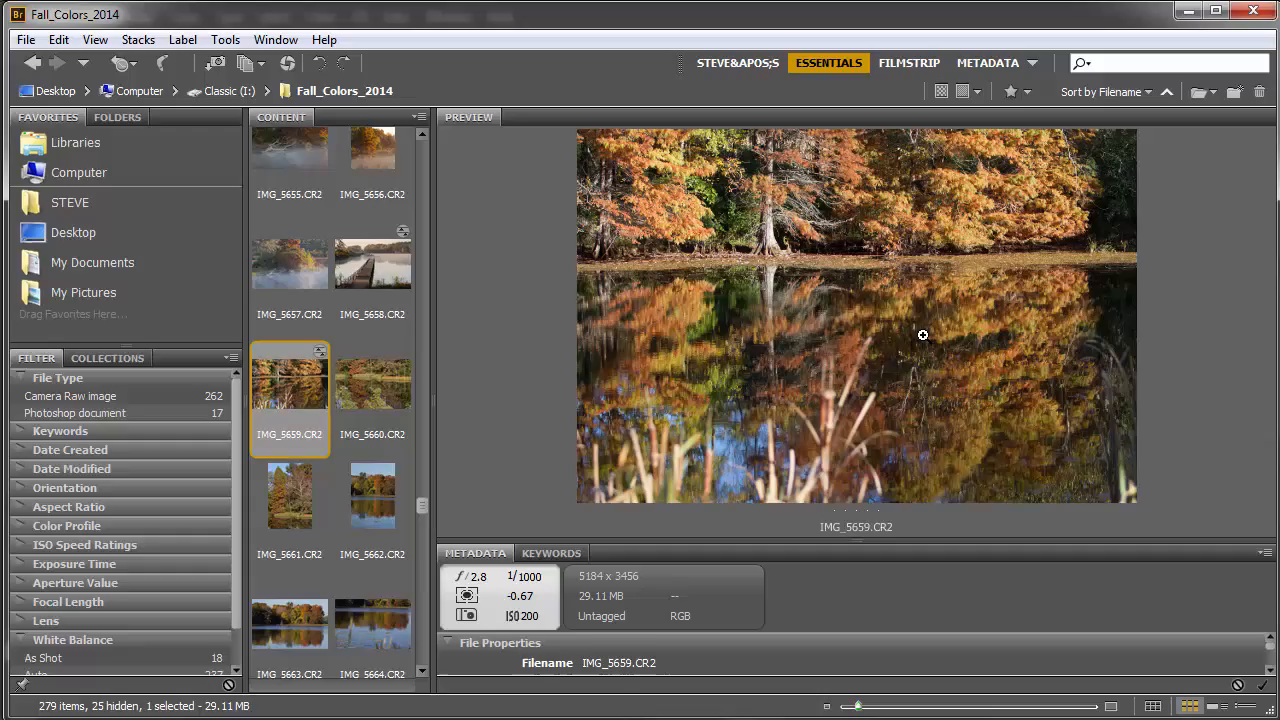
pyautogui.moveTo(842, 262)
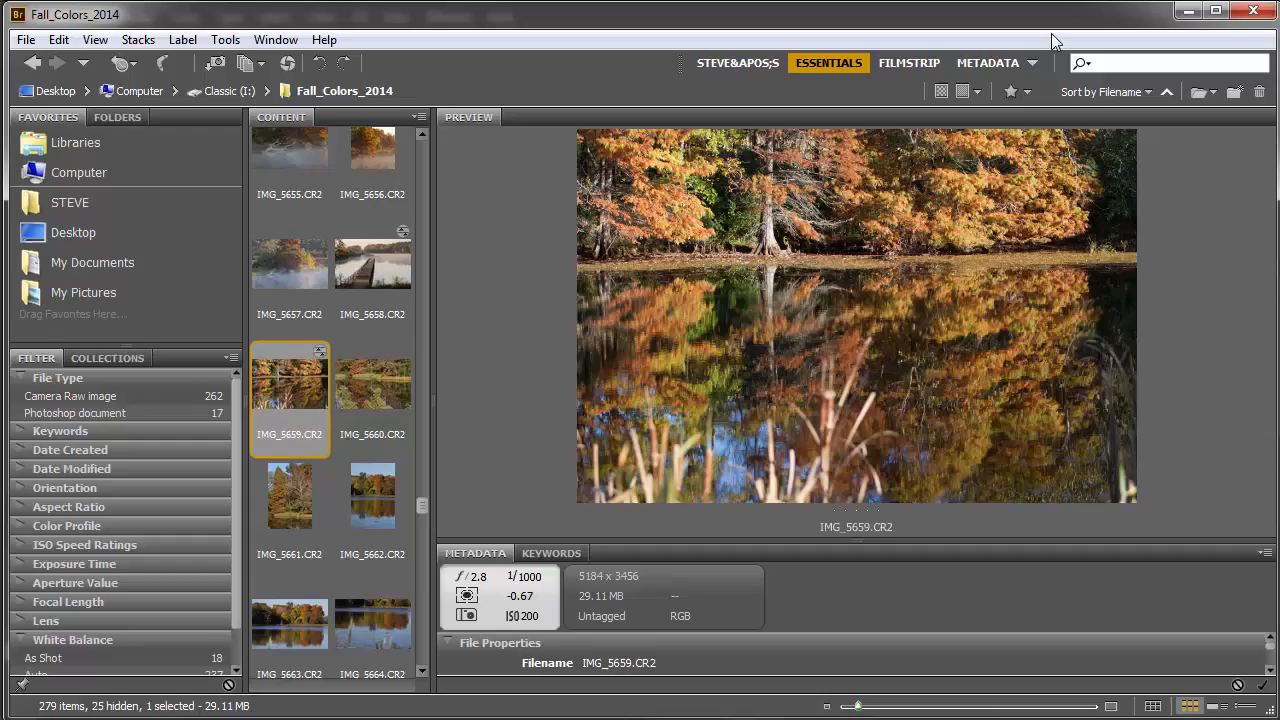
pyautogui.moveTo(955, 25)
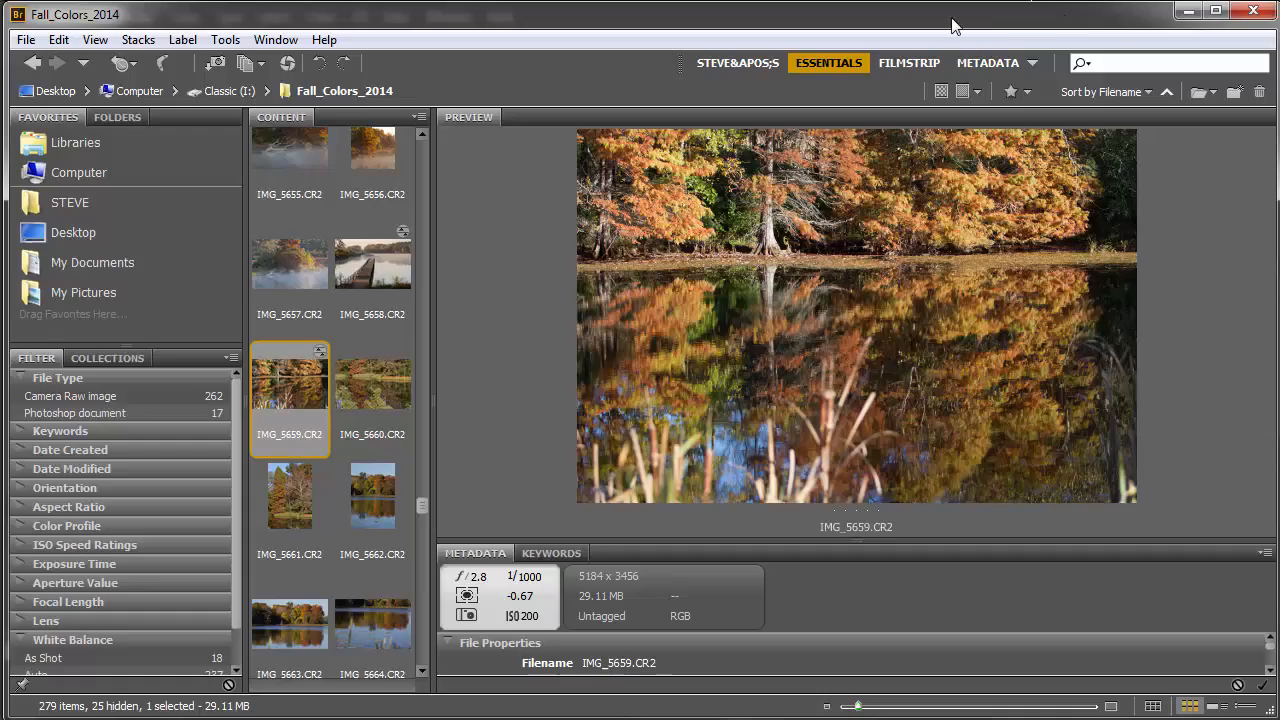
pyautogui.moveTo(1198, 407)
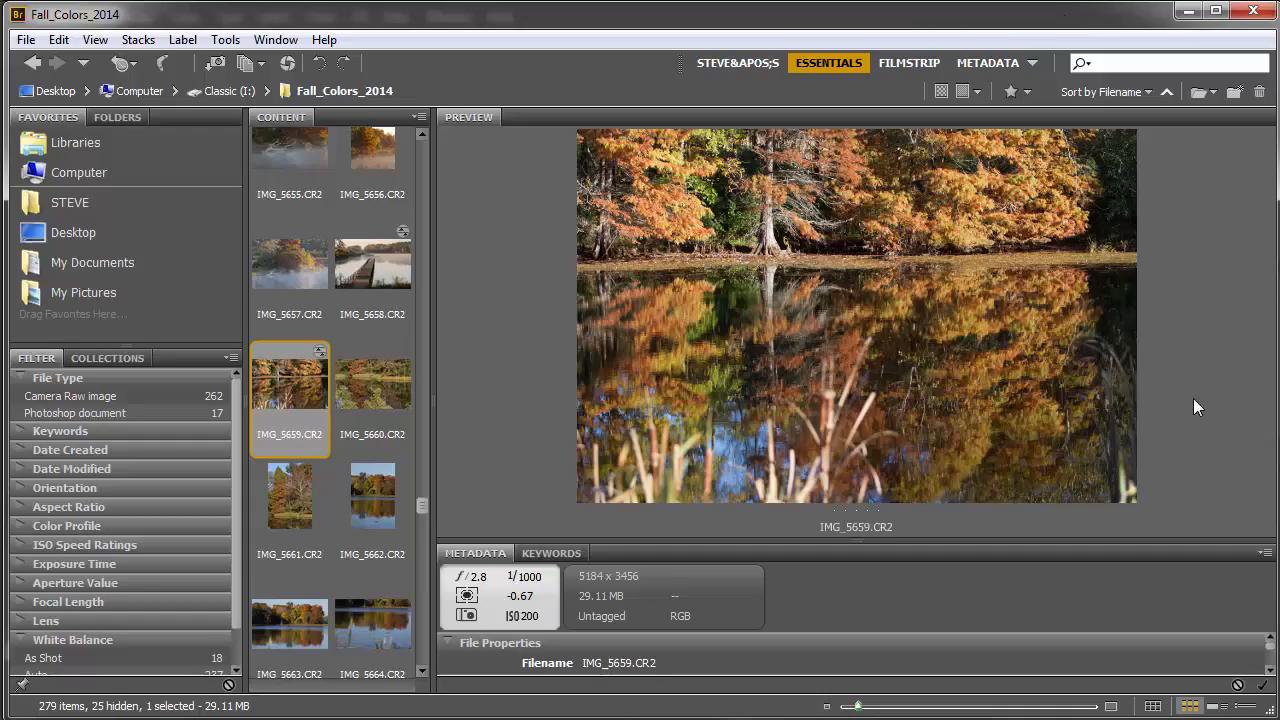
pyautogui.moveTo(1022, 346)
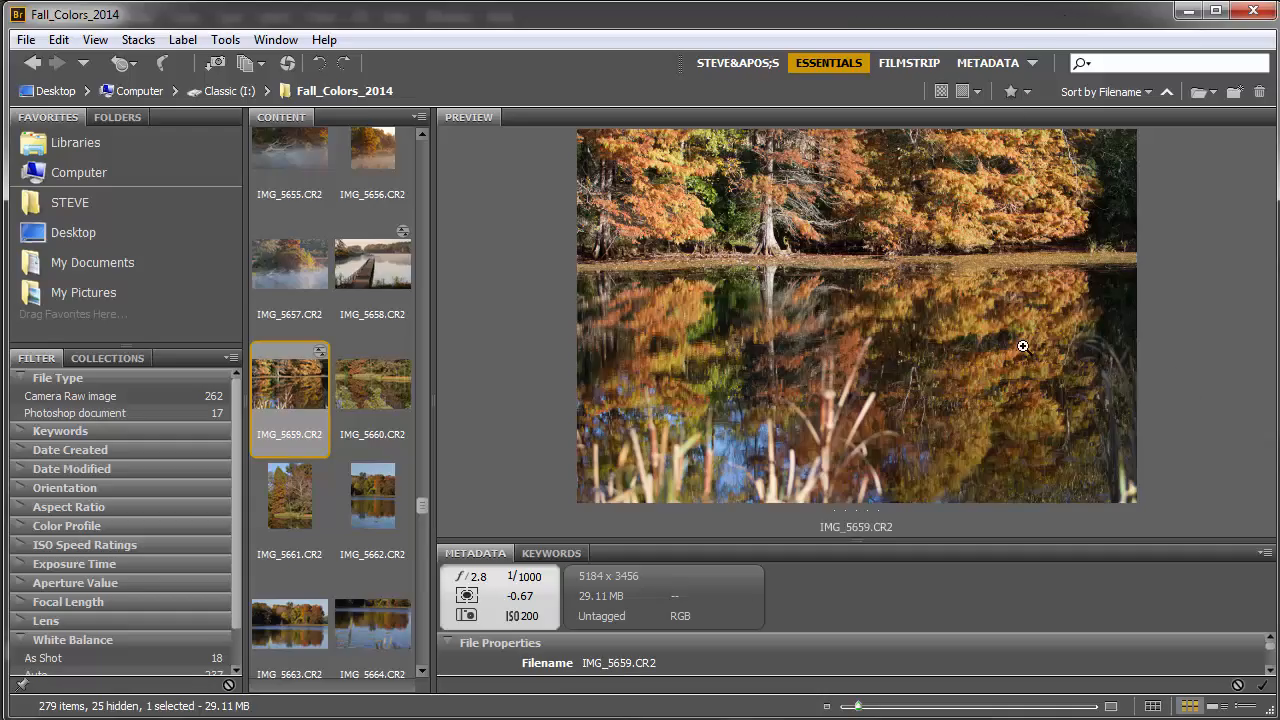
pyautogui.moveTo(843, 313)
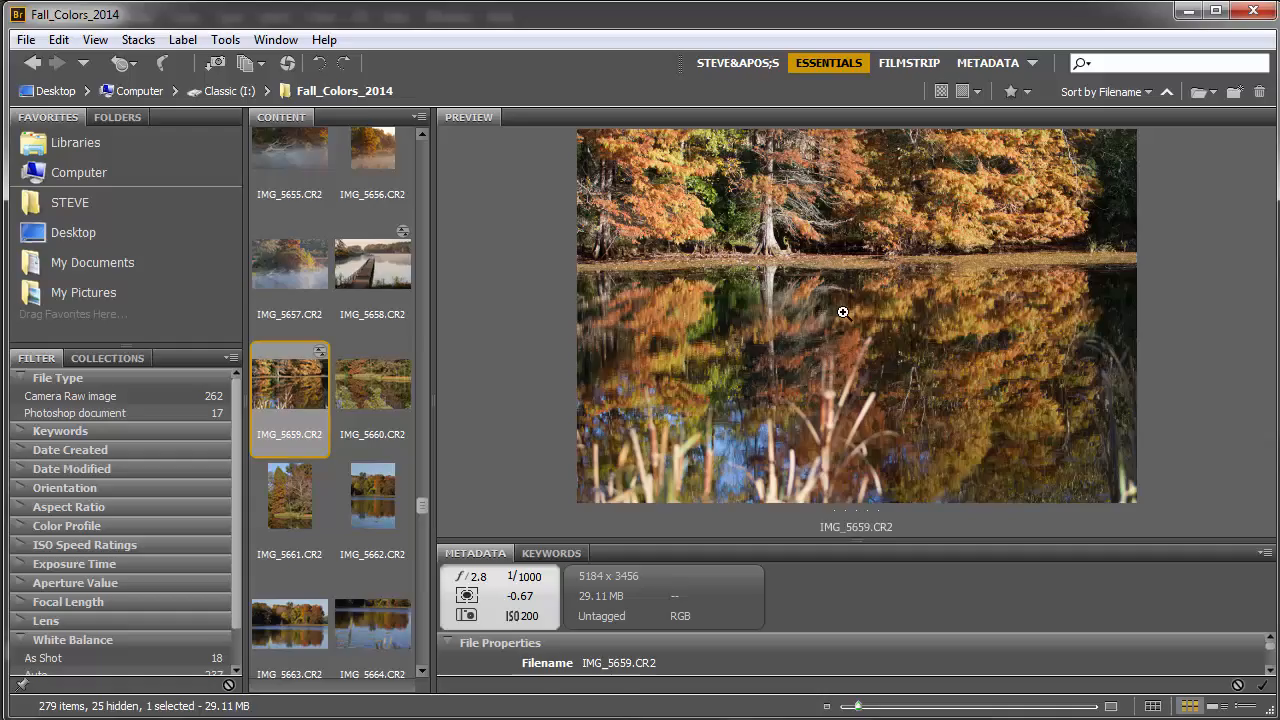
pyautogui.moveTo(725, 644)
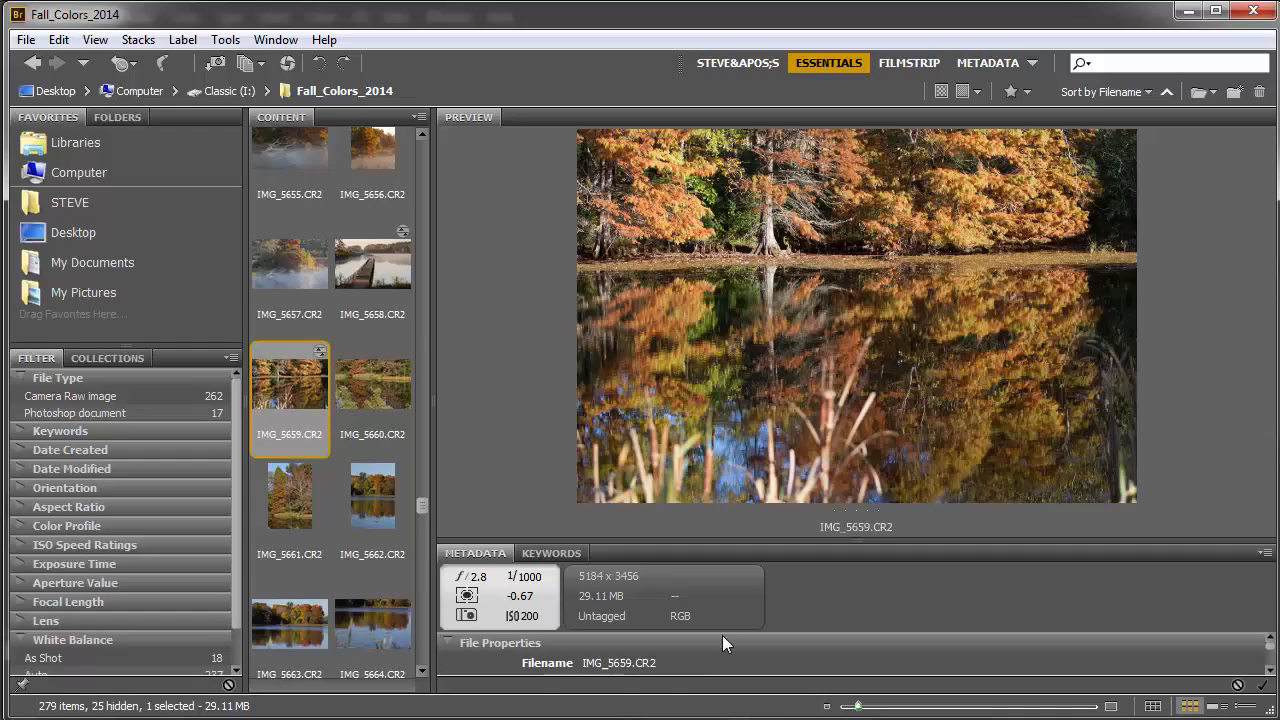
pyautogui.moveTo(455, 125)
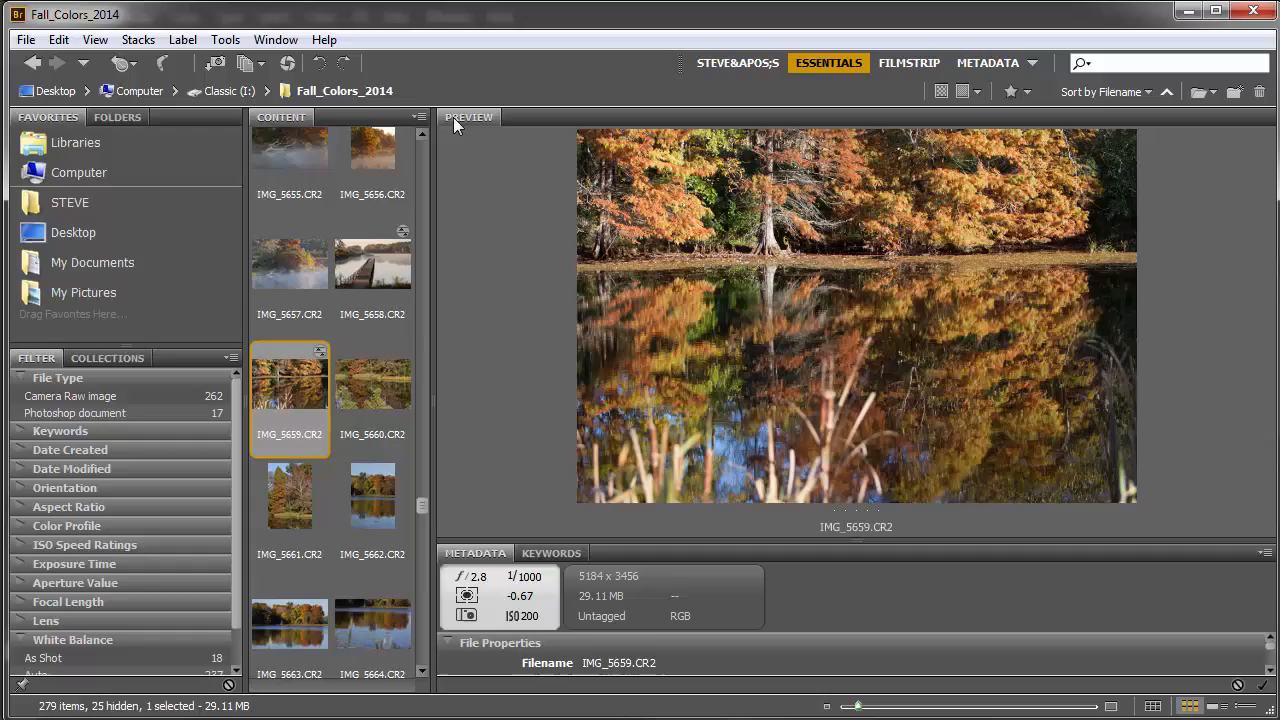
pyautogui.moveTo(293, 390)
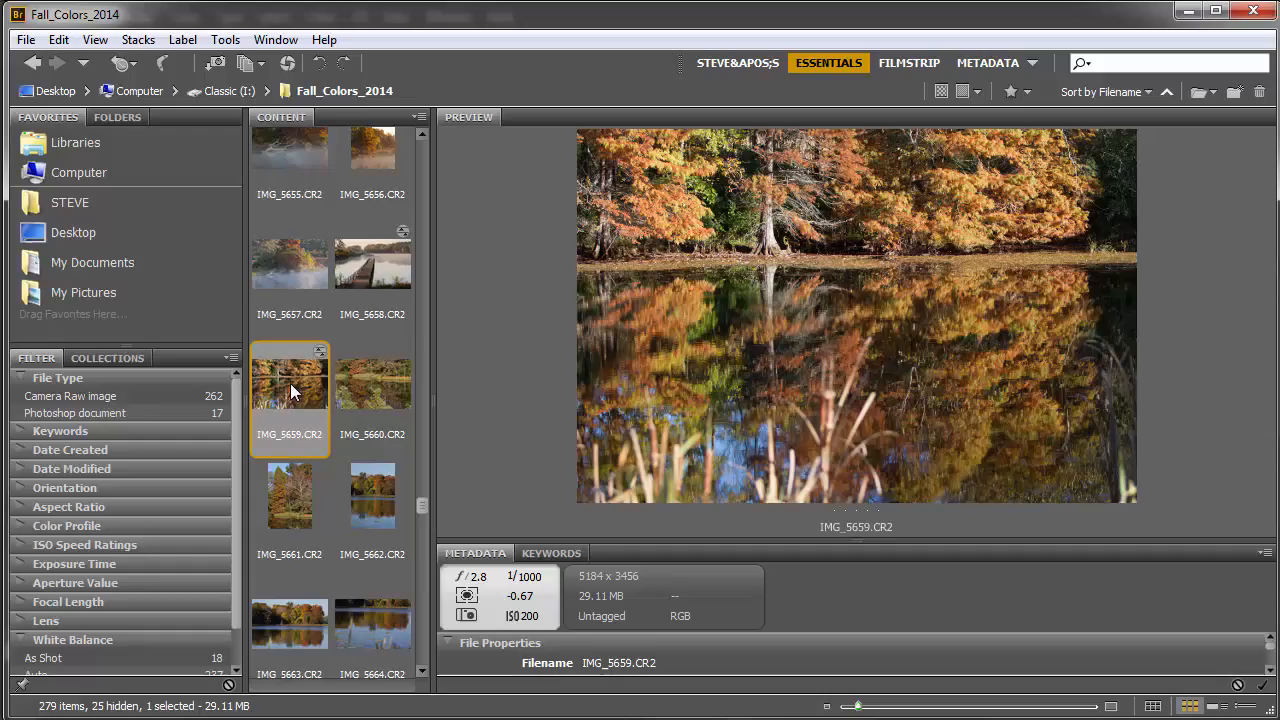
pyautogui.moveTo(331, 353)
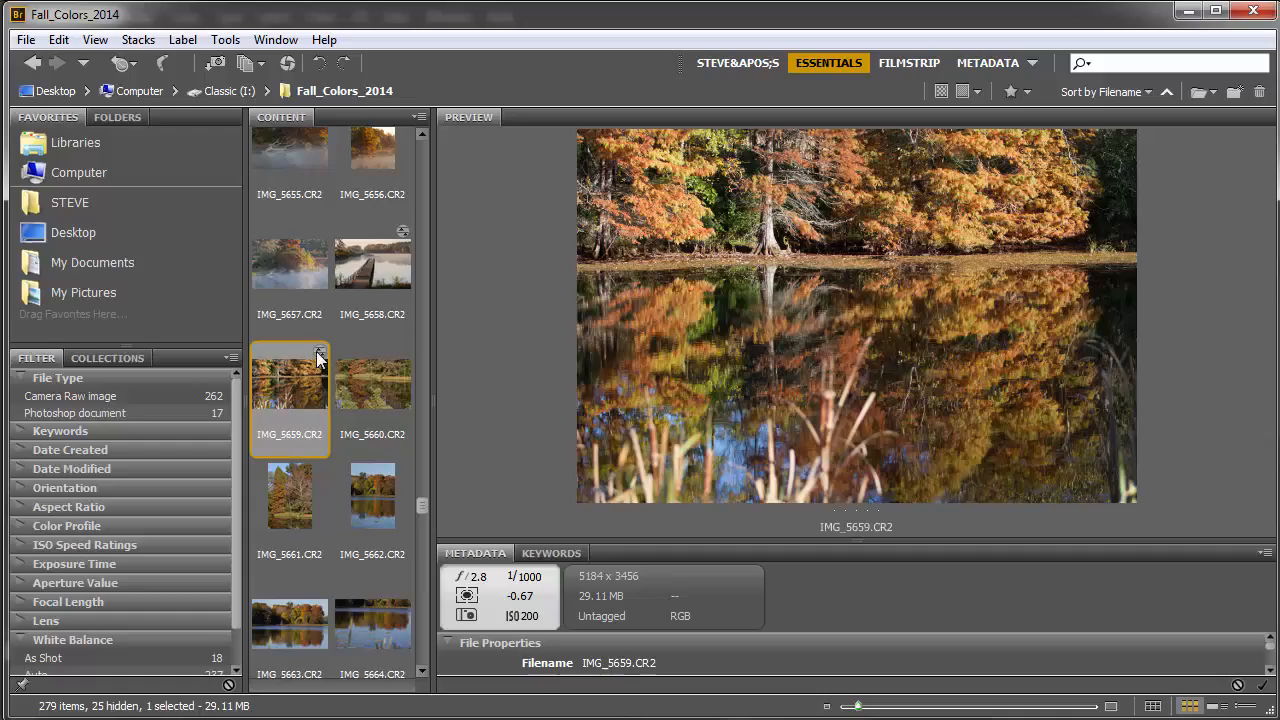
pyautogui.moveTo(310, 378)
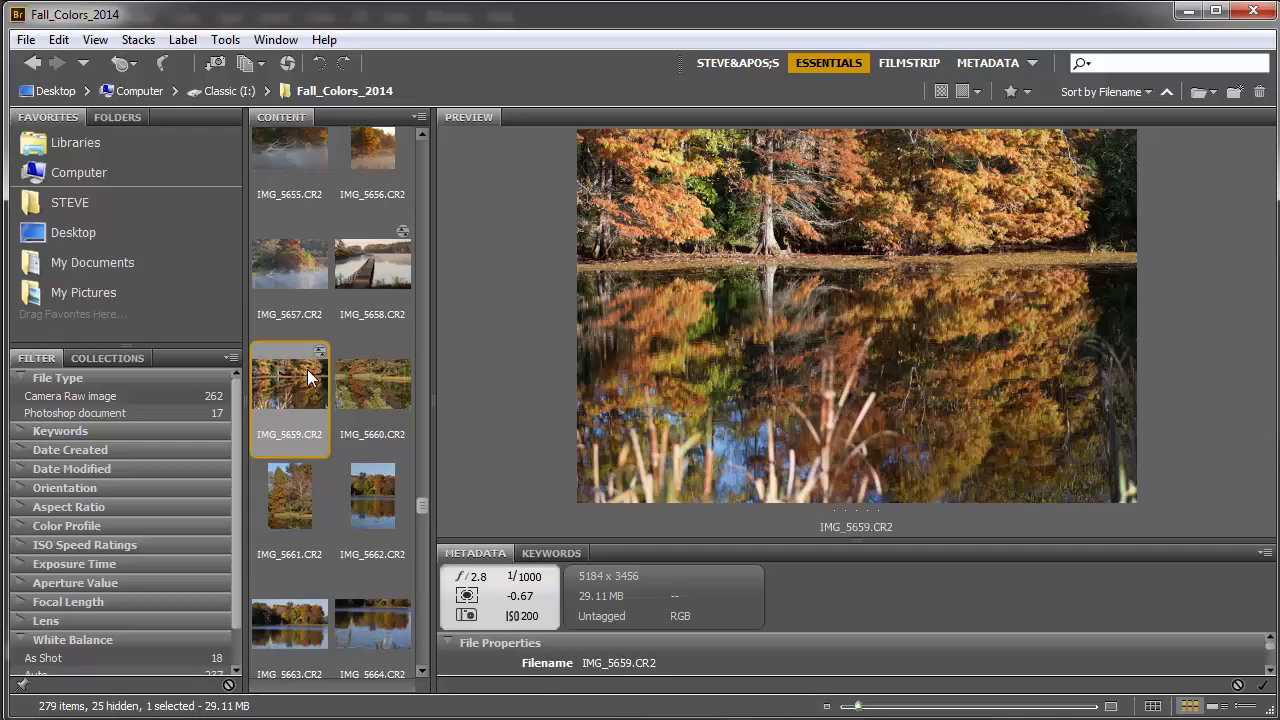
# - Bring up the context menu for the pond photo IMG_5659.CR2 in Bridge
pyautogui.rightClick(289, 385)
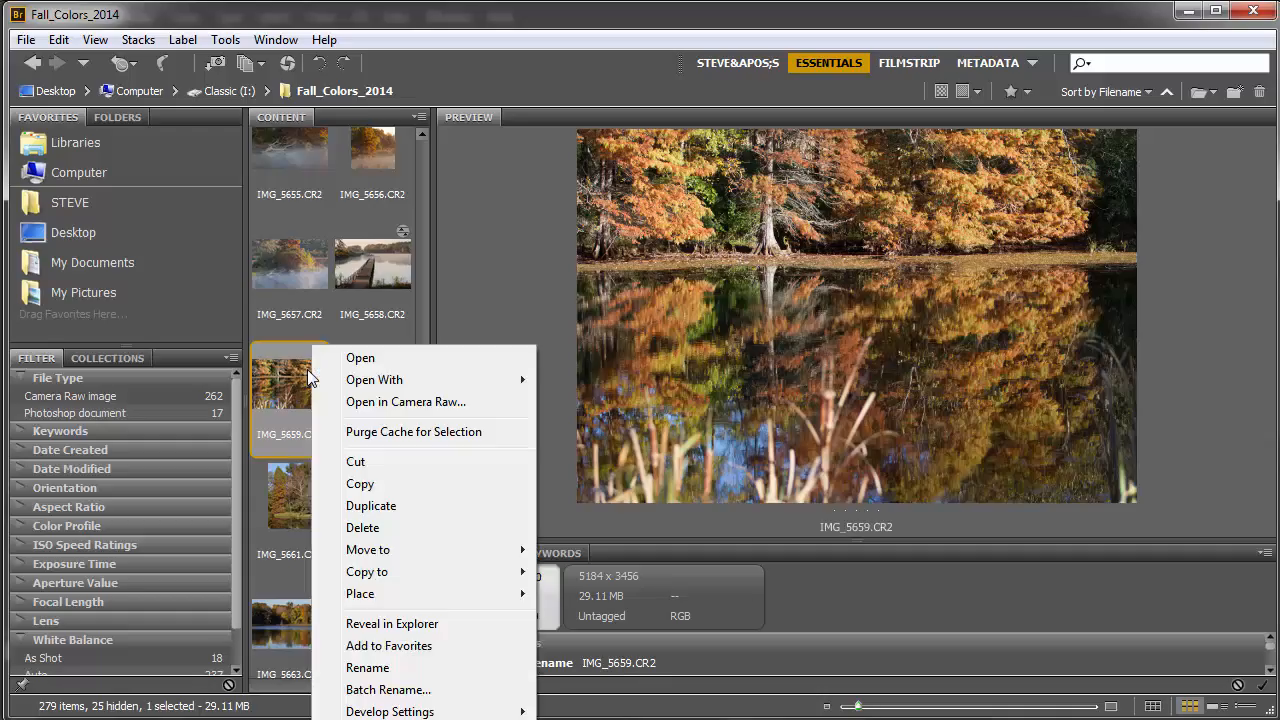
pyautogui.moveTo(390, 711)
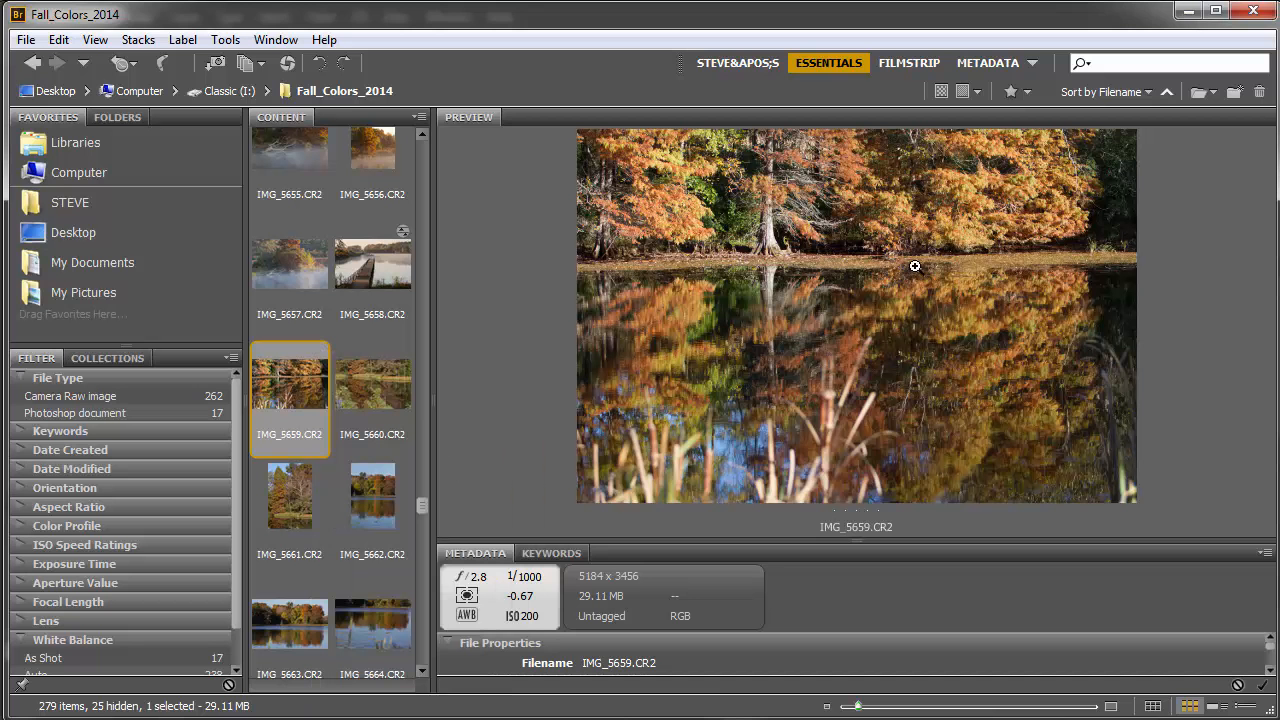
pyautogui.moveTo(300, 370)
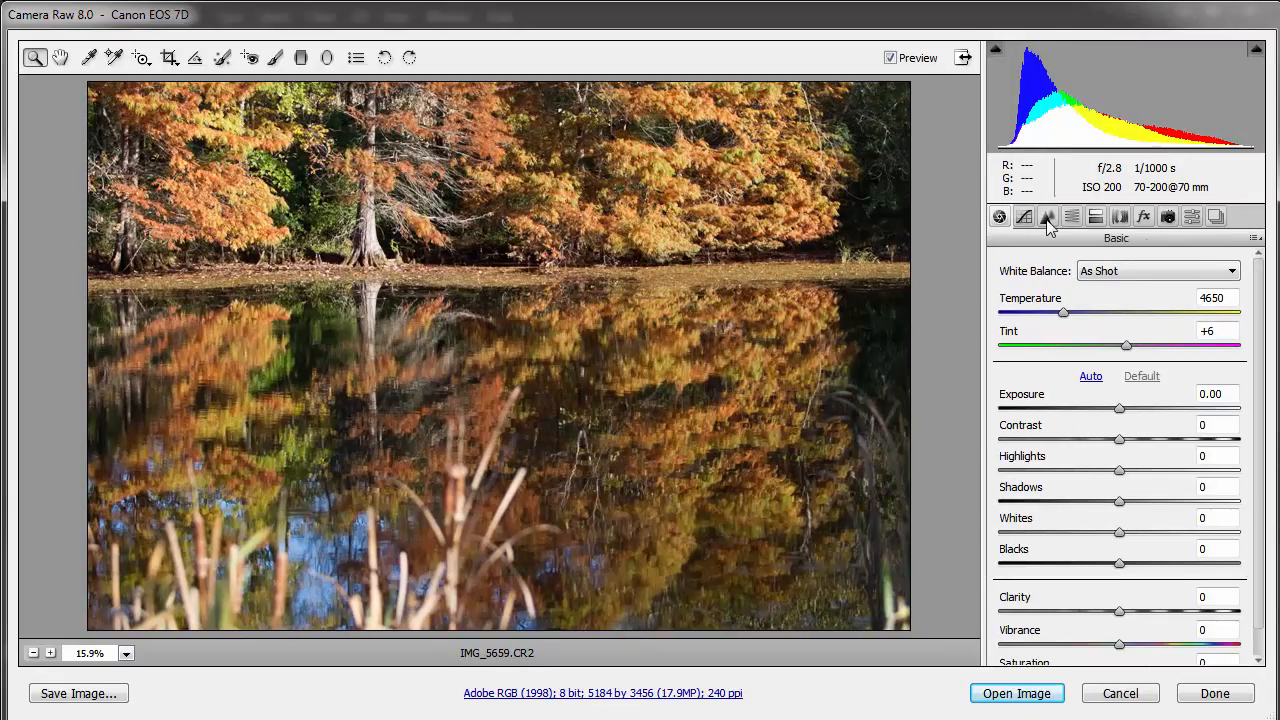
pyautogui.moveTo(1072, 216)
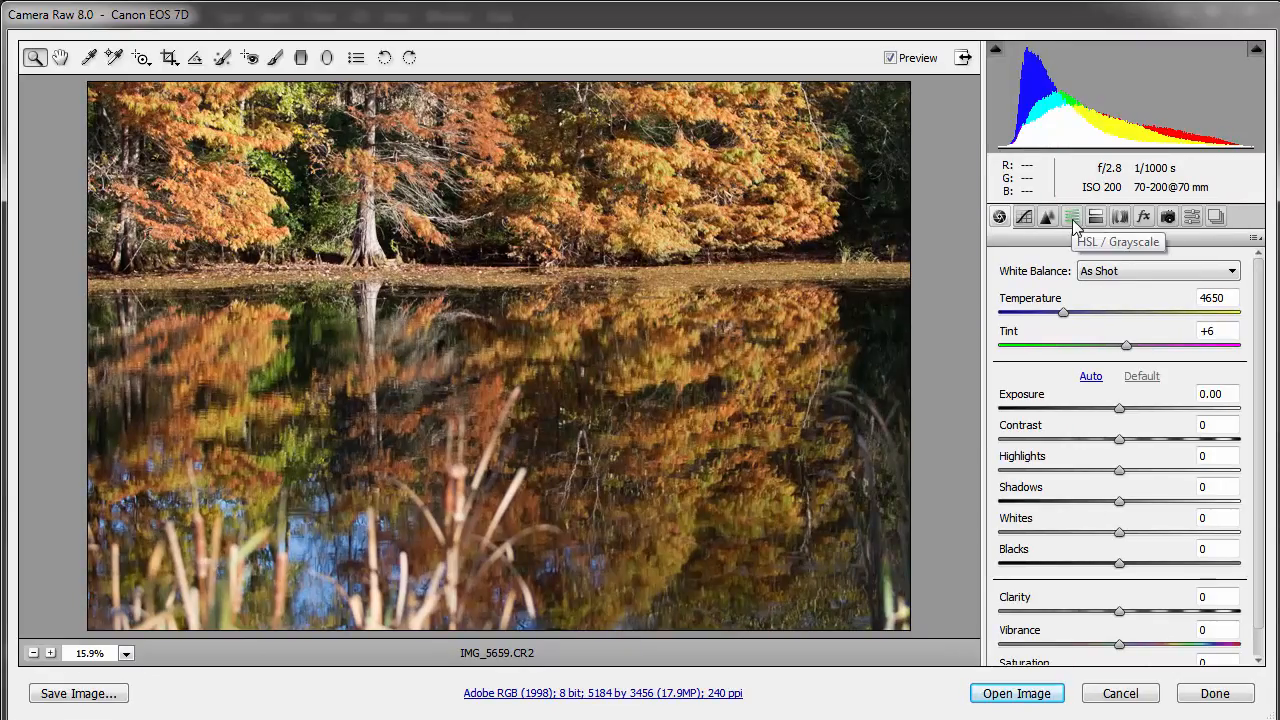
# - Show the HSL / Grayscale panel's Luminance tab for IMG_5659.CR2
pyautogui.click(1072, 217)
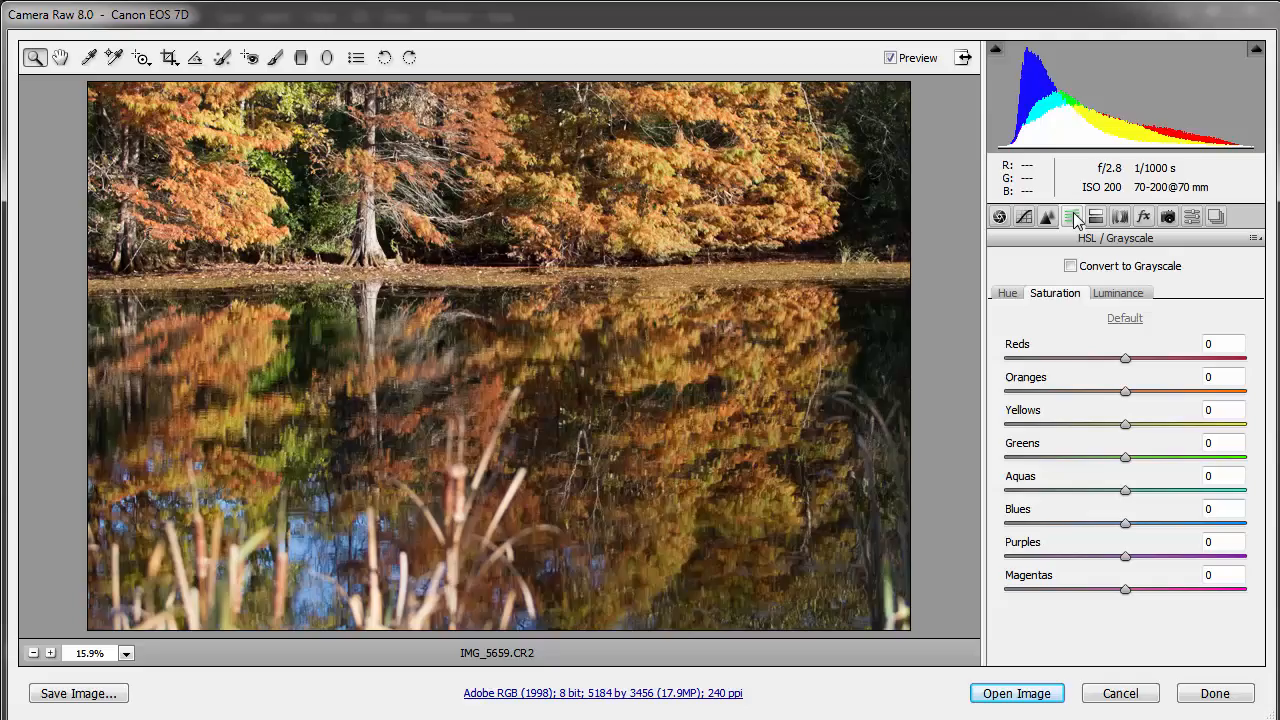
pyautogui.click(1118, 293)
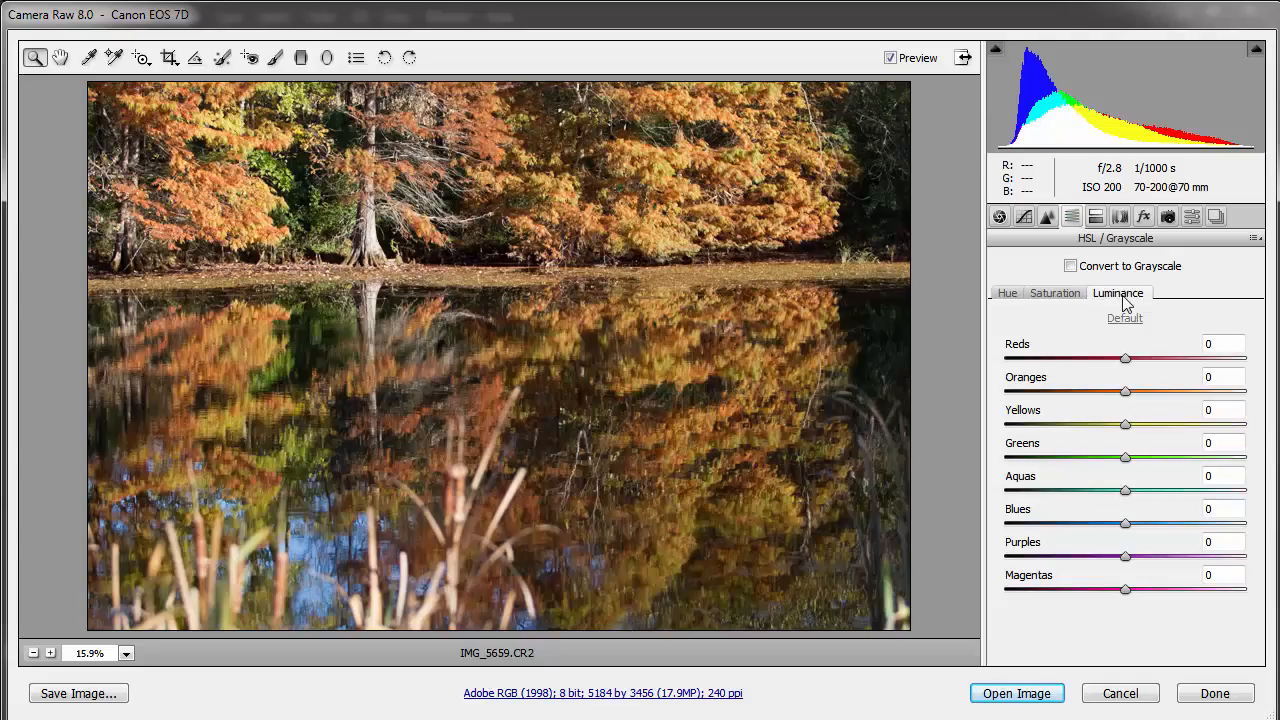
pyautogui.moveTo(552, 194)
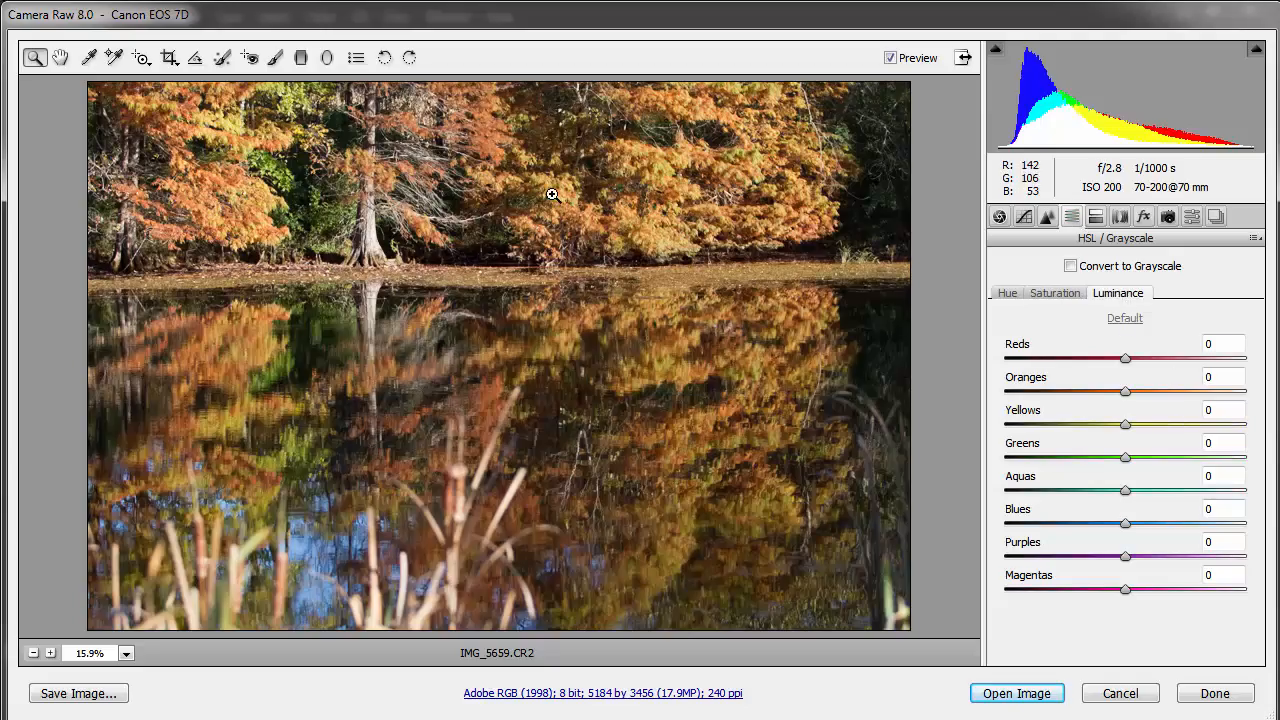
pyautogui.moveTo(467, 178)
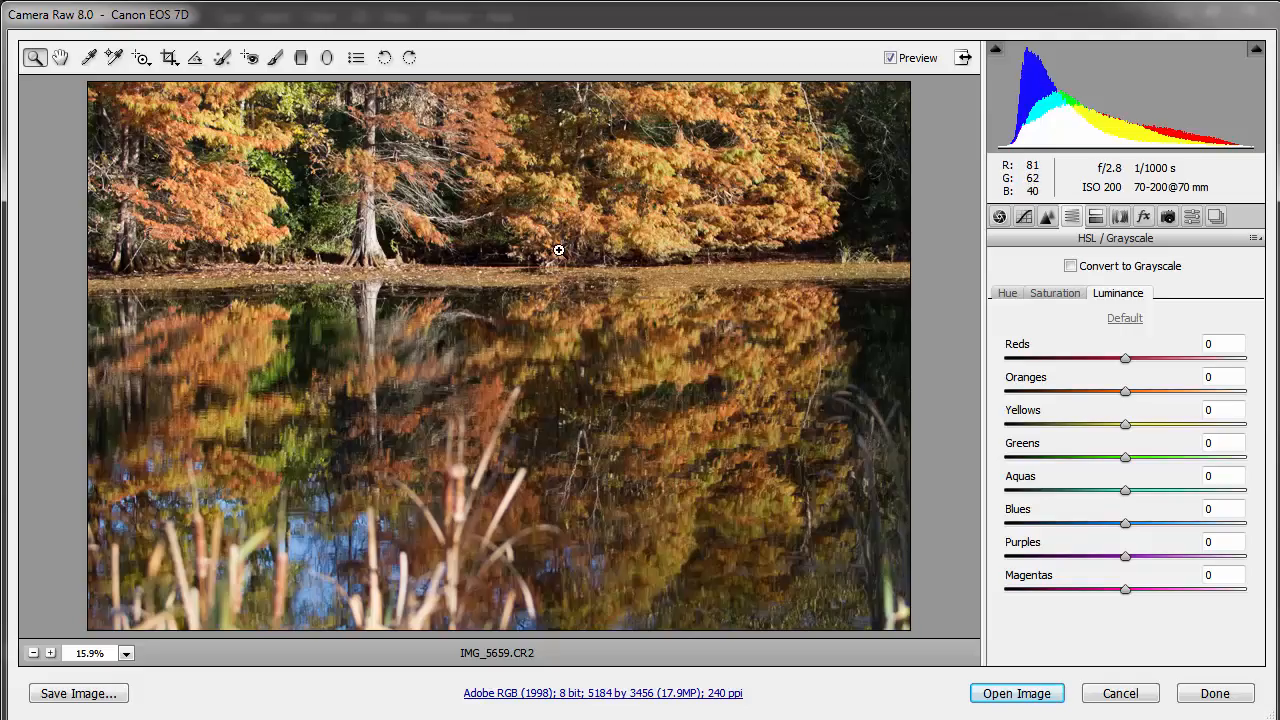
pyautogui.moveTo(768, 223)
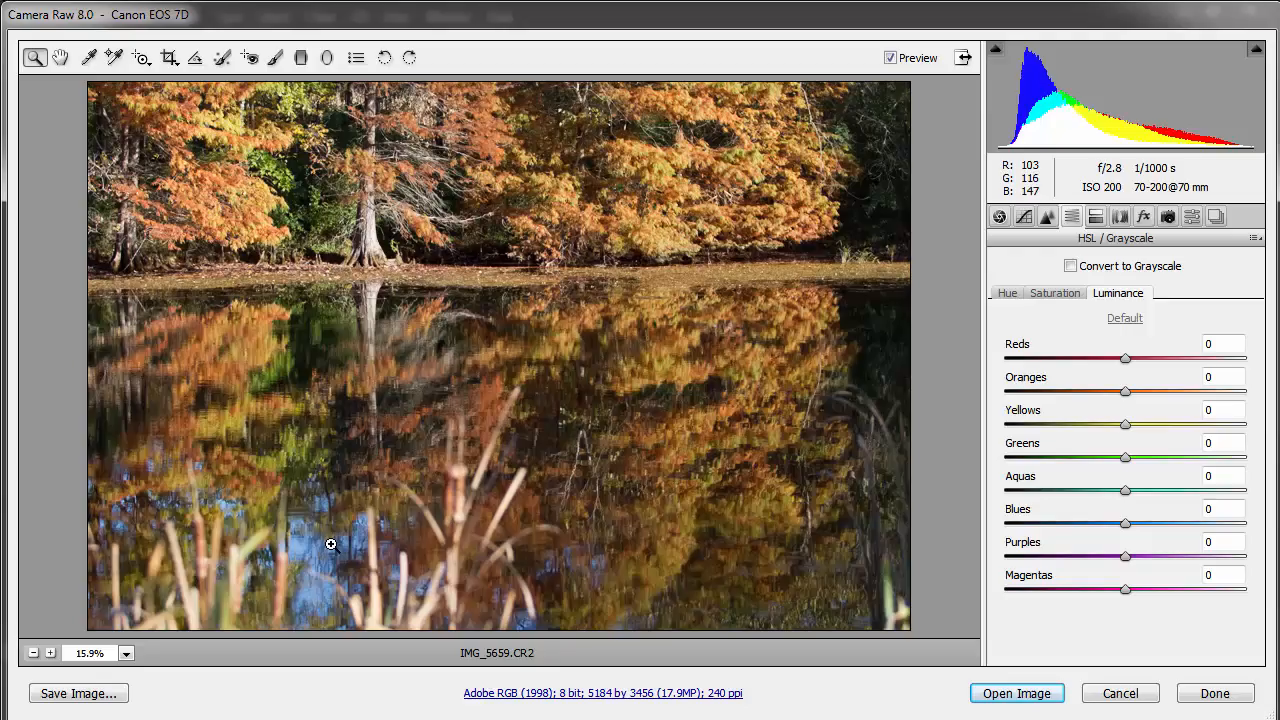
pyautogui.moveTo(689, 318)
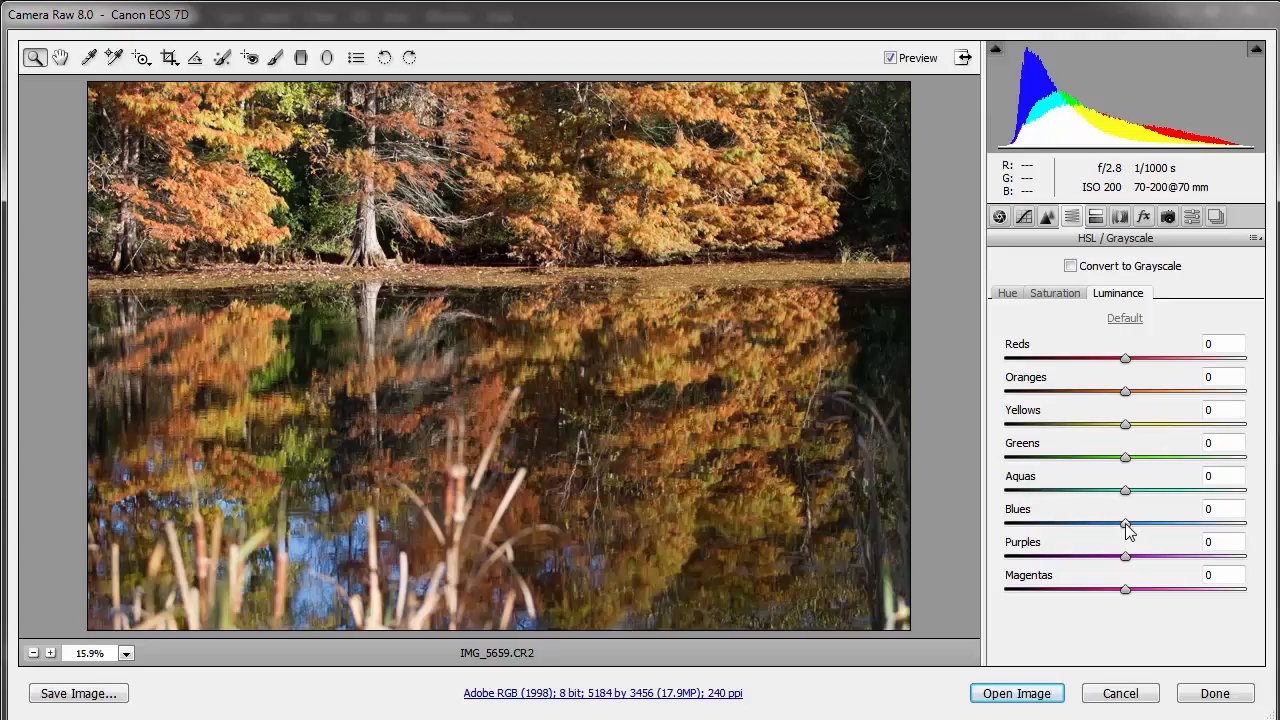
# - Darken the Blues luminance to -14
pyautogui.moveTo(1125, 524); pyautogui.dragTo(1092, 524)
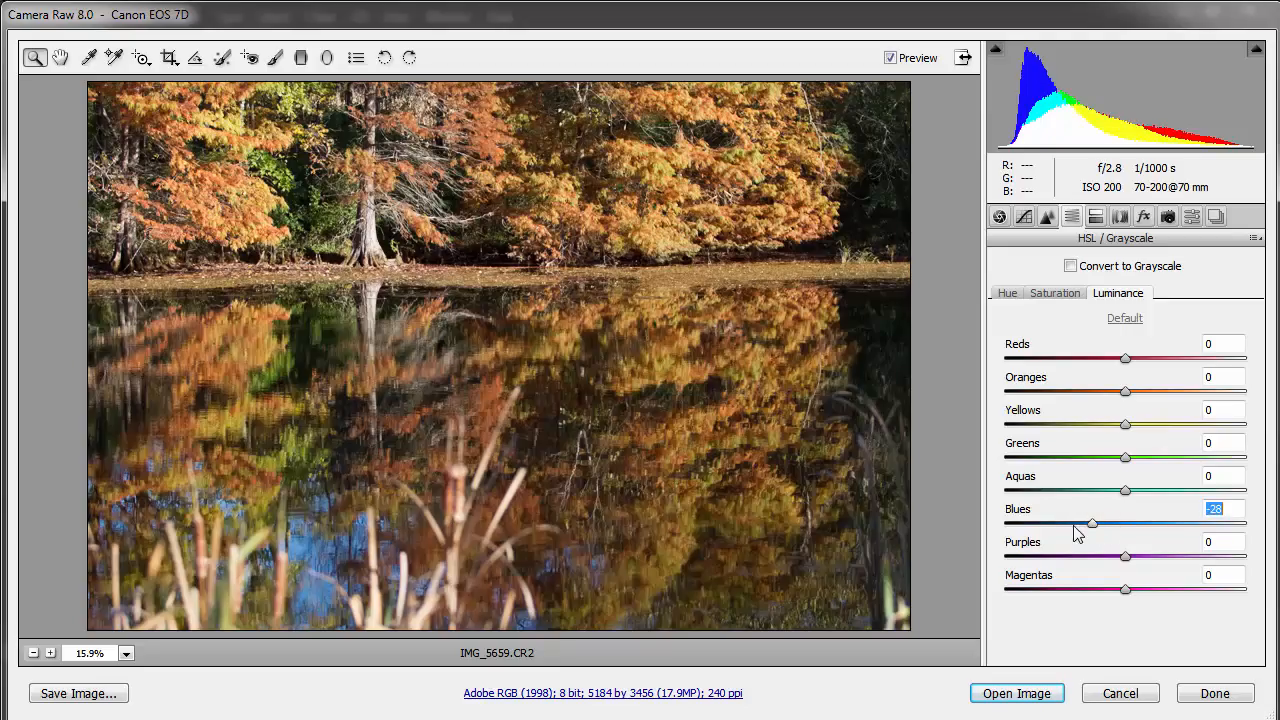
pyautogui.moveTo(1092, 524); pyautogui.dragTo(1077, 524)
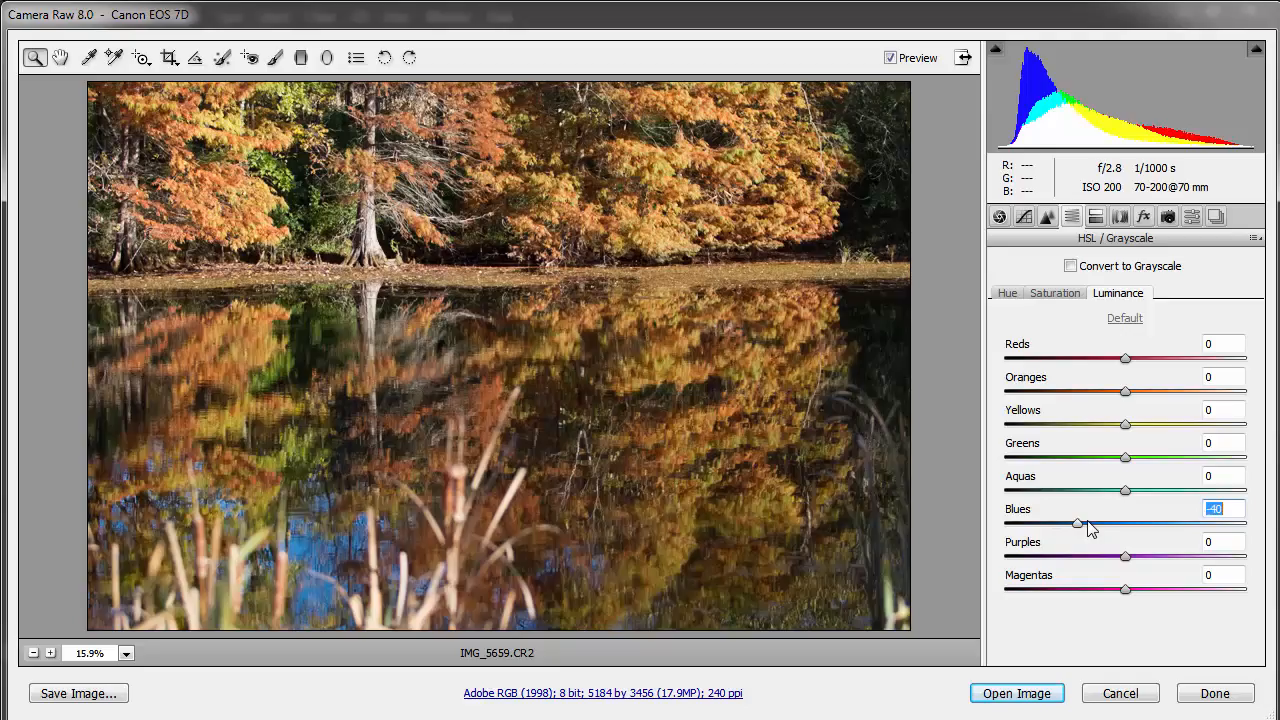
pyautogui.moveTo(1078, 524); pyautogui.dragTo(1082, 524)
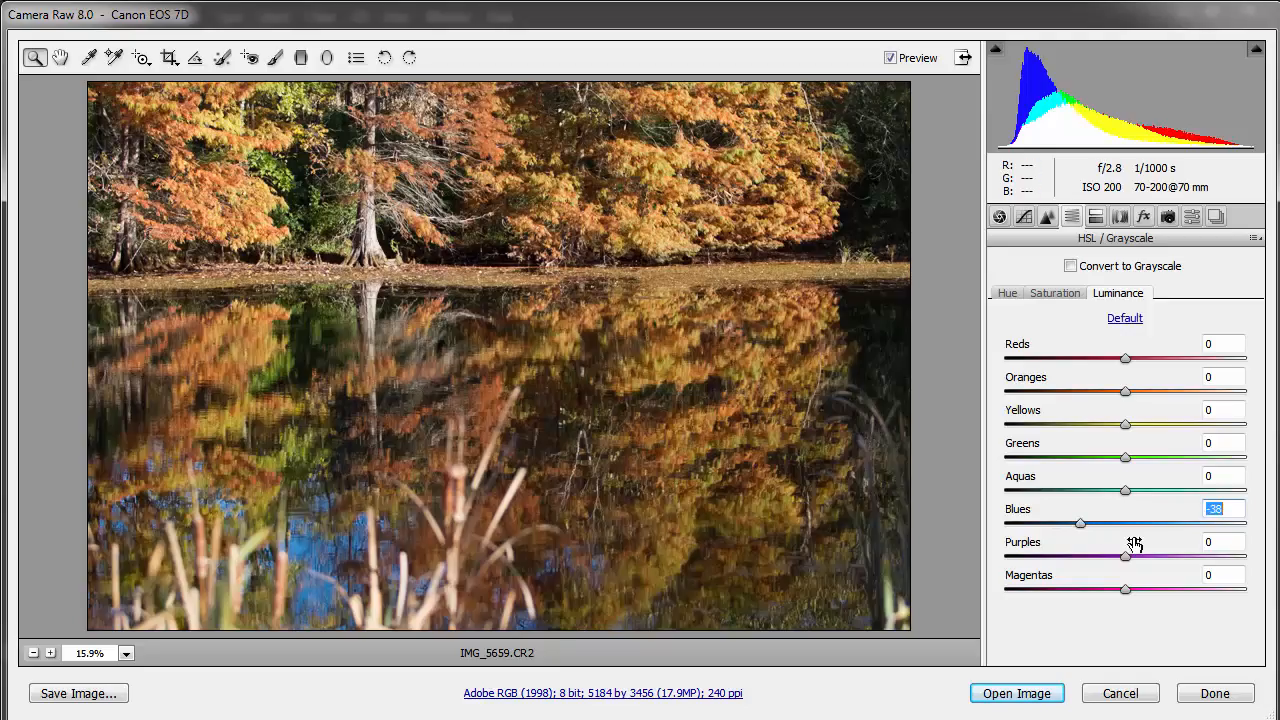
pyautogui.moveTo(1079, 523); pyautogui.dragTo(1105, 523)
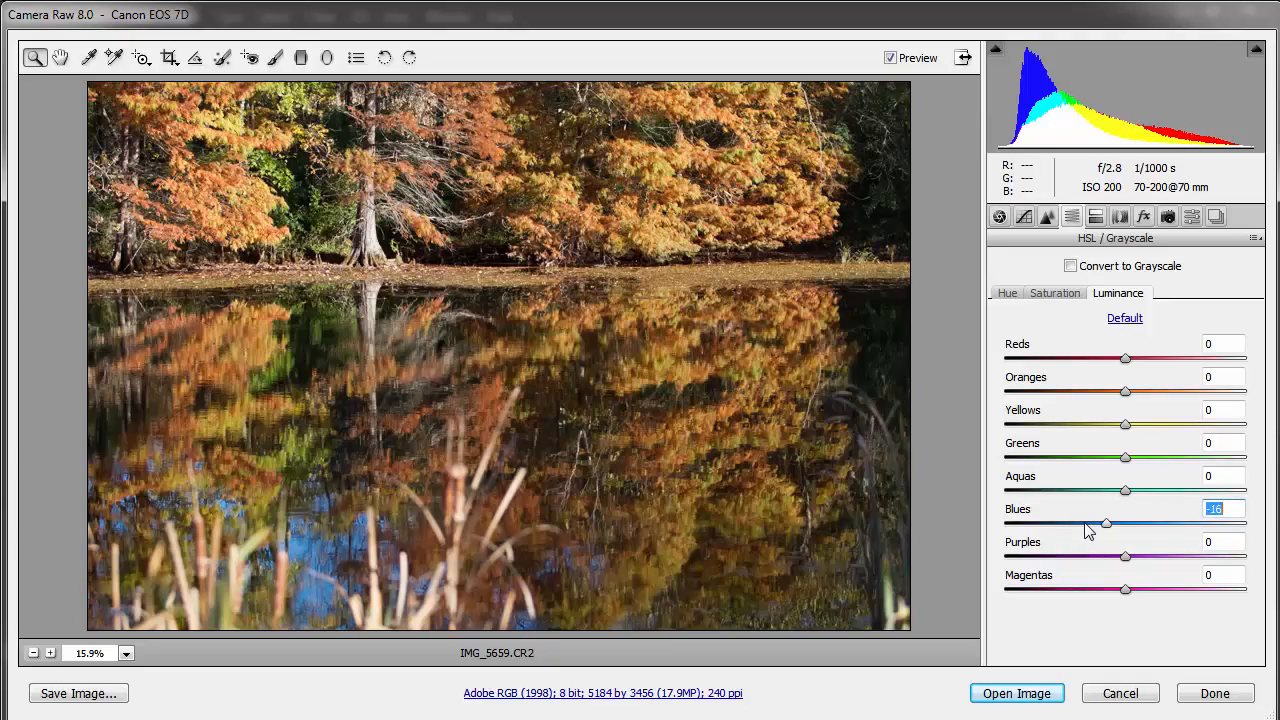
pyautogui.moveTo(1105, 524); pyautogui.dragTo(1108, 524)
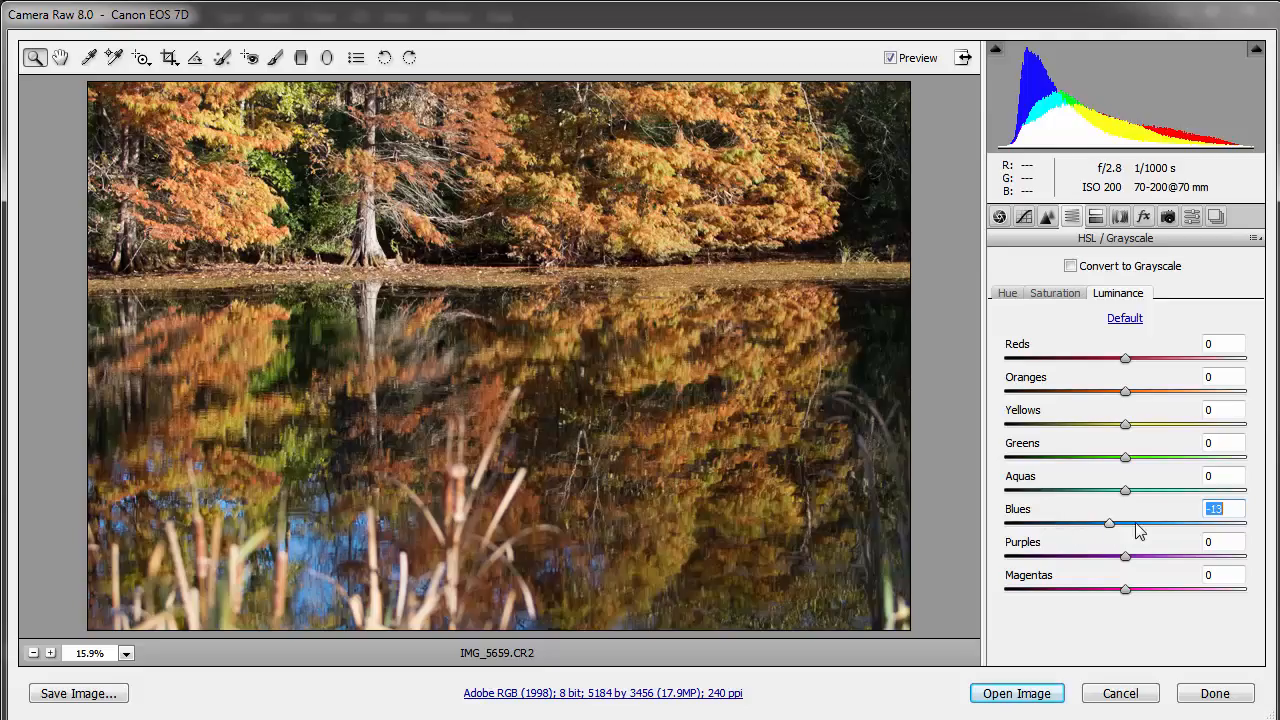
pyautogui.moveTo(1108, 523); pyautogui.dragTo(1112, 523)
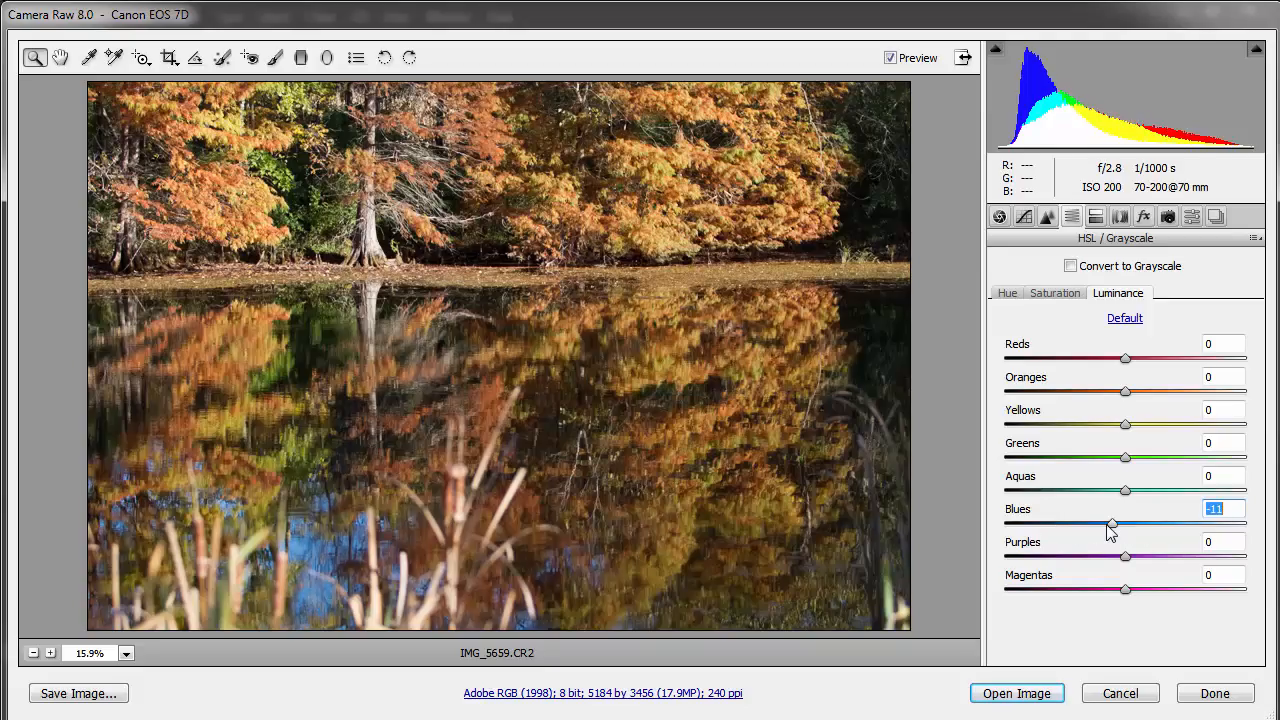
pyautogui.moveTo(1125, 524); pyautogui.dragTo(1108, 524)
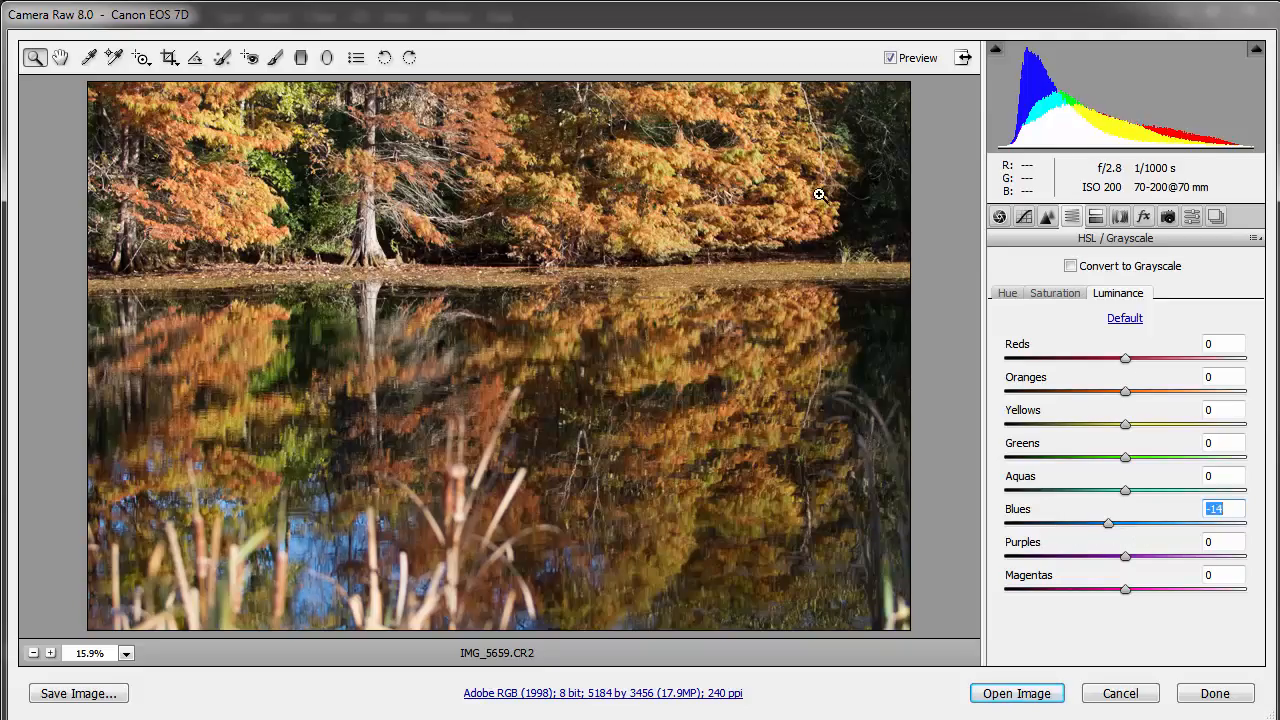
pyautogui.moveTo(777, 205)
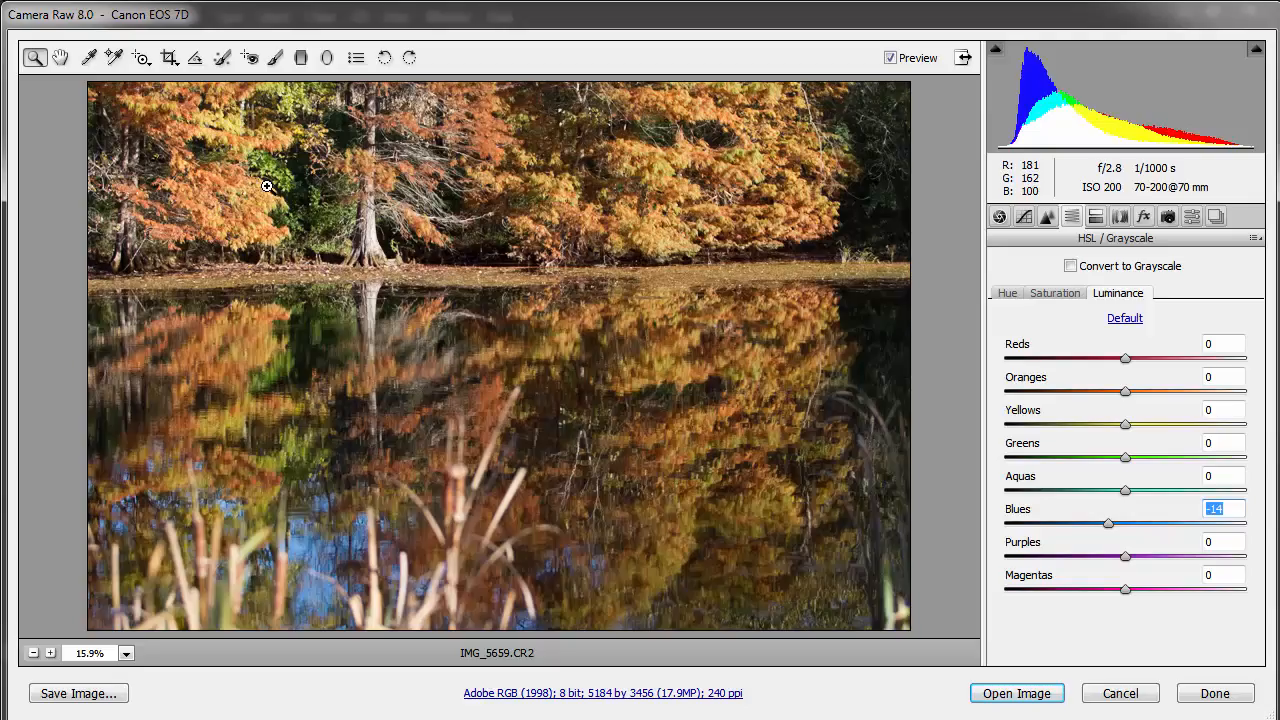
pyautogui.moveTo(638, 250)
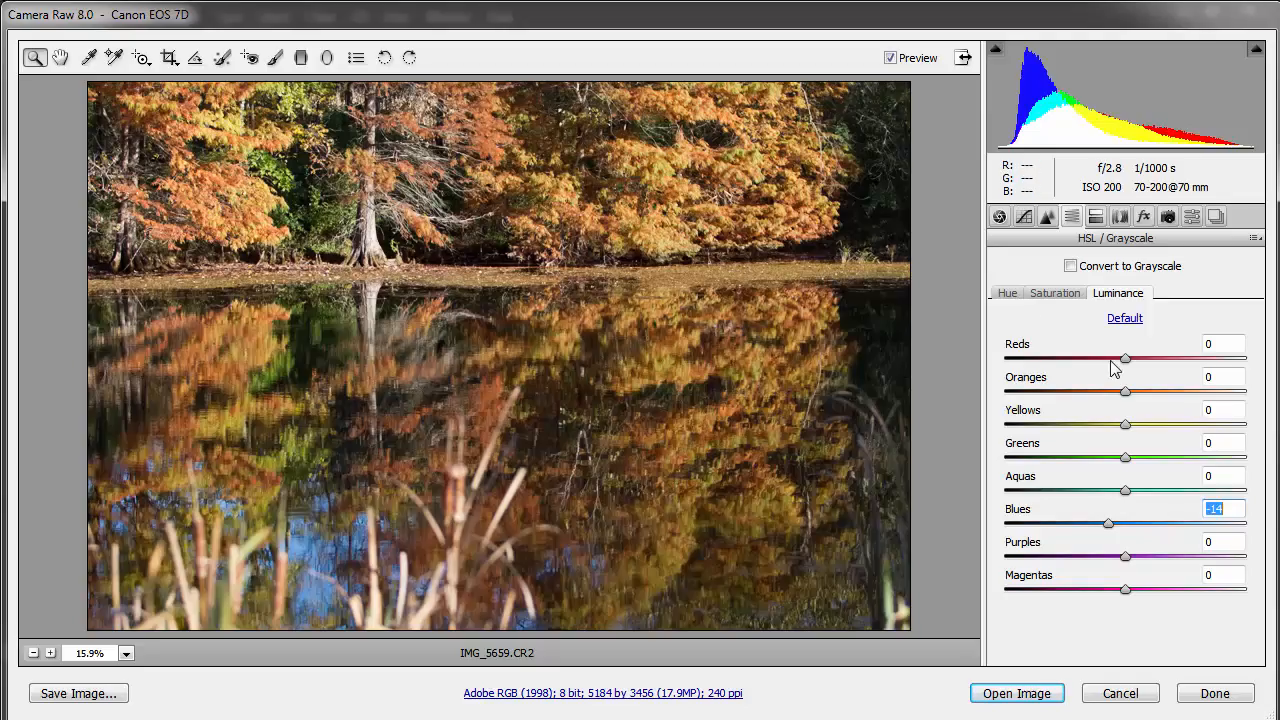
# - Set luminance to Reds -14, Oranges +21 and Yellows +18
pyautogui.moveTo(1125, 357); pyautogui.dragTo(1050, 357)
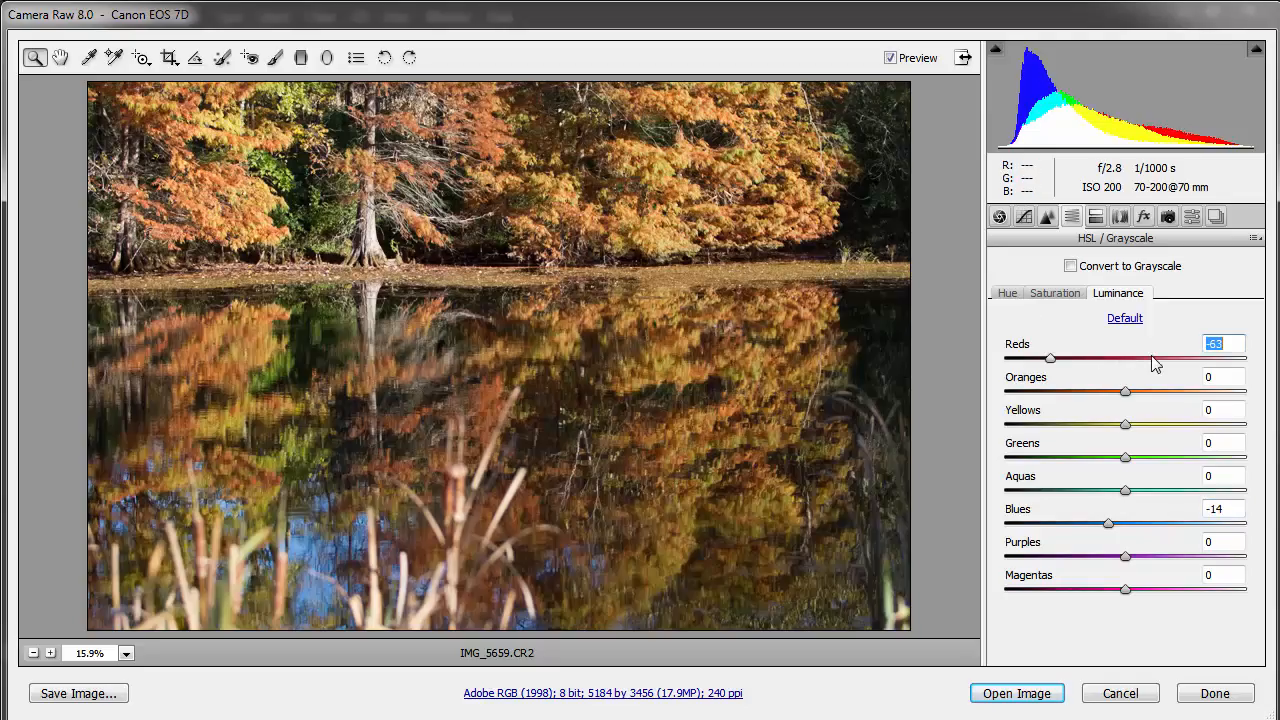
pyautogui.moveTo(1050, 358); pyautogui.dragTo(1102, 358)
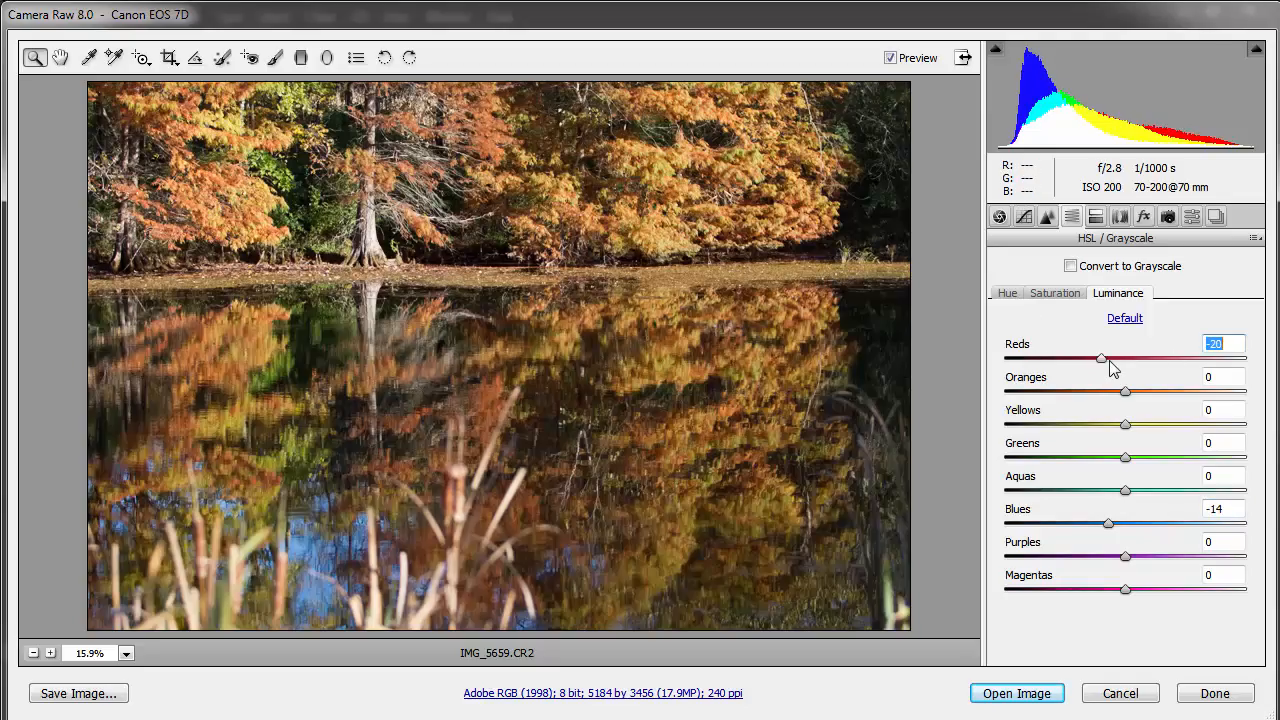
pyautogui.moveTo(1102, 358); pyautogui.dragTo(1108, 358)
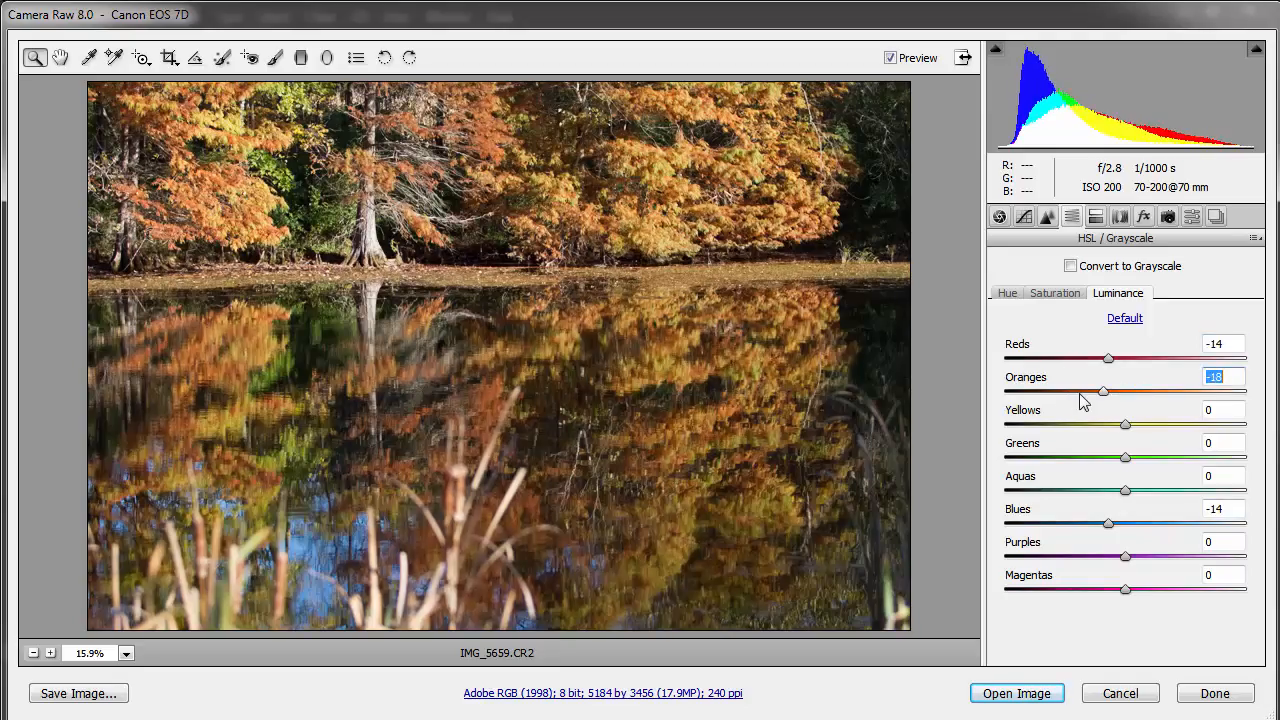
pyautogui.moveTo(1103, 391); pyautogui.dragTo(1143, 391)
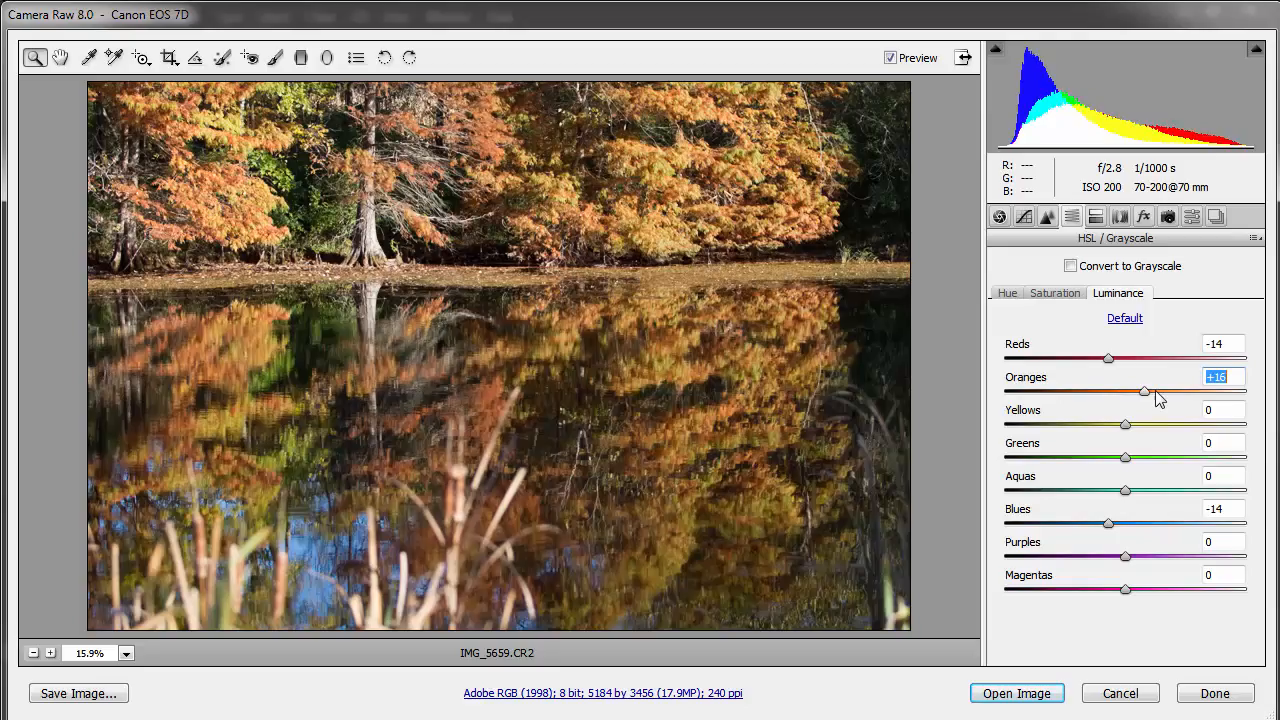
pyautogui.moveTo(1107, 391); pyautogui.dragTo(1150, 391)
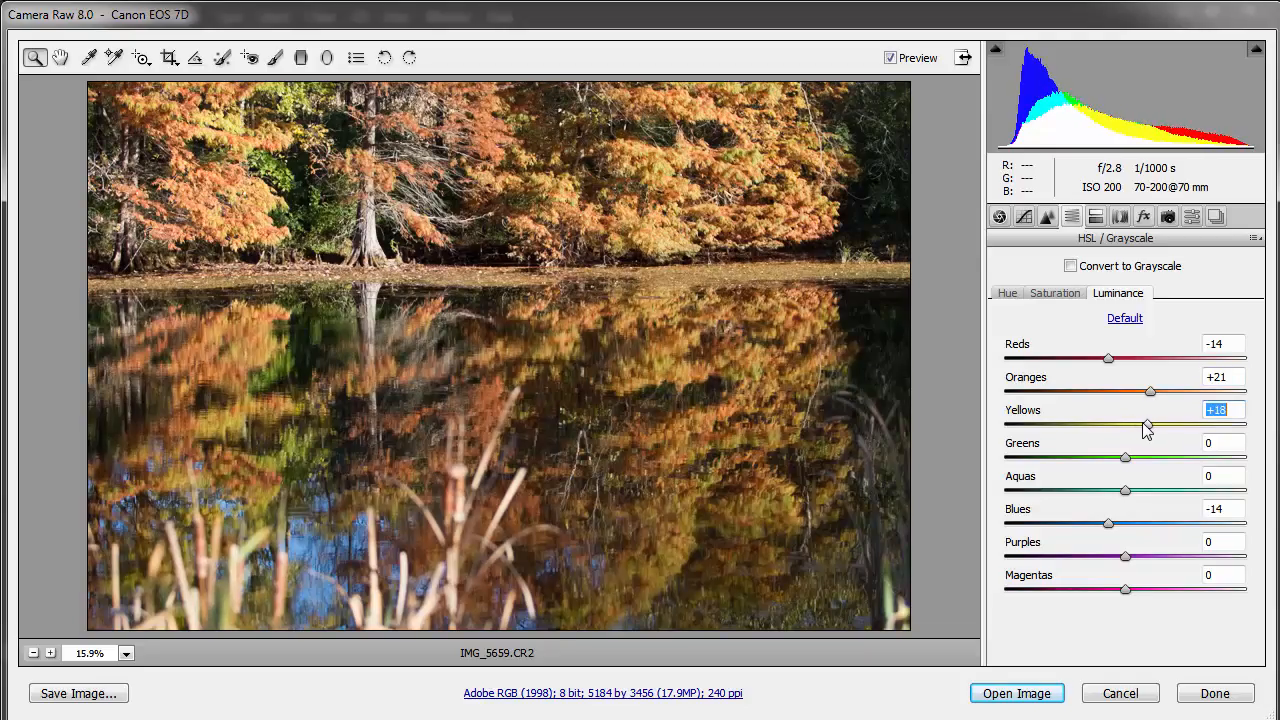
pyautogui.moveTo(1070, 458)
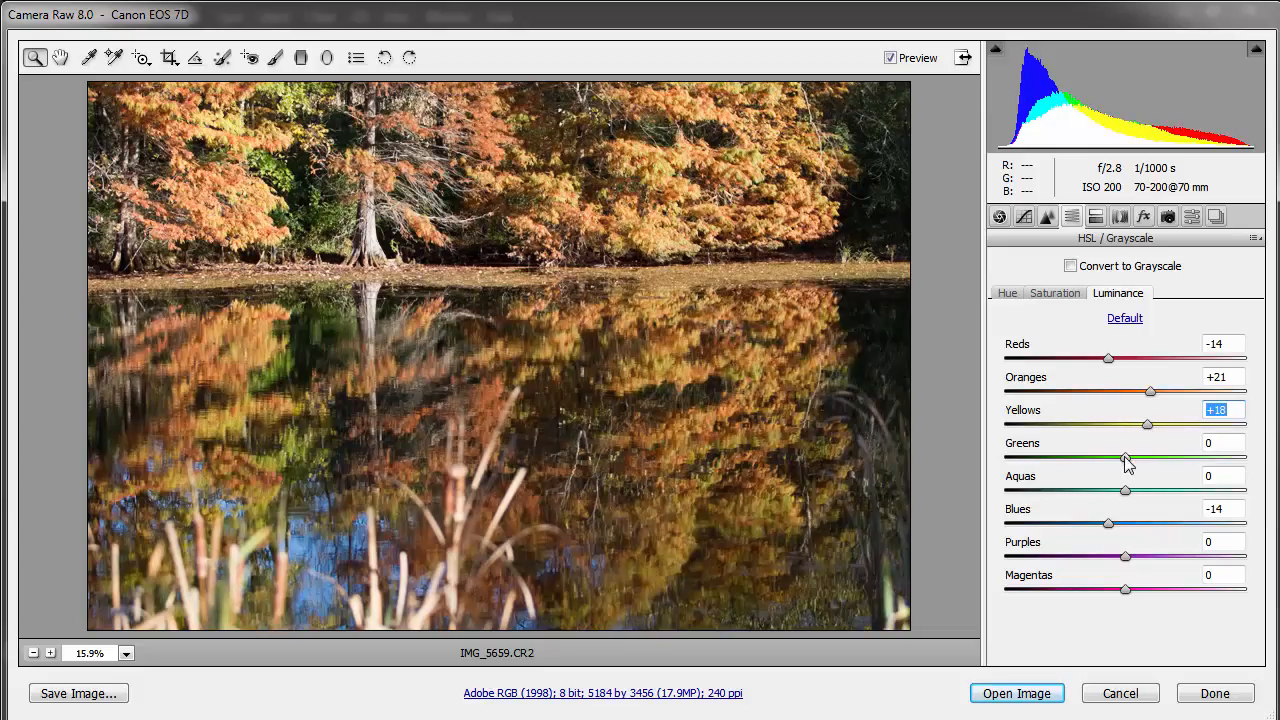
# - Brighten Greens +34, Aquas +25, Purples +22 and Magentas +3
pyautogui.moveTo(1125, 457); pyautogui.dragTo(1160, 457)
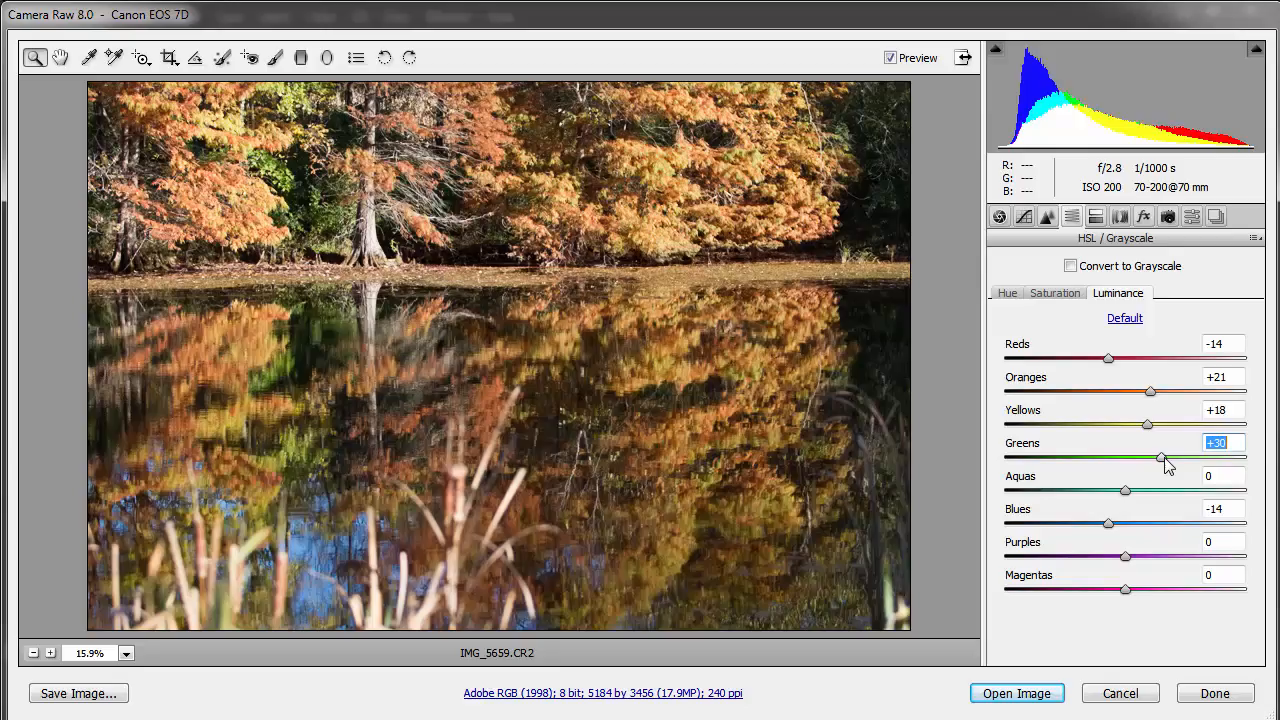
pyautogui.moveTo(1160, 457); pyautogui.dragTo(1172, 457)
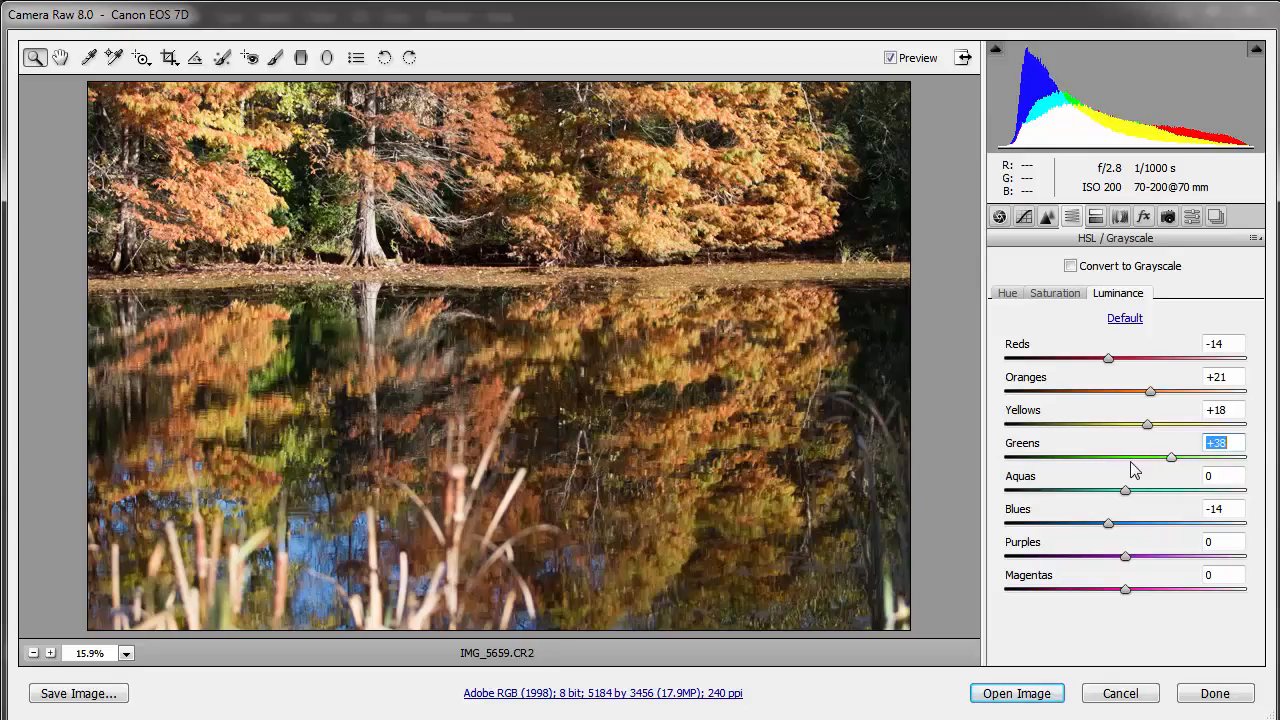
pyautogui.moveTo(1170, 457); pyautogui.dragTo(1165, 457)
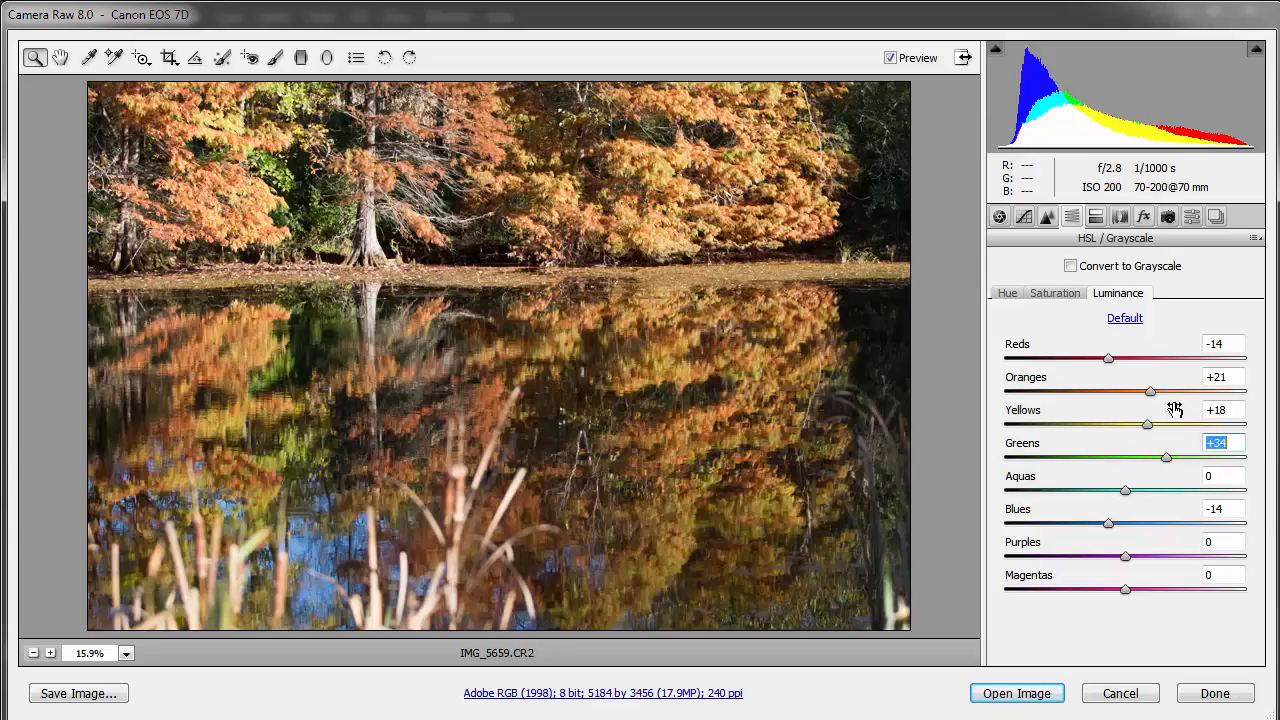
pyautogui.moveTo(1125, 505)
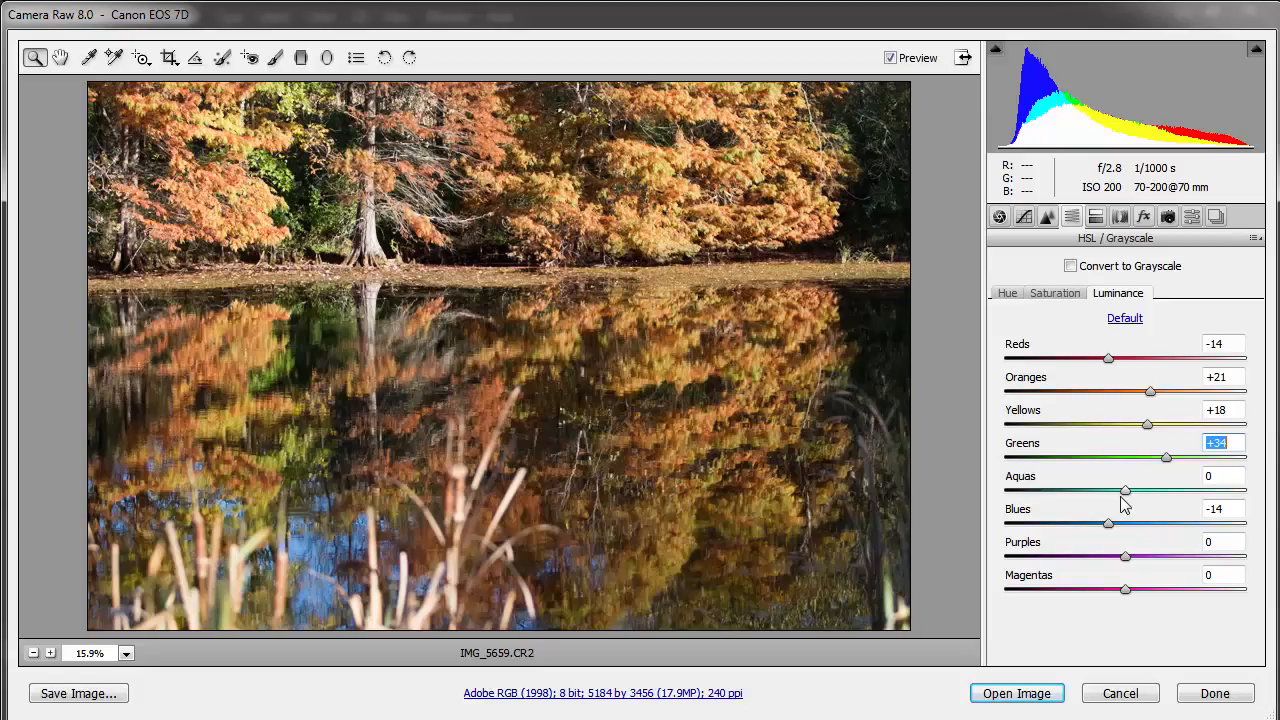
pyautogui.moveTo(1125, 491); pyautogui.dragTo(1172, 491)
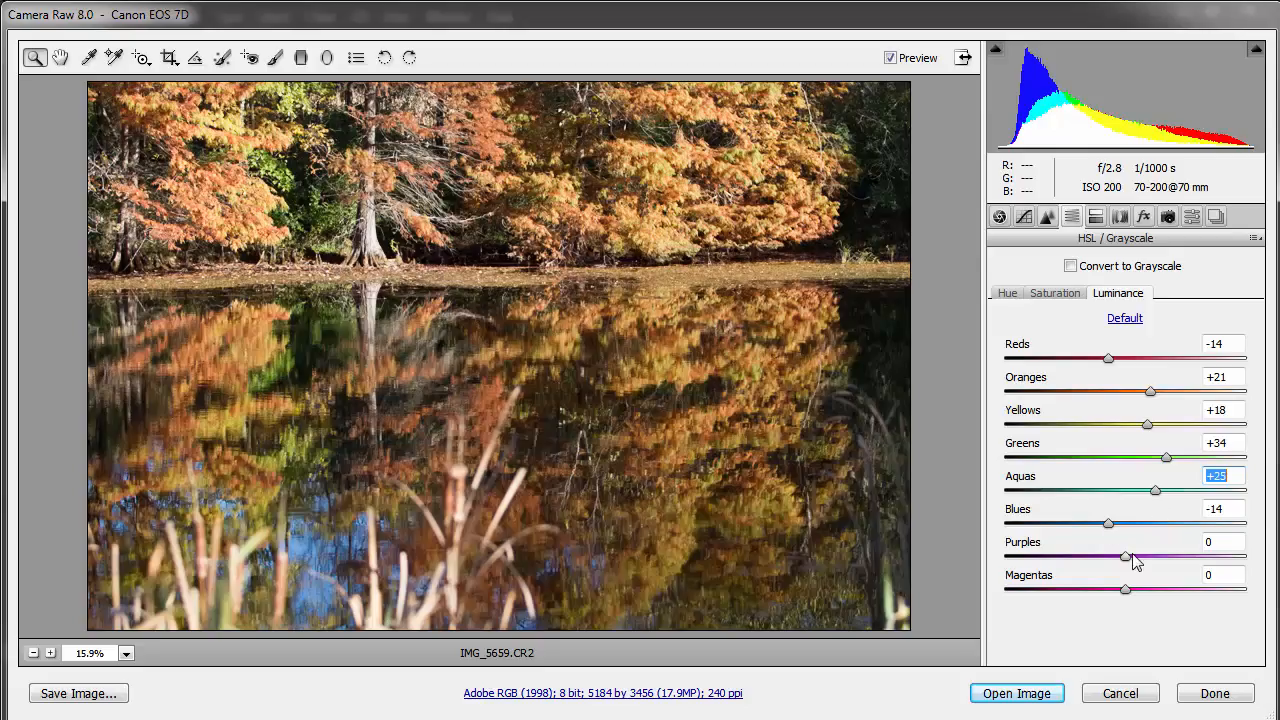
pyautogui.moveTo(1126, 557); pyautogui.dragTo(1168, 557)
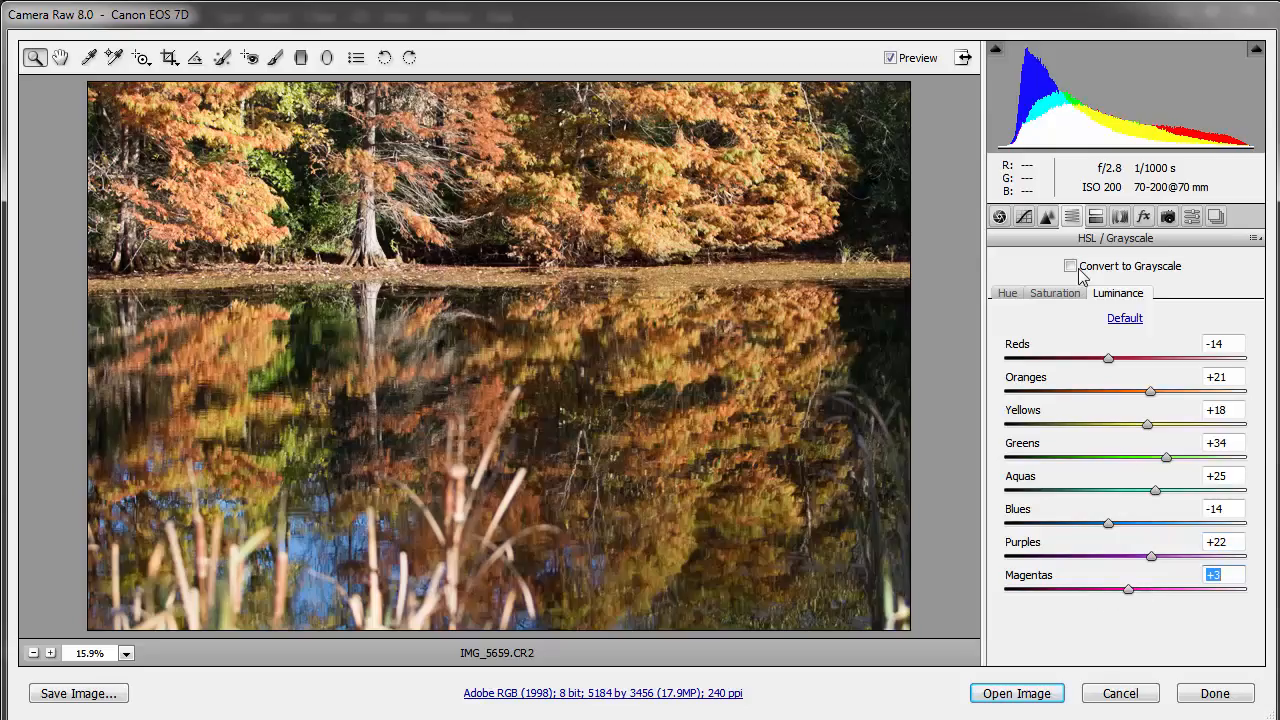
# - On the Saturation tab, boost Reds to +27 and Oranges to +55
pyautogui.click(1055, 293)
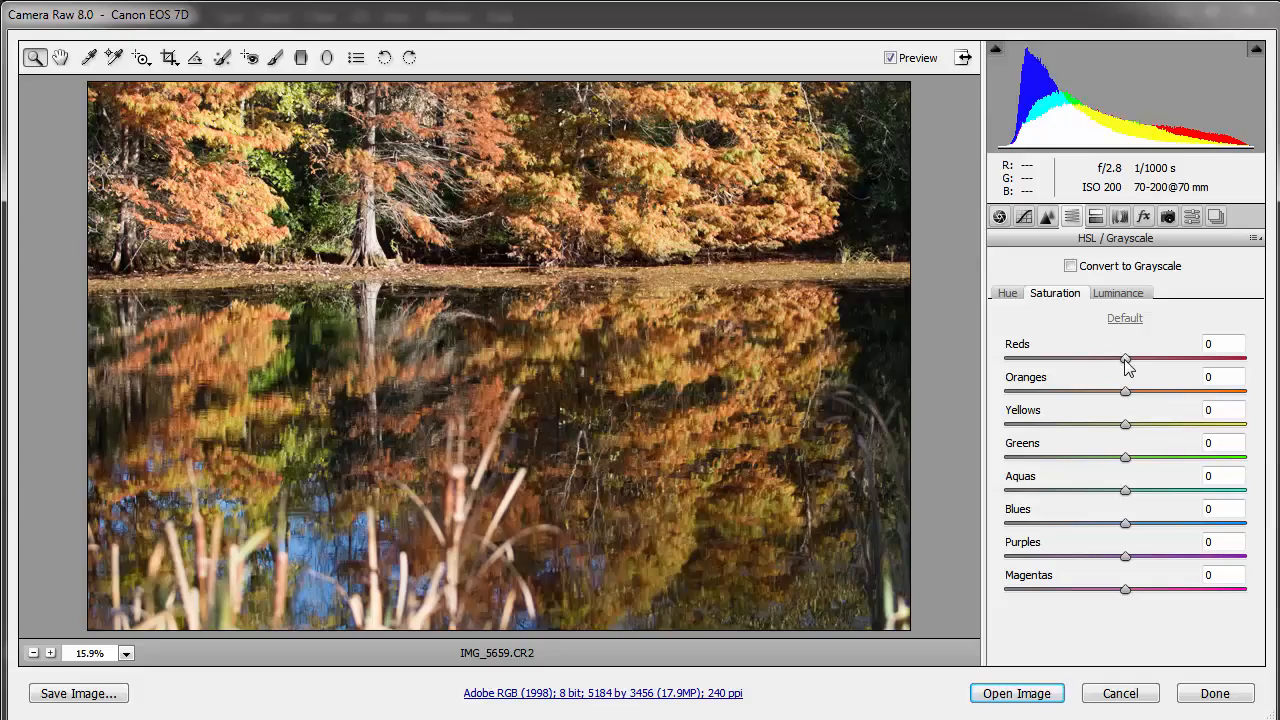
pyautogui.moveTo(1125, 357); pyautogui.dragTo(1180, 357)
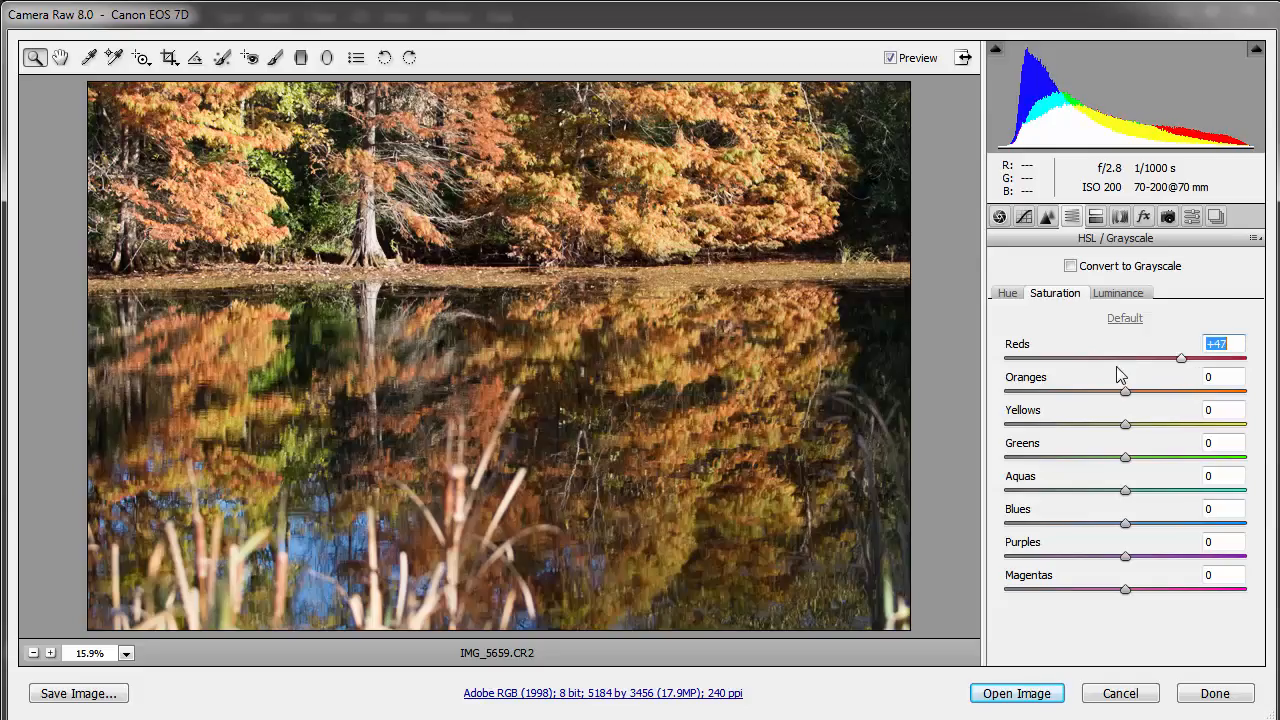
pyautogui.moveTo(1181, 358); pyautogui.dragTo(1102, 358)
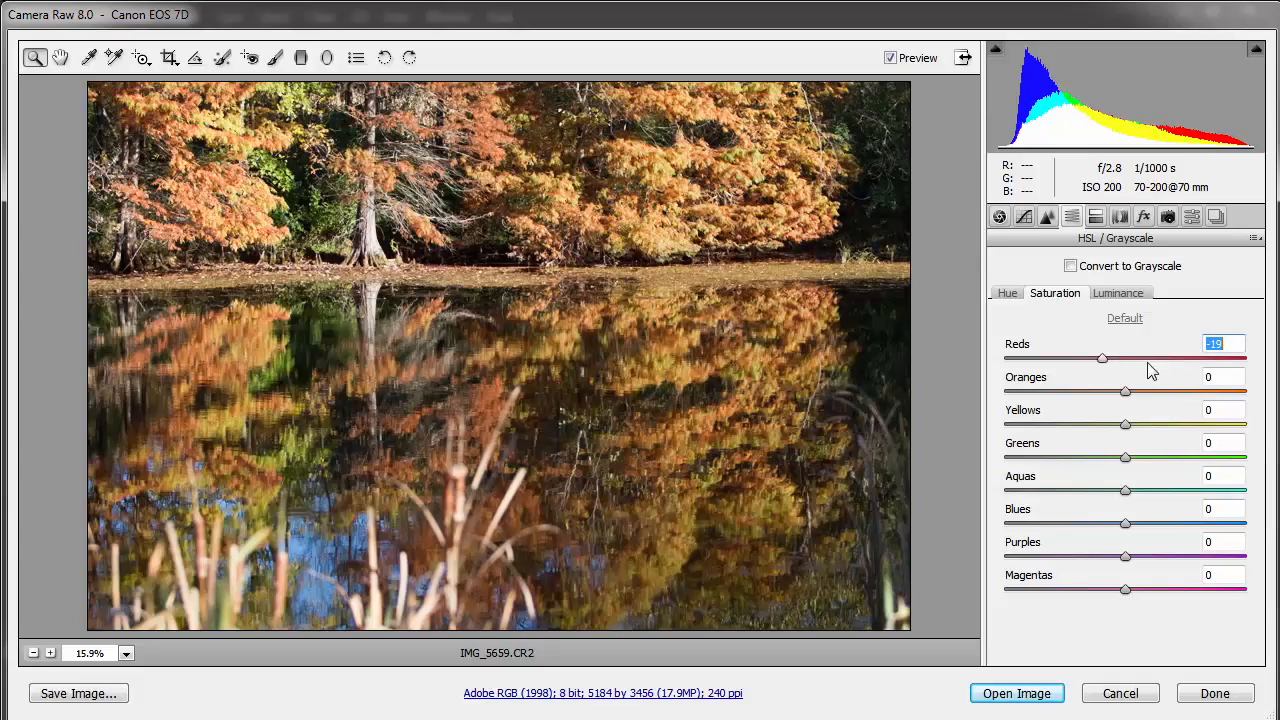
pyautogui.moveTo(1103, 358); pyautogui.dragTo(1157, 358)
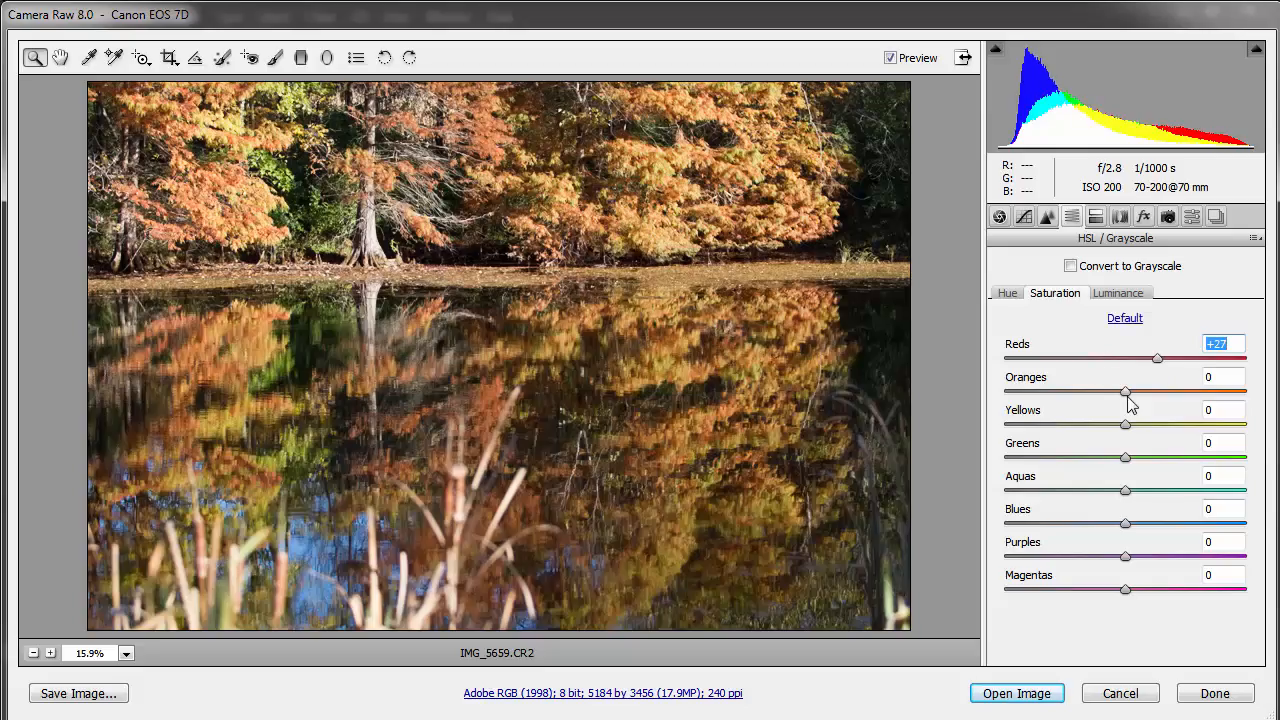
pyautogui.moveTo(1125, 391); pyautogui.dragTo(1180, 391)
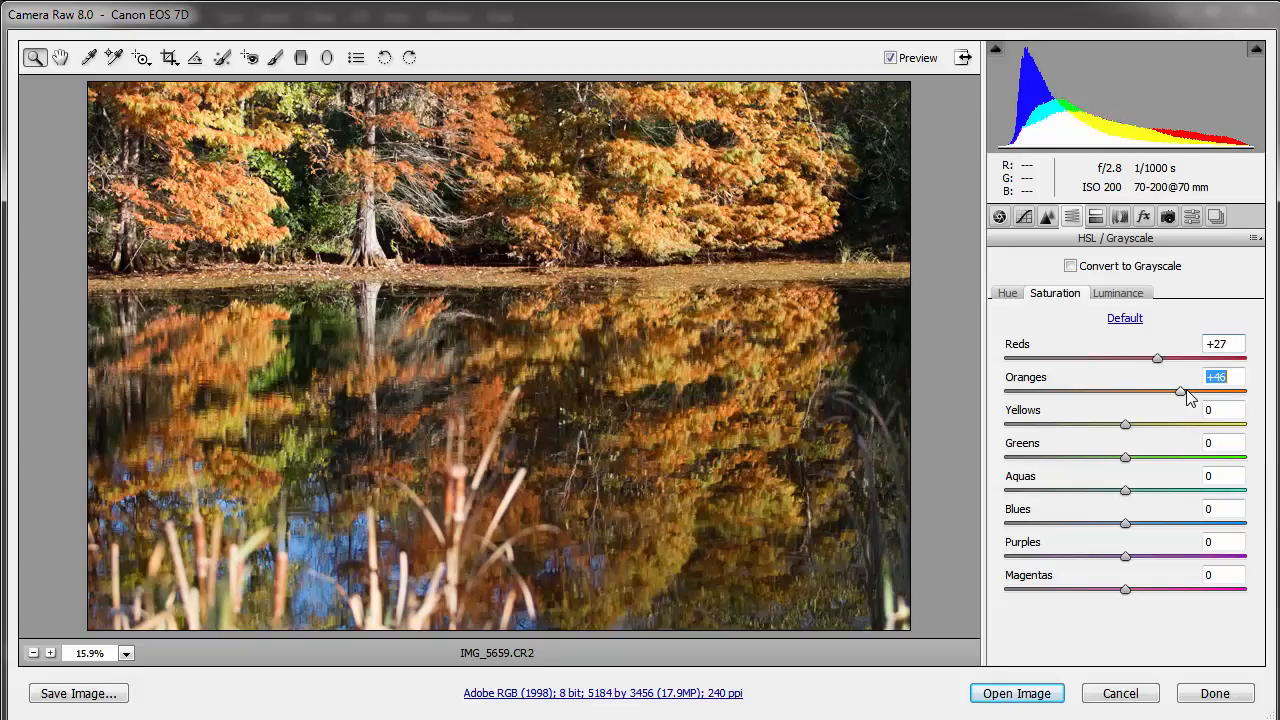
pyautogui.moveTo(1180, 391); pyautogui.dragTo(1200, 391)
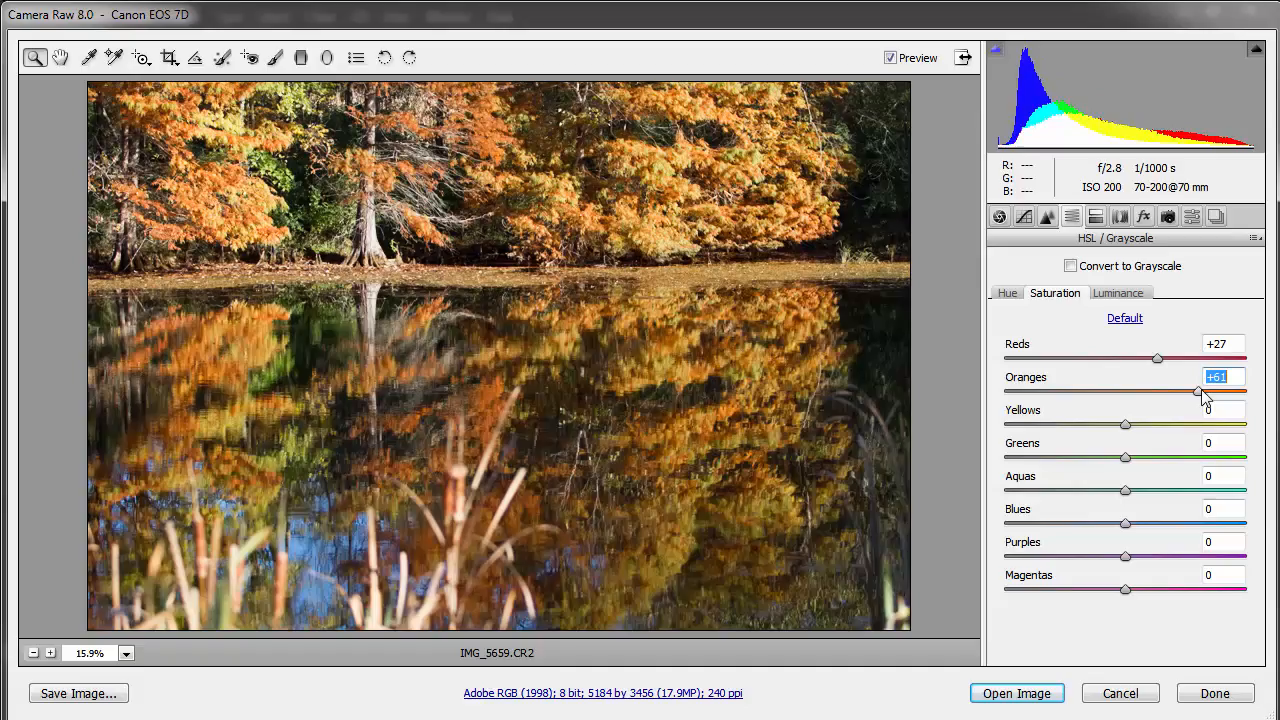
pyautogui.moveTo(1200, 392); pyautogui.dragTo(1190, 392)
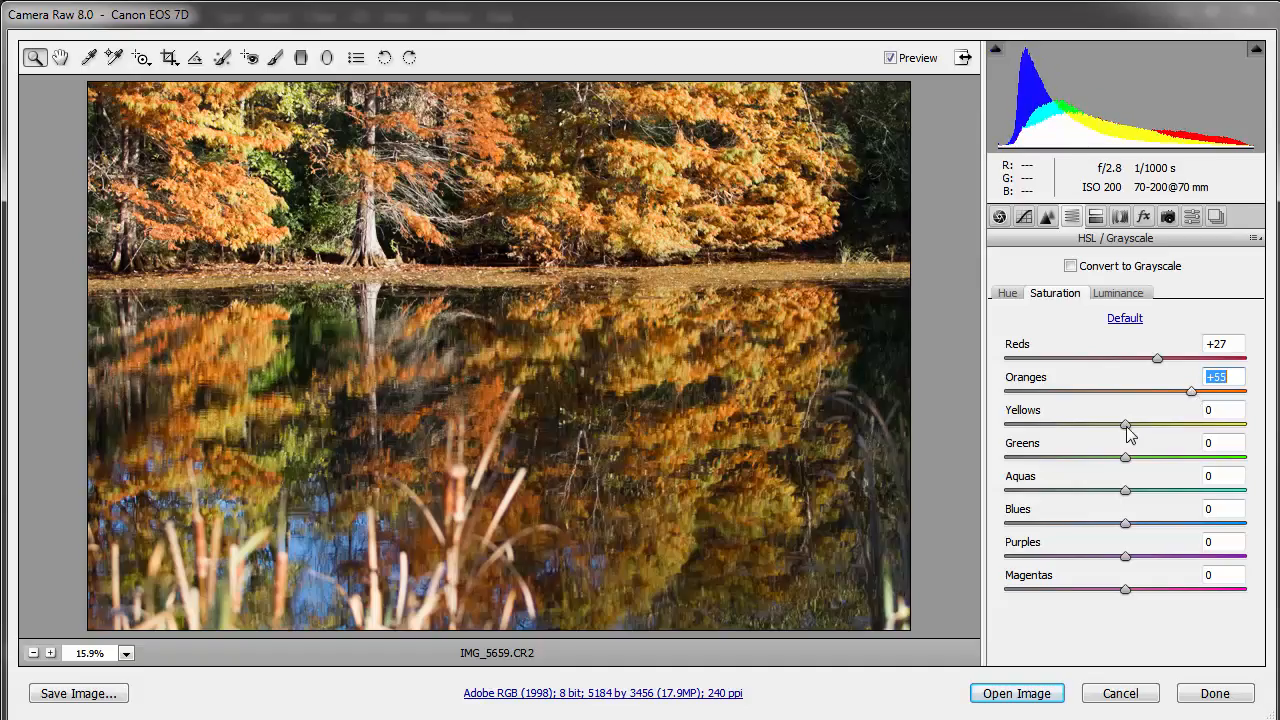
# - Raise saturation to Yellows +53, Greens +38, Blues +52 and Purples +18
pyautogui.moveTo(1124, 424); pyautogui.dragTo(1100, 424)
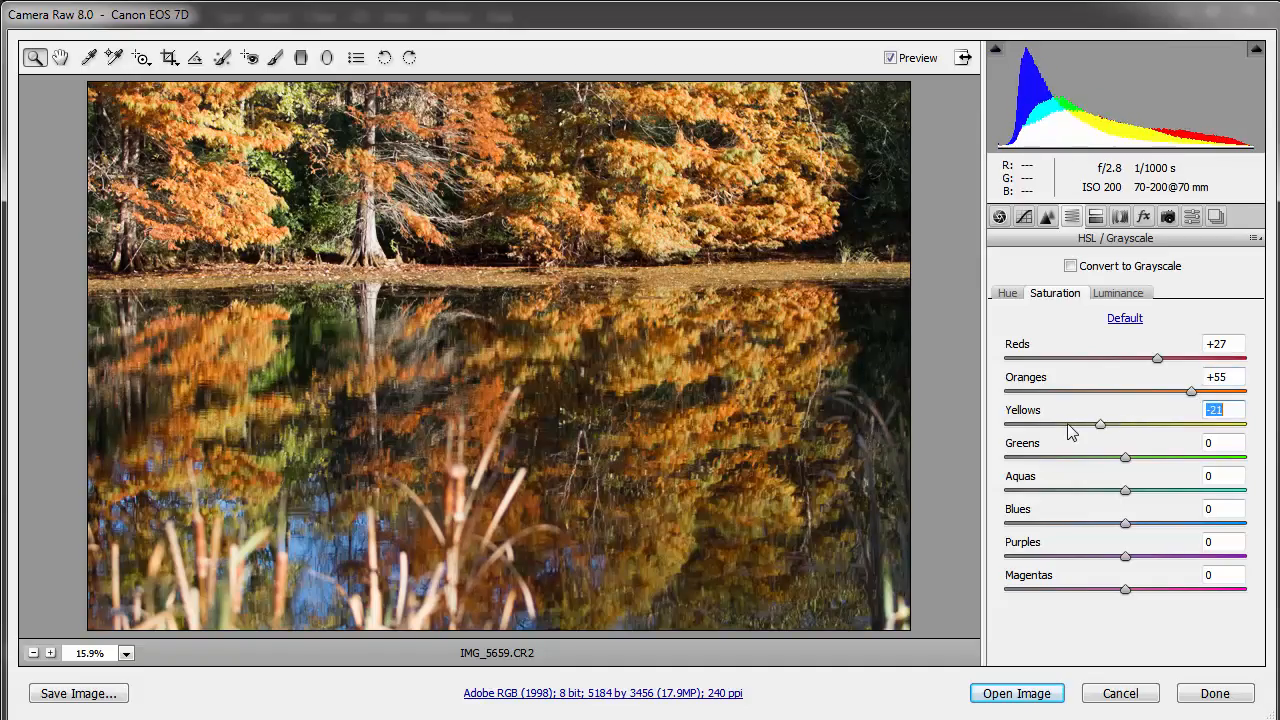
pyautogui.moveTo(1100, 424); pyautogui.dragTo(1147, 424)
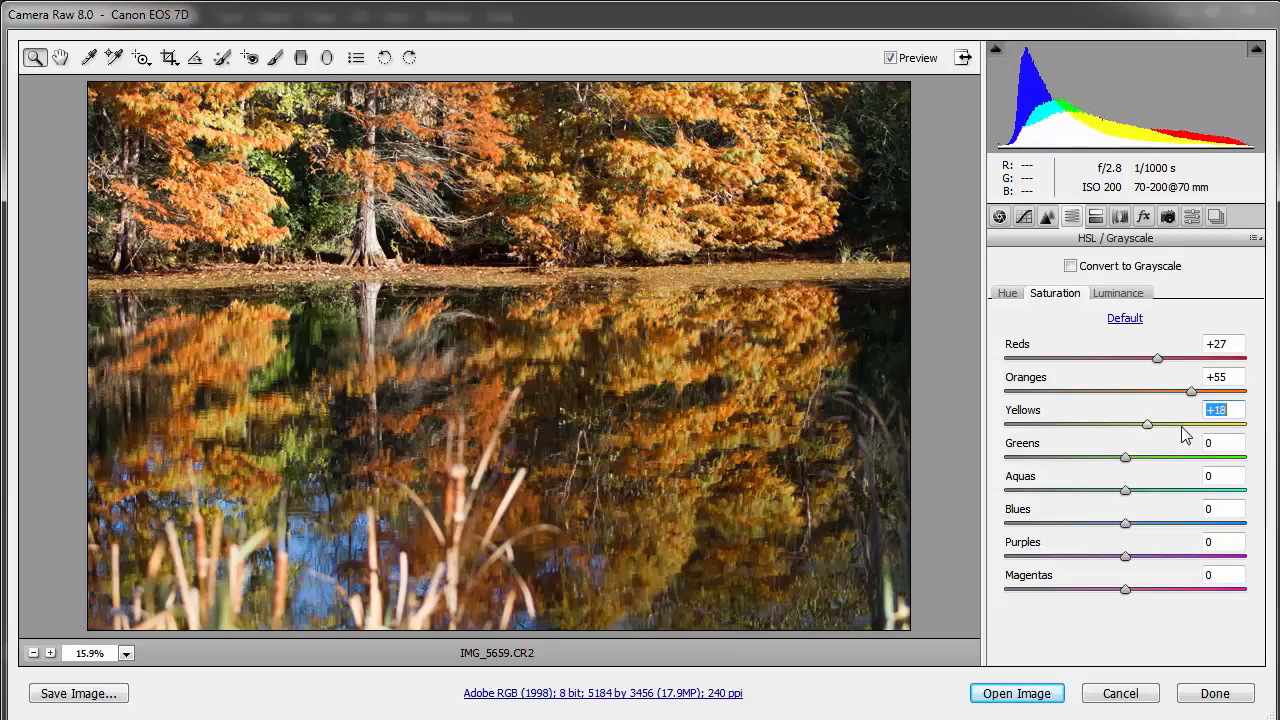
pyautogui.moveTo(1147, 424); pyautogui.dragTo(1190, 424)
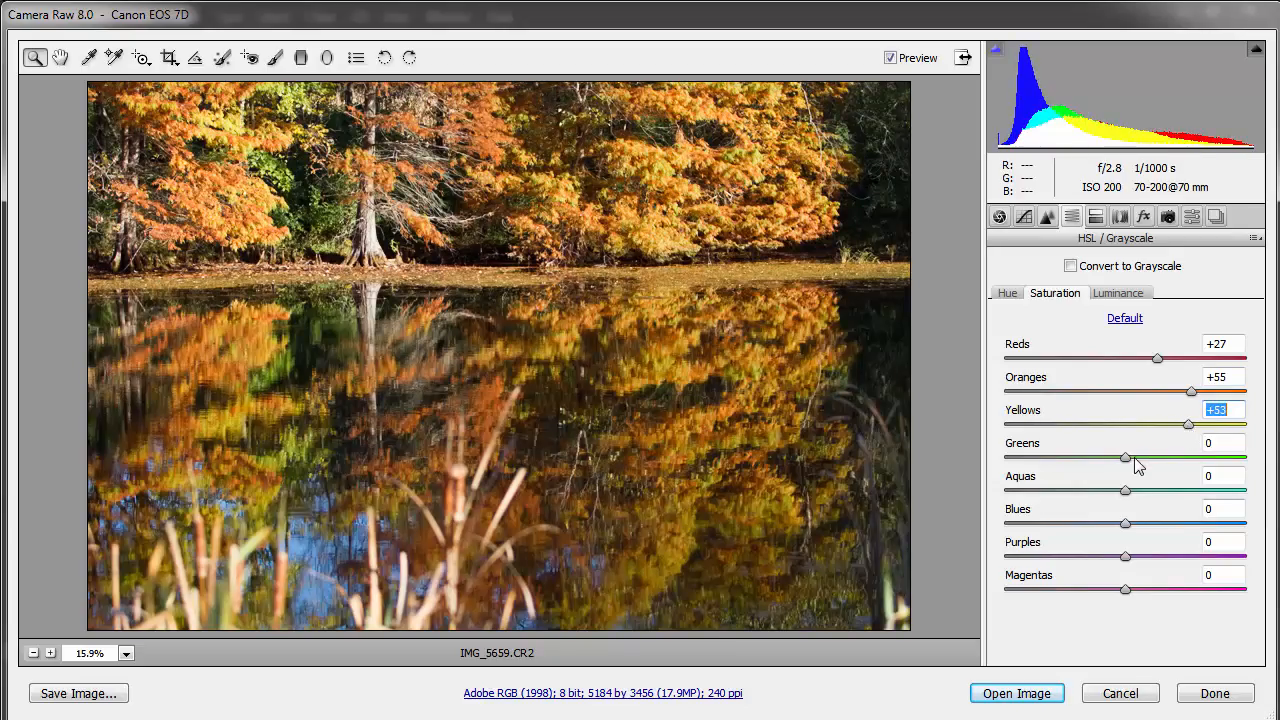
pyautogui.moveTo(1125, 457); pyautogui.dragTo(1170, 457)
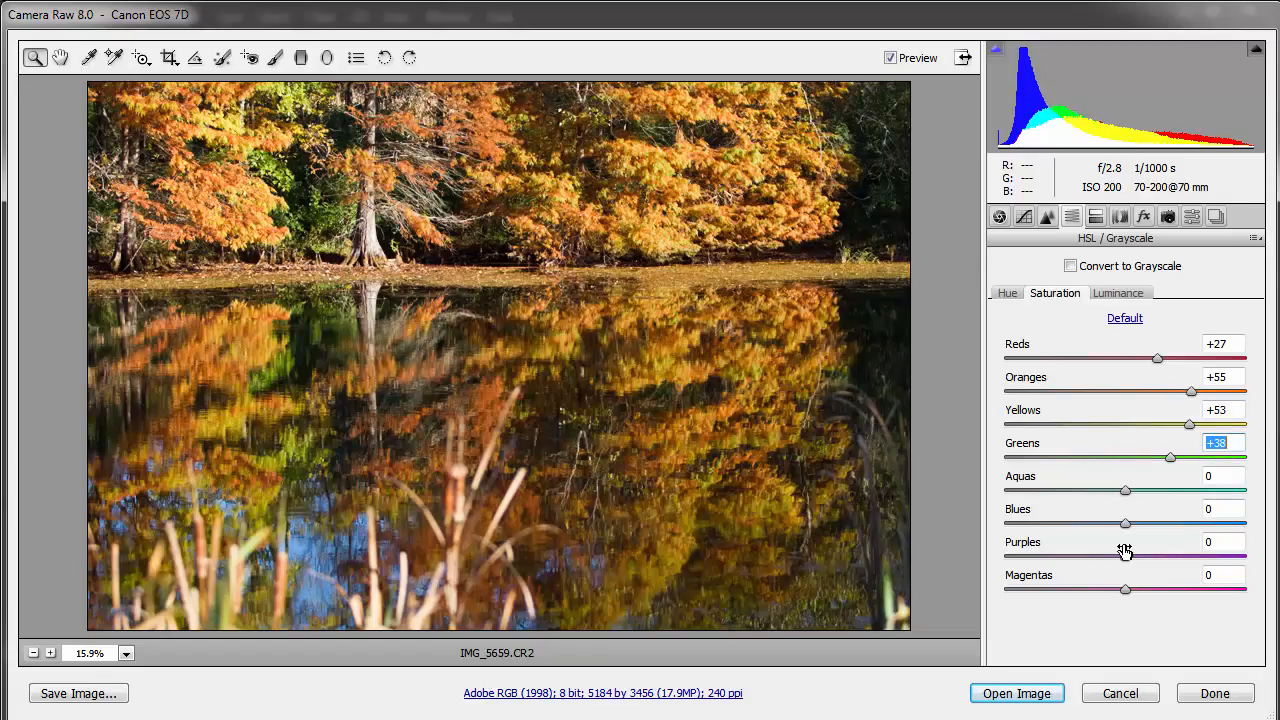
pyautogui.moveTo(1125, 510)
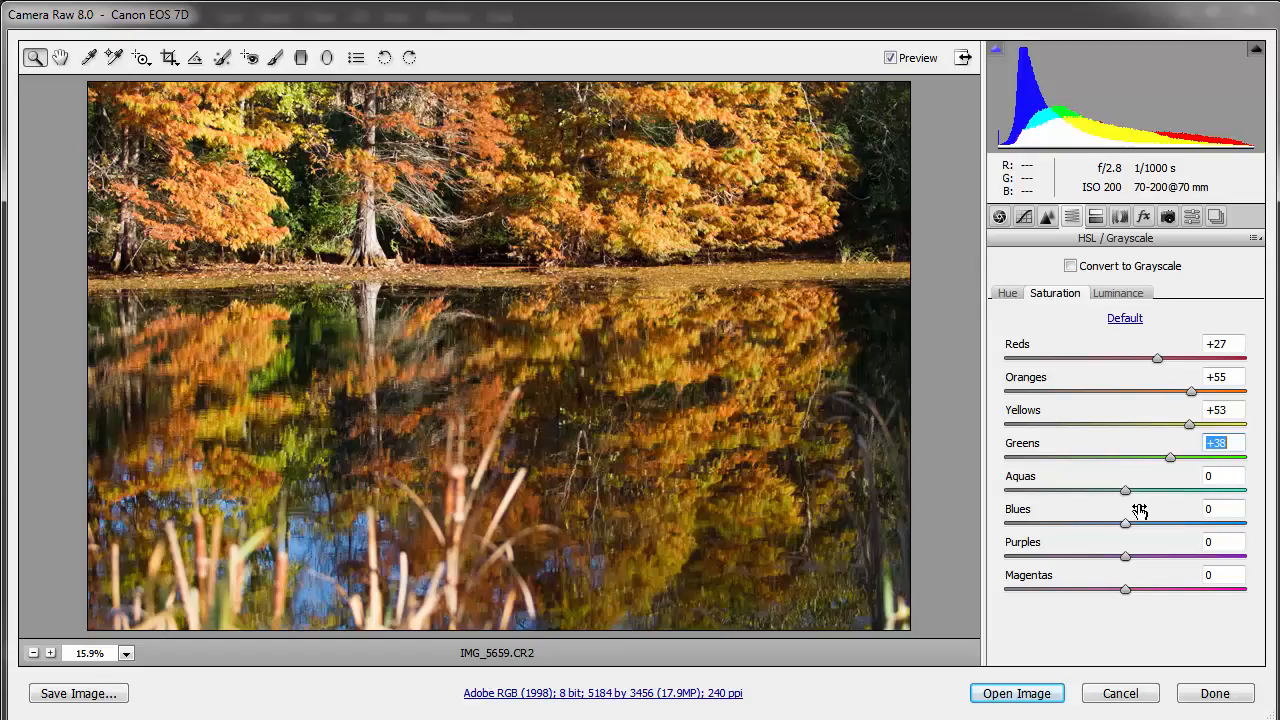
pyautogui.moveTo(1125, 523); pyautogui.dragTo(1195, 523)
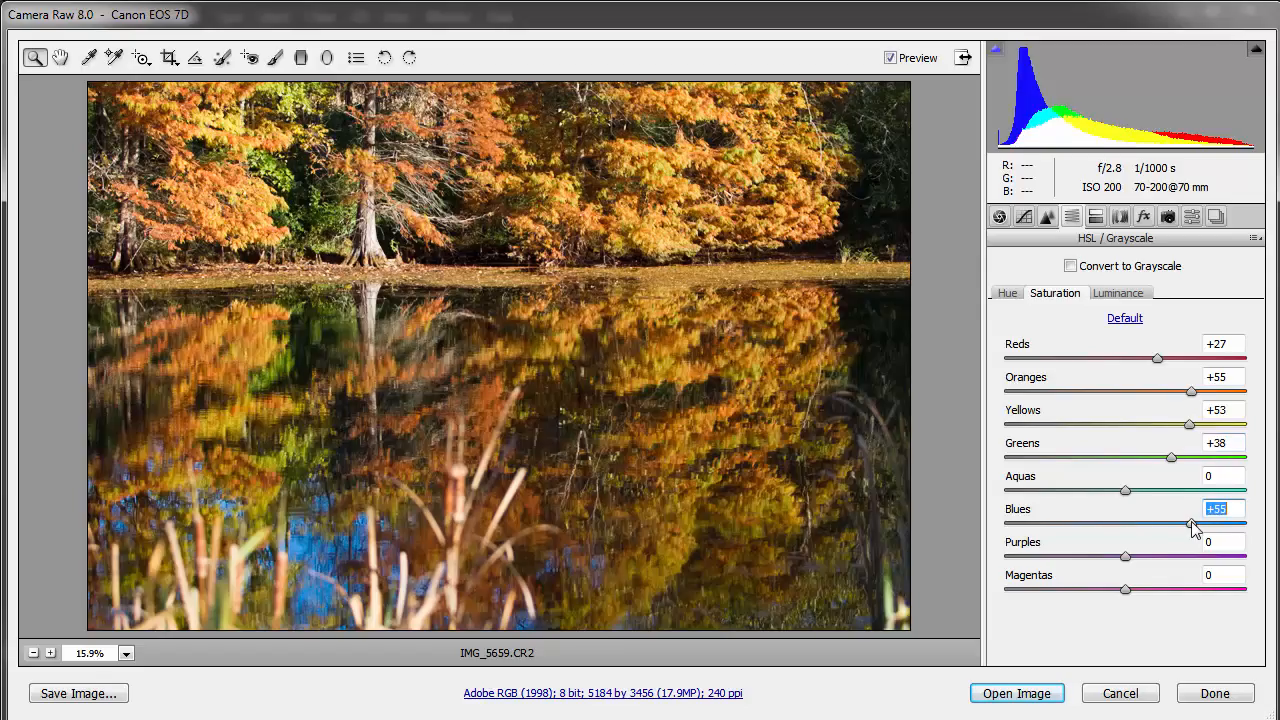
pyautogui.moveTo(1197, 524); pyautogui.dragTo(1190, 524)
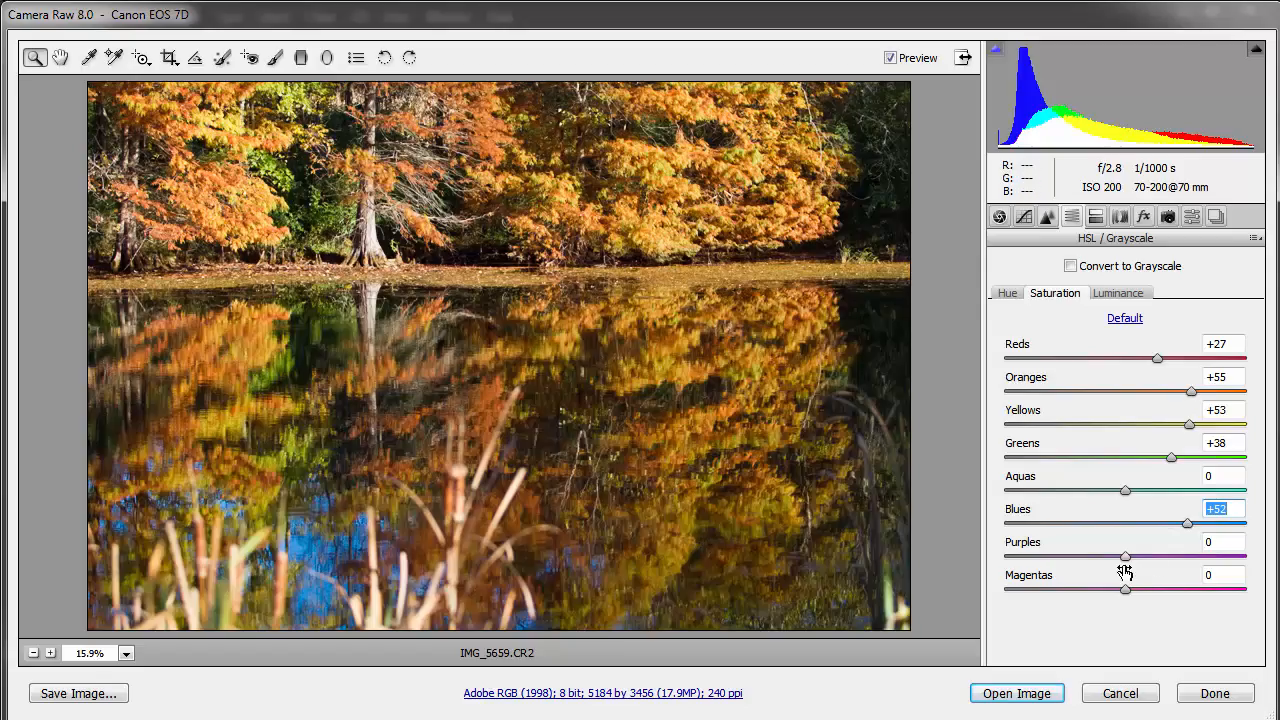
pyautogui.moveTo(1125, 557); pyautogui.dragTo(1148, 557)
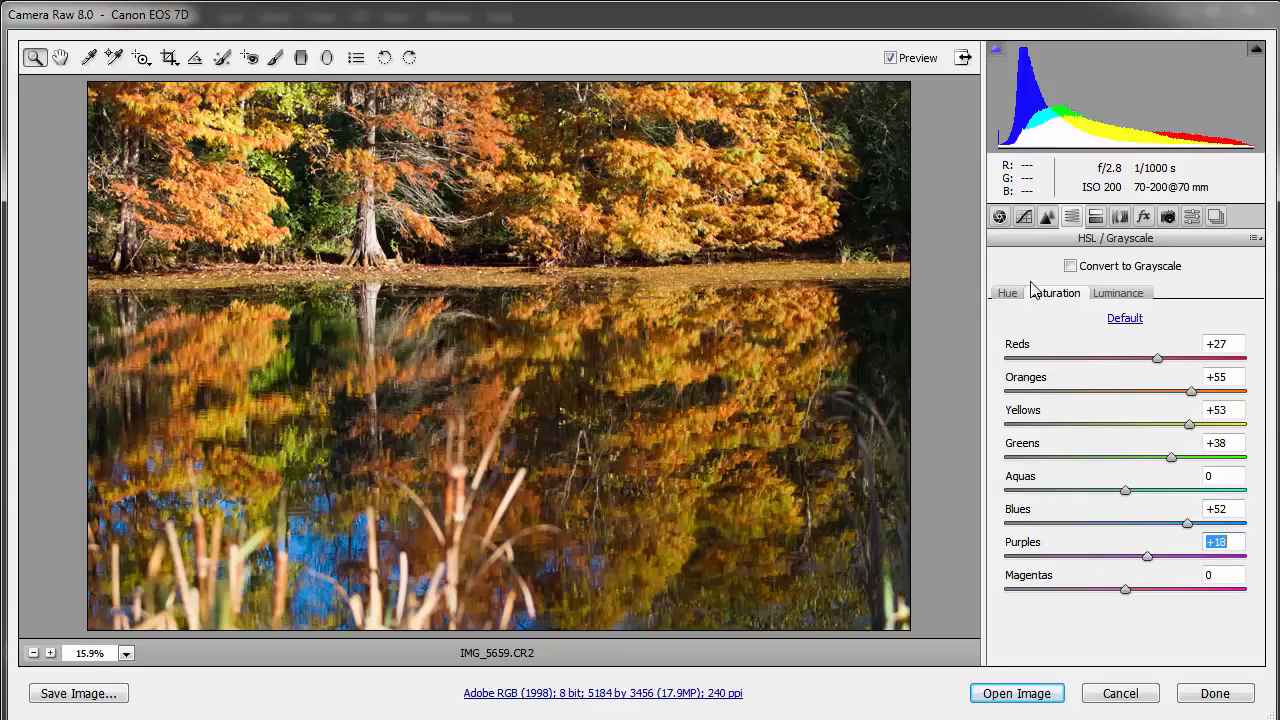
# - Set hue shifts Reds +25, Oranges -18, Yellows -33, Greens +29, Aquas +12, Blues +16
pyautogui.click(1007, 292)
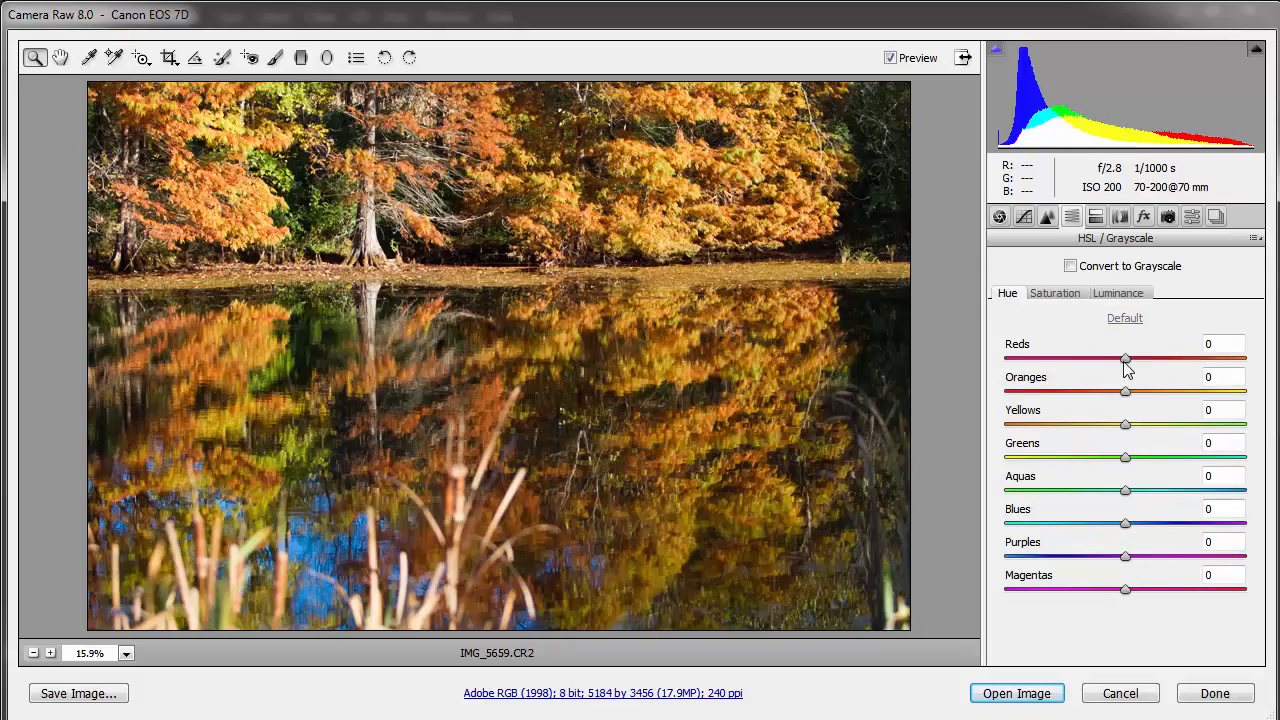
pyautogui.moveTo(1125, 358); pyautogui.dragTo(1145, 358)
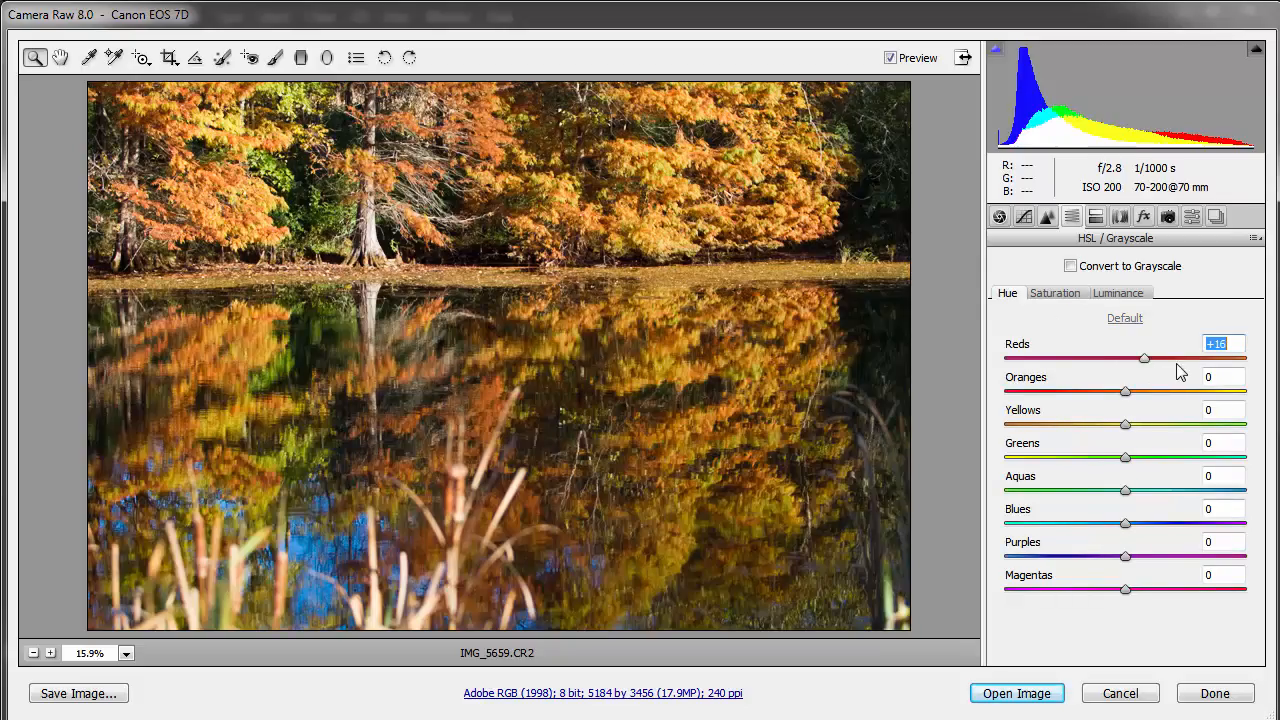
pyautogui.moveTo(1125, 390); pyautogui.dragTo(1158, 390)
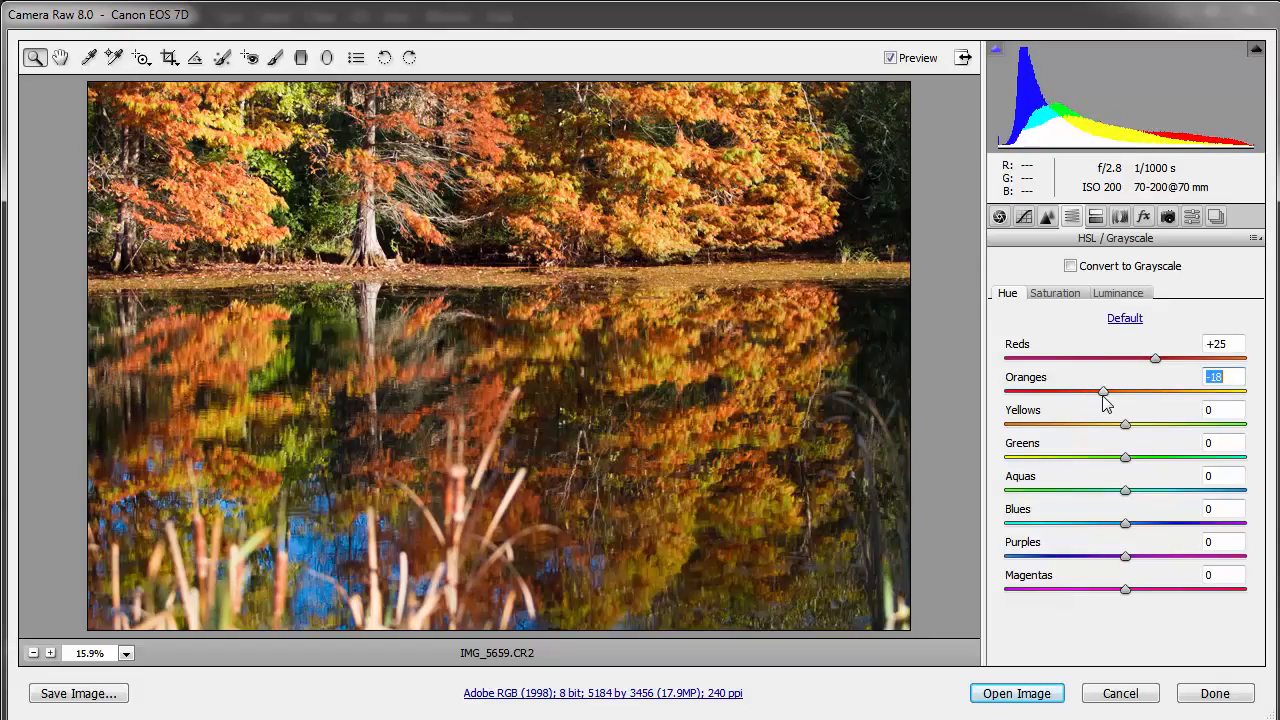
pyautogui.moveTo(1133, 442)
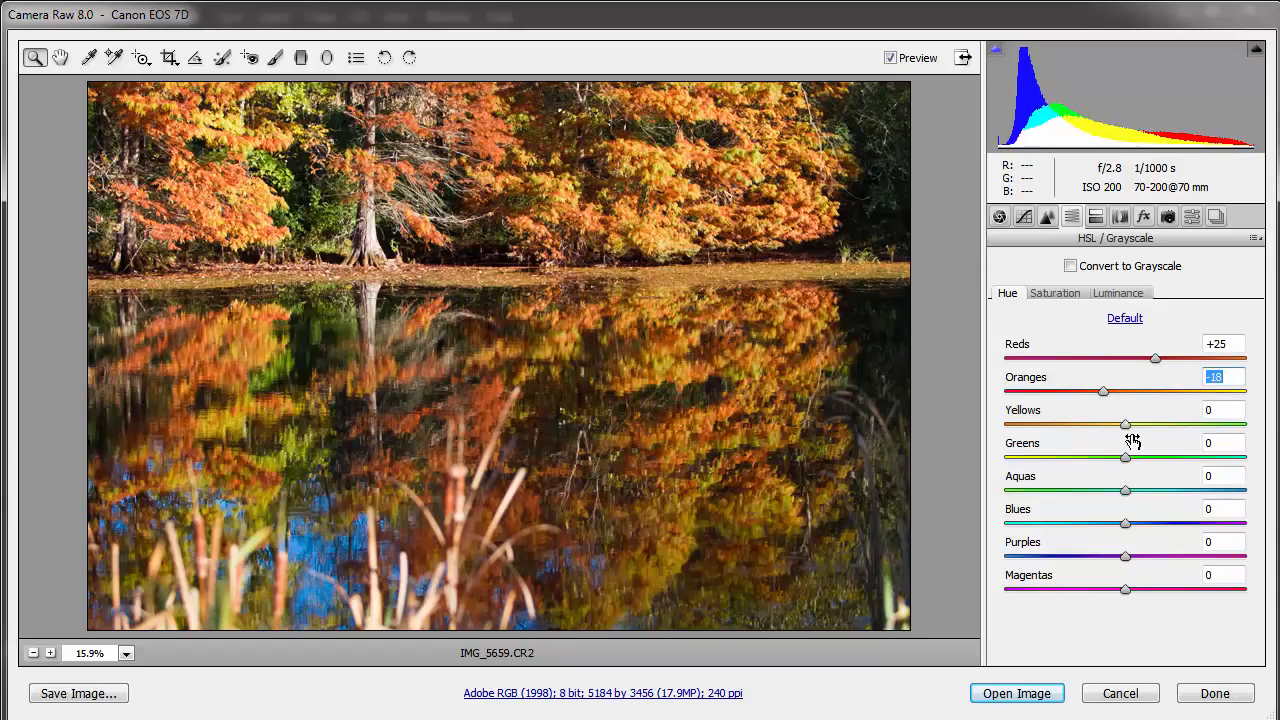
pyautogui.moveTo(1125, 424); pyautogui.dragTo(1090, 424)
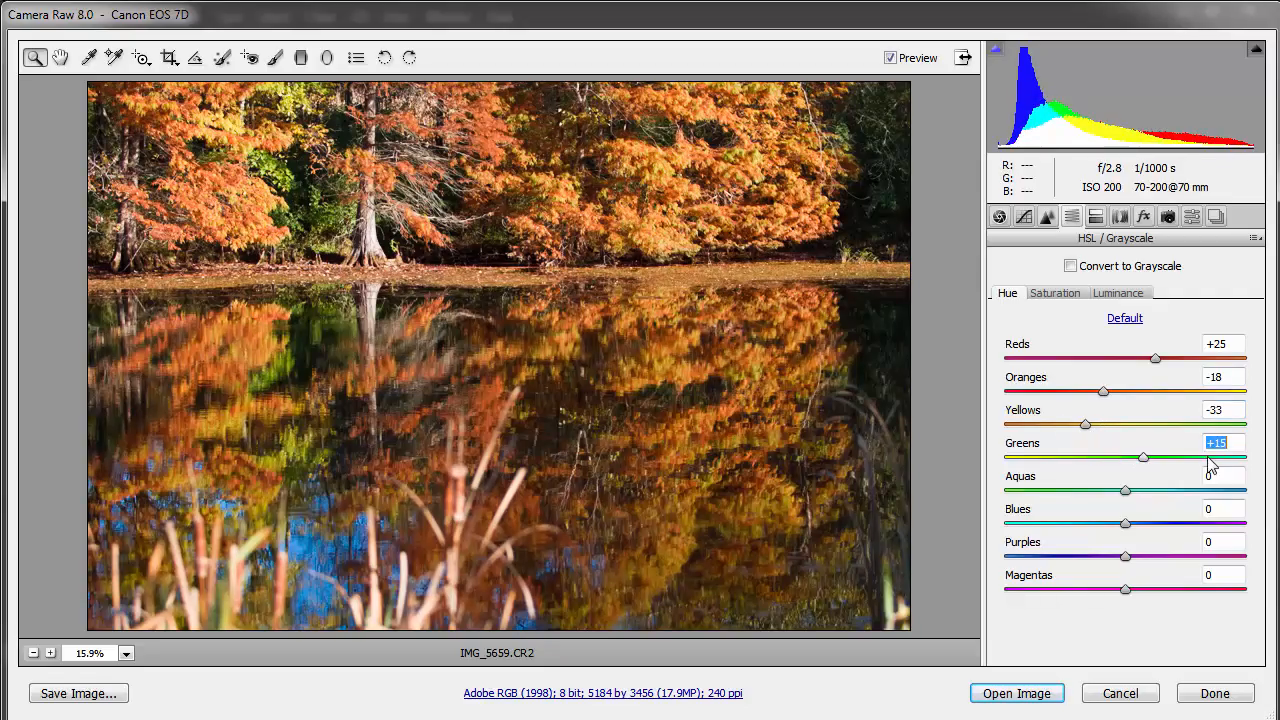
pyautogui.moveTo(1143, 457); pyautogui.dragTo(1160, 457)
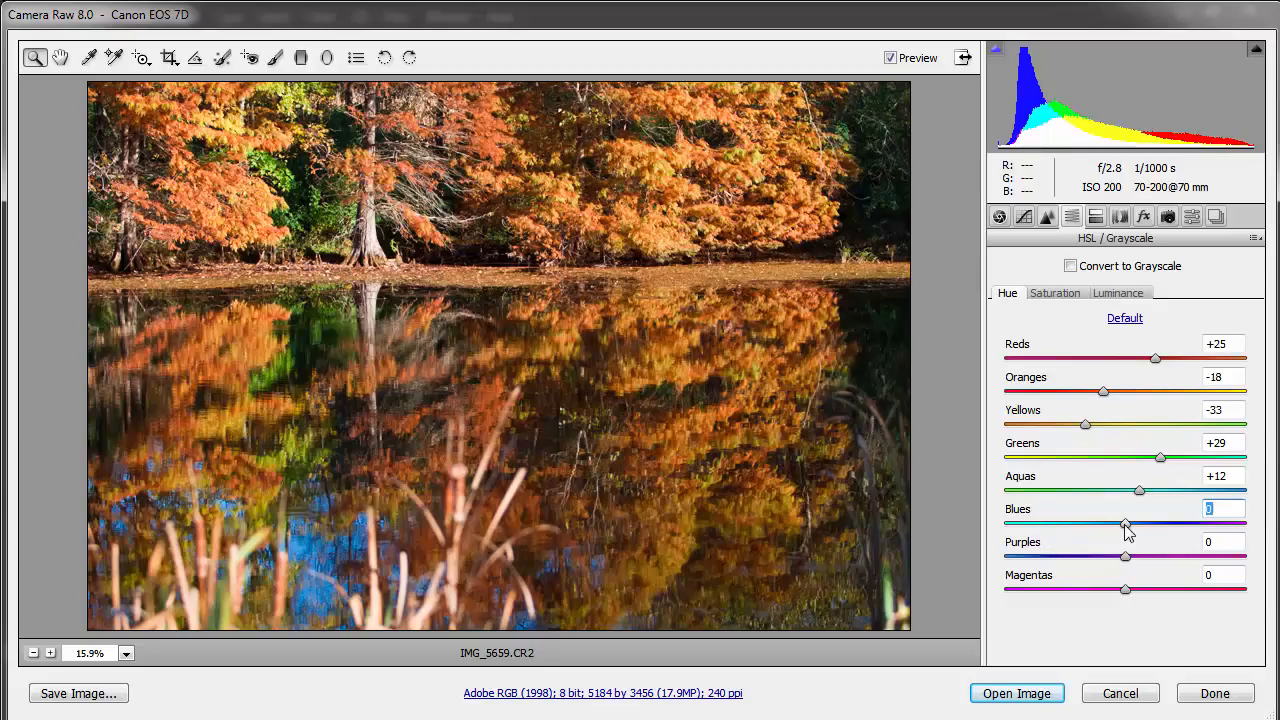
pyautogui.moveTo(1125, 522); pyautogui.dragTo(1097, 522)
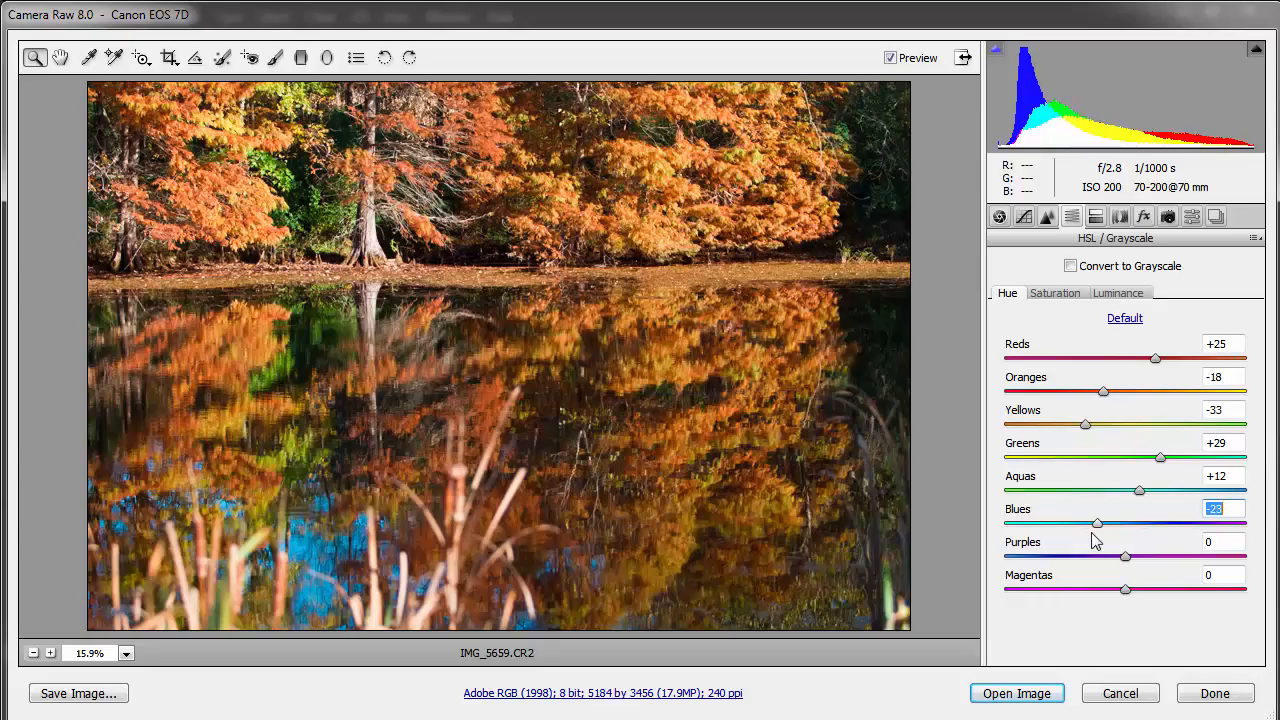
pyautogui.moveTo(1097, 523); pyautogui.dragTo(1138, 523)
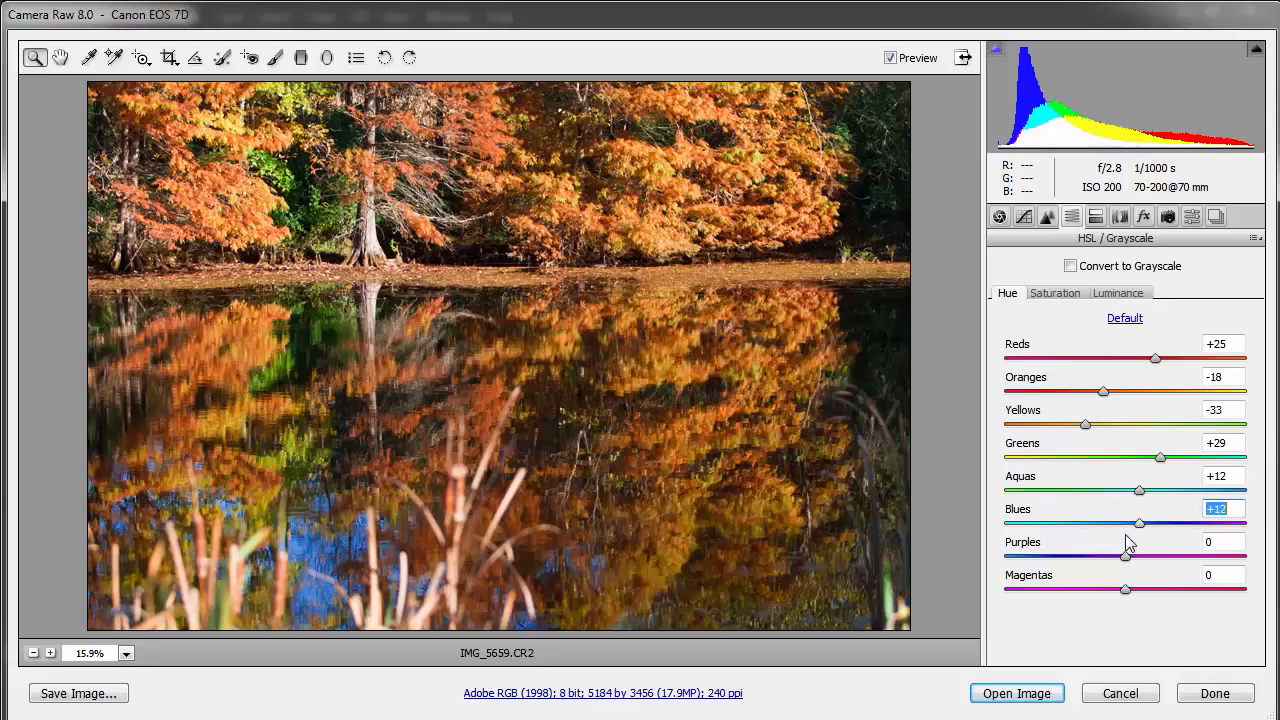
pyautogui.moveTo(1138, 523); pyautogui.dragTo(1144, 523)
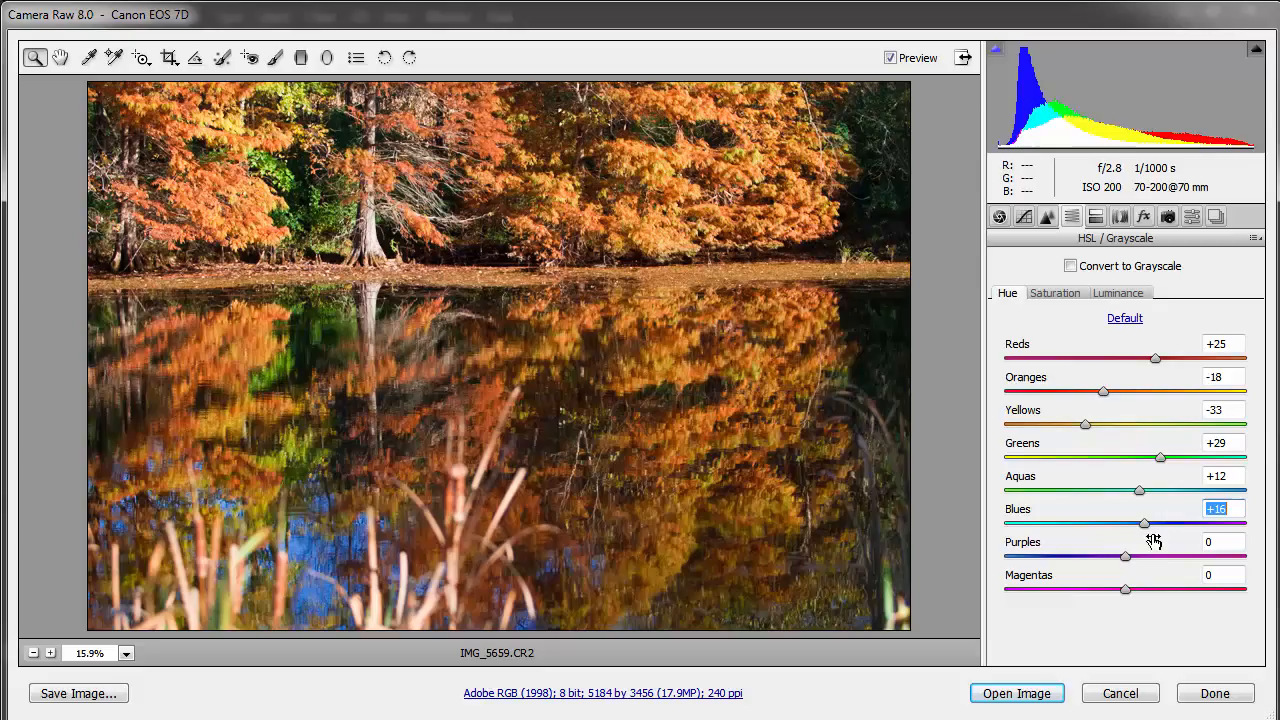
pyautogui.moveTo(967, 645)
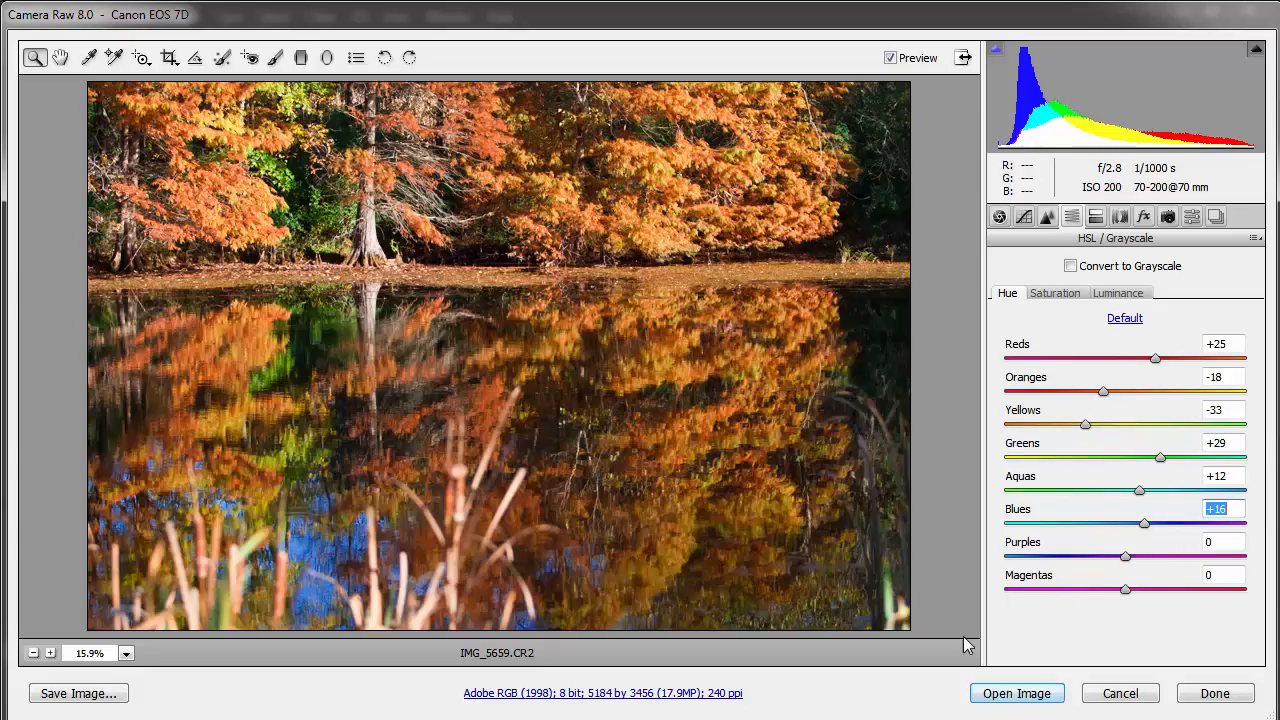
pyautogui.moveTo(447, 222)
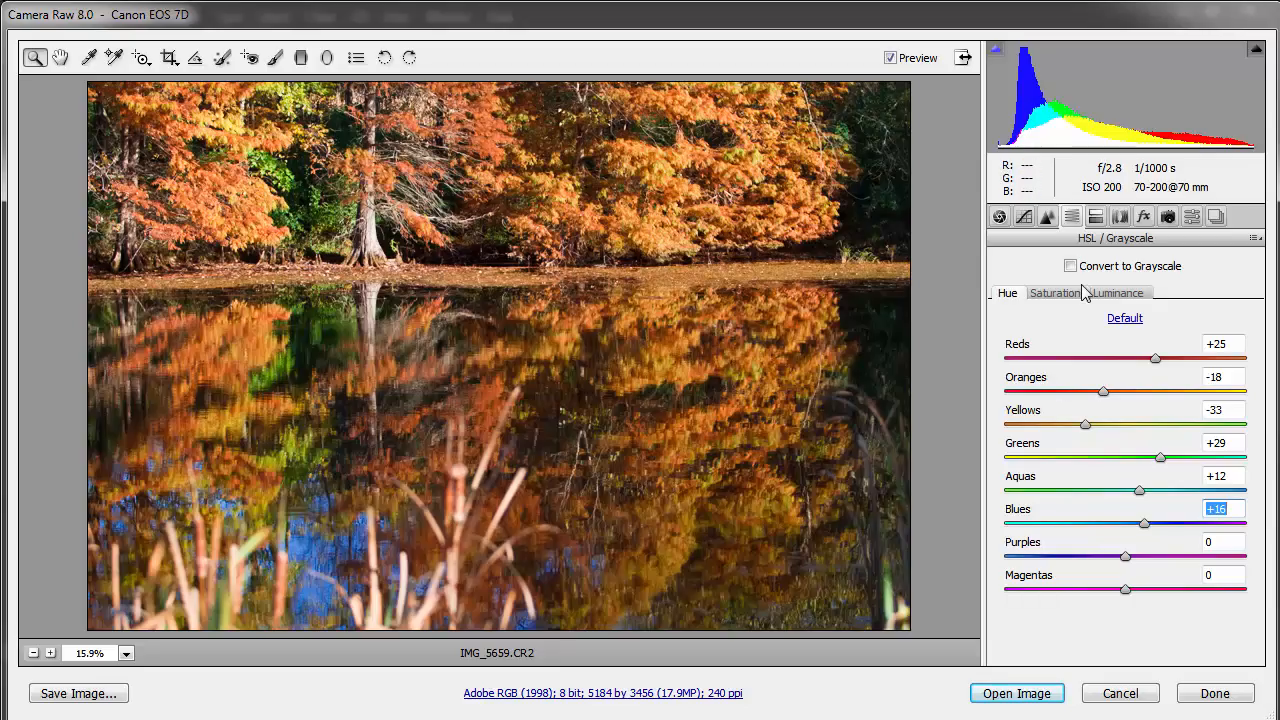
pyautogui.click(1118, 293)
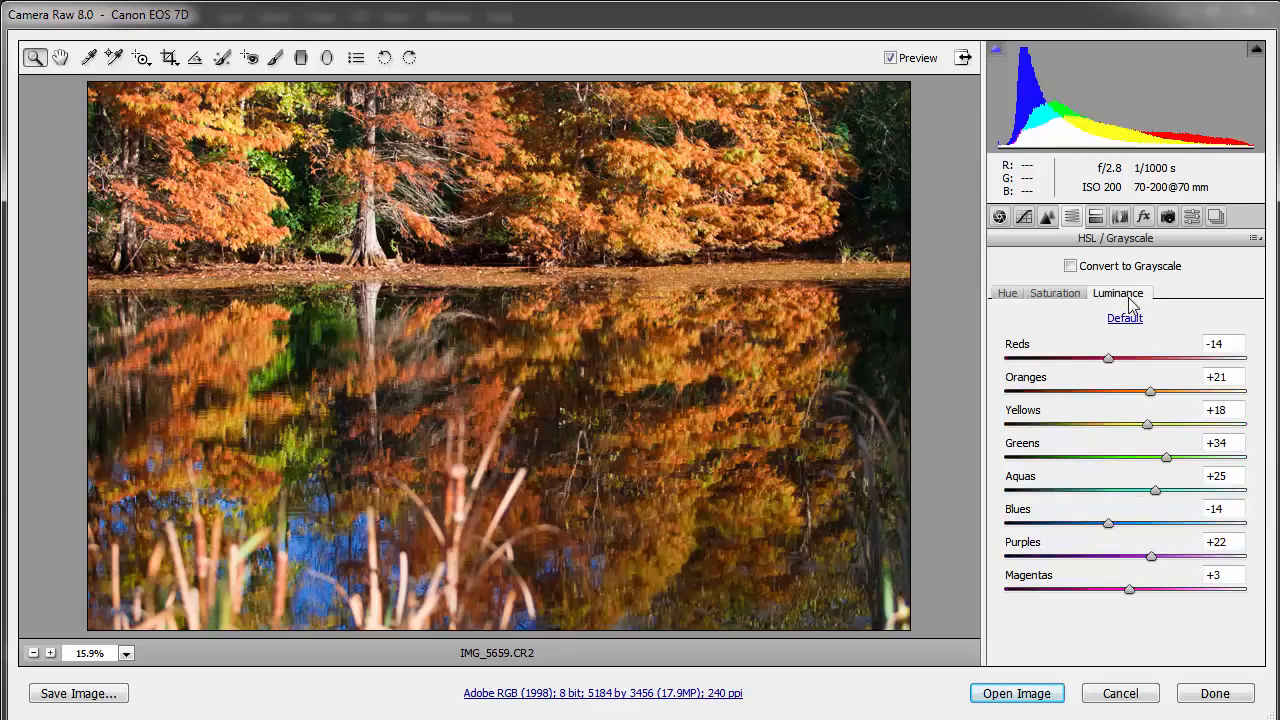
# - Set luminance to Oranges +31, Yellows +24, Greens +47 and Blues -16
pyautogui.moveTo(1108, 358); pyautogui.dragTo(1061, 358)
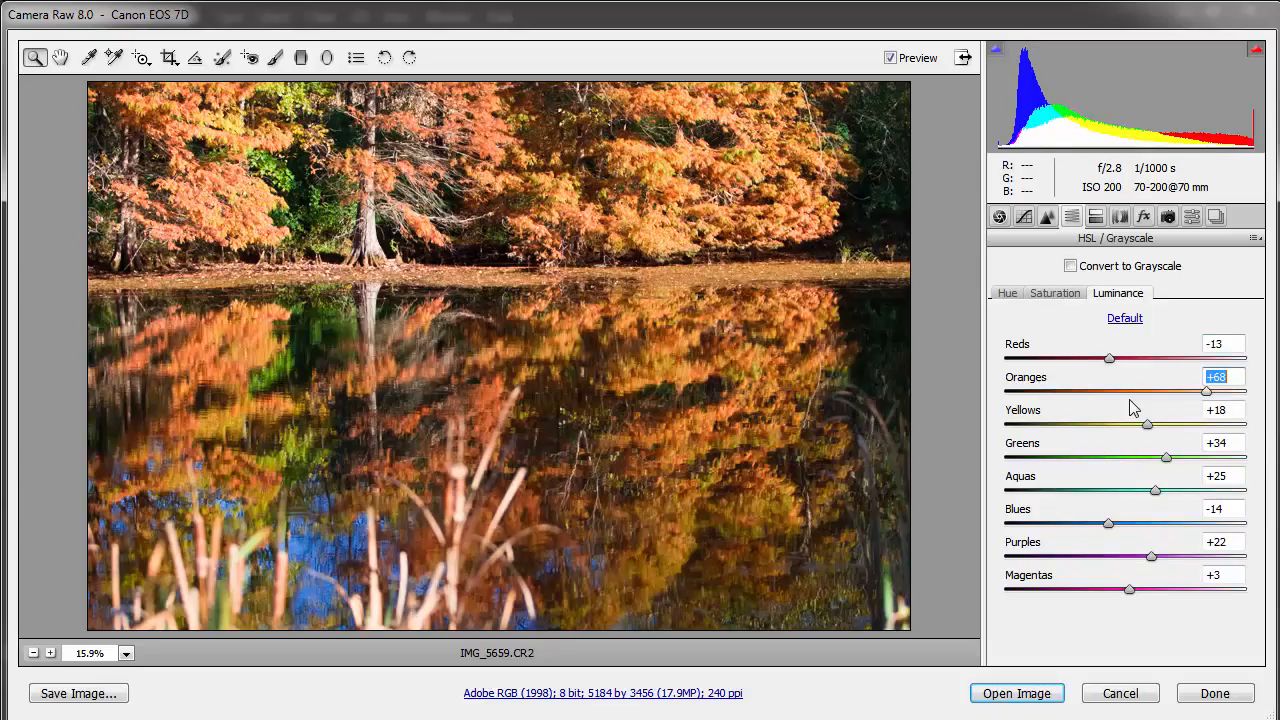
pyautogui.moveTo(1207, 391); pyautogui.dragTo(1162, 391)
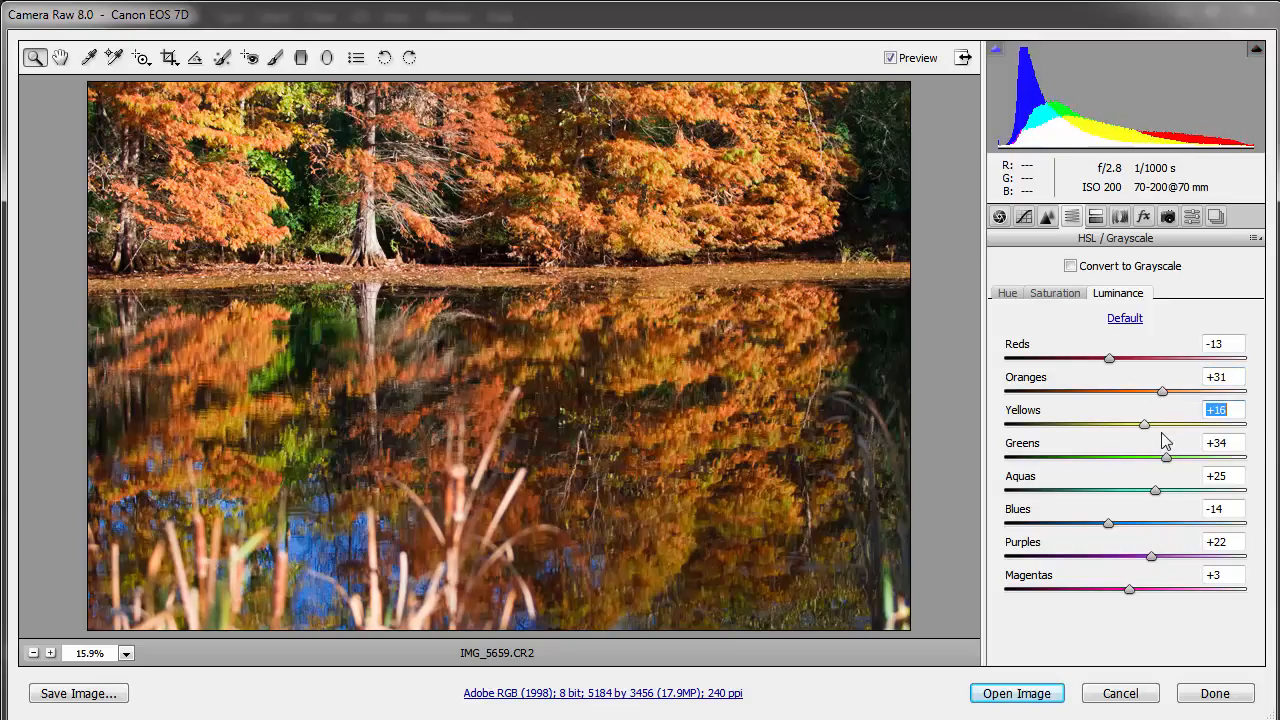
pyautogui.moveTo(1144, 424); pyautogui.dragTo(1164, 424)
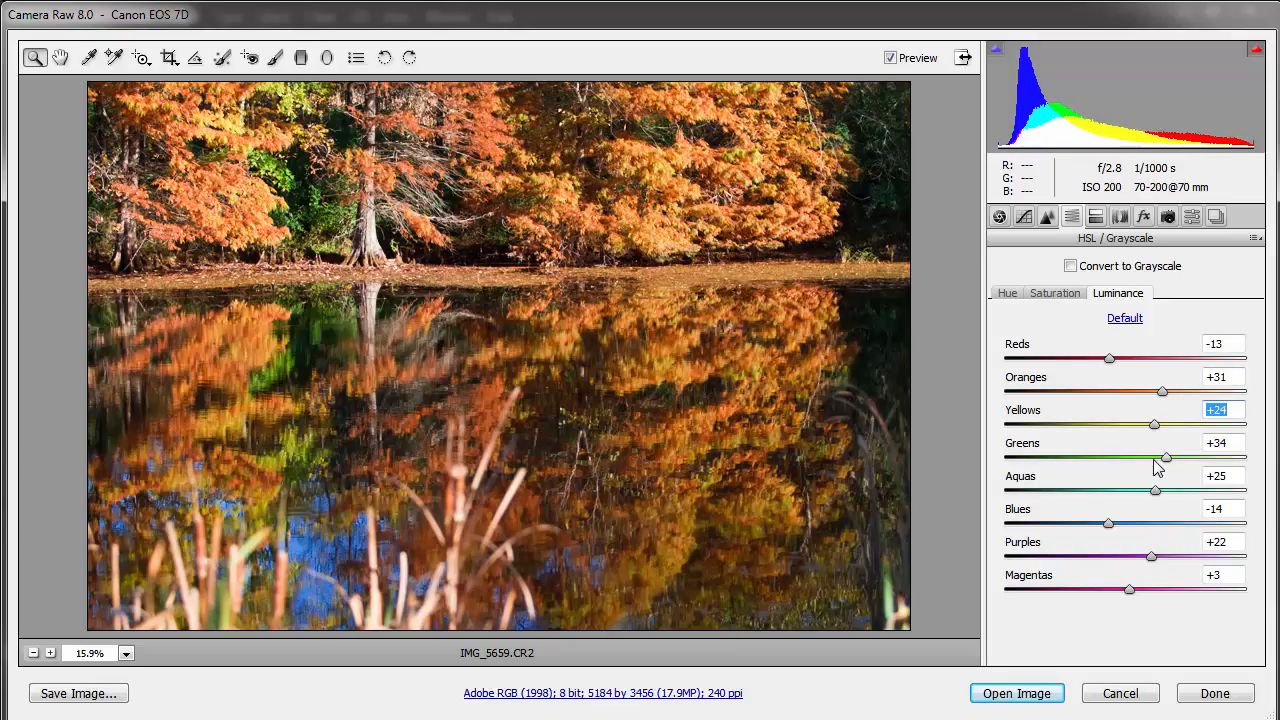
pyautogui.moveTo(1165, 457); pyautogui.dragTo(1180, 457)
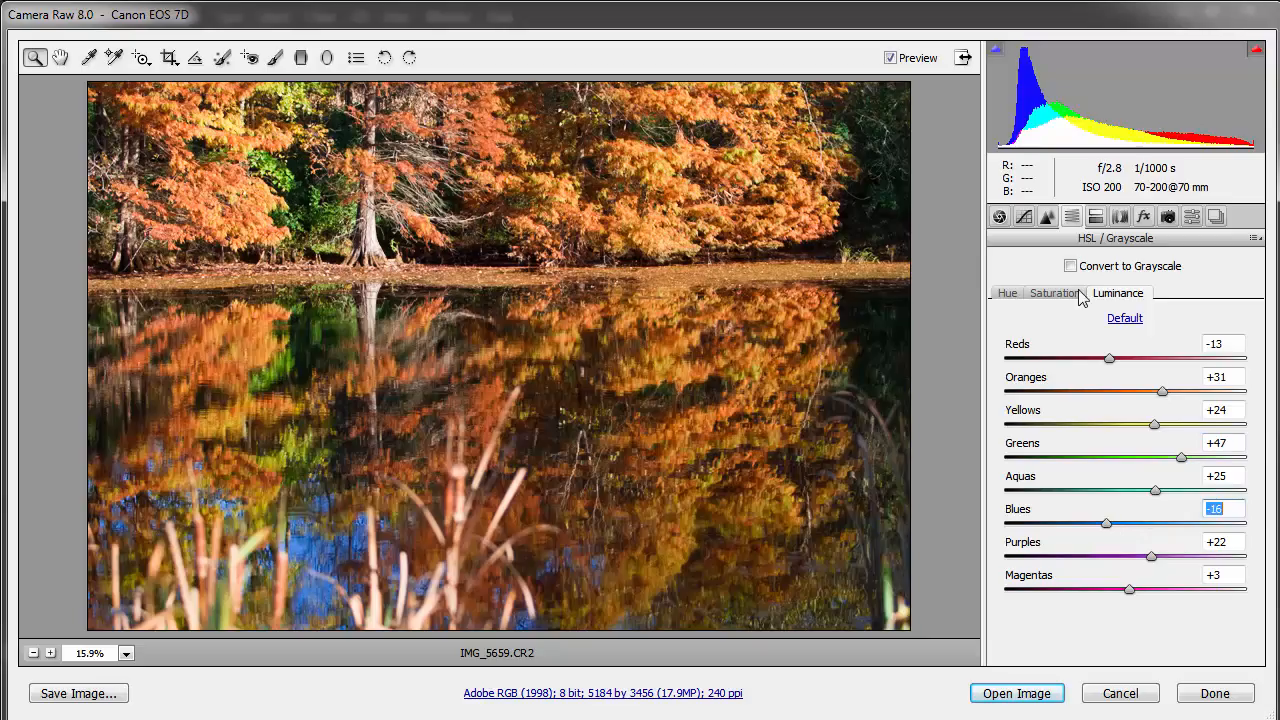
# - Retune saturation to Reds +35 and Oranges +51
pyautogui.click(1053, 293)
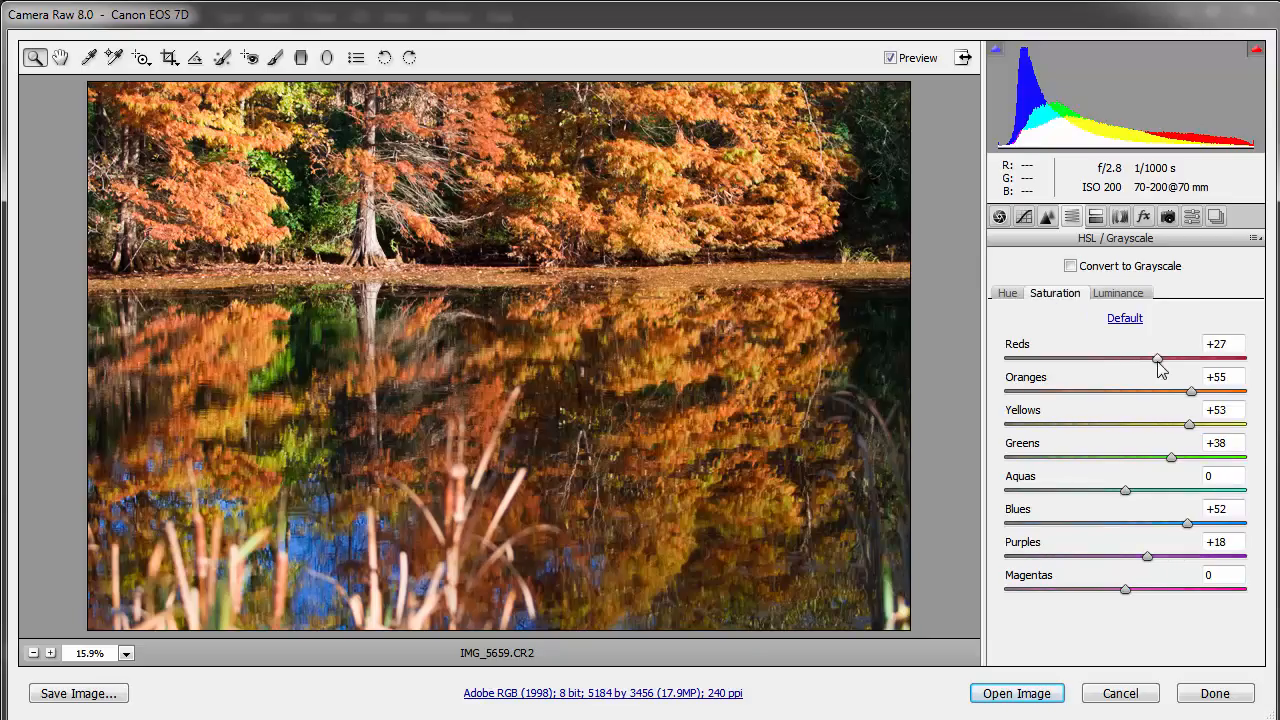
pyautogui.moveTo(1157, 358); pyautogui.dragTo(1168, 358)
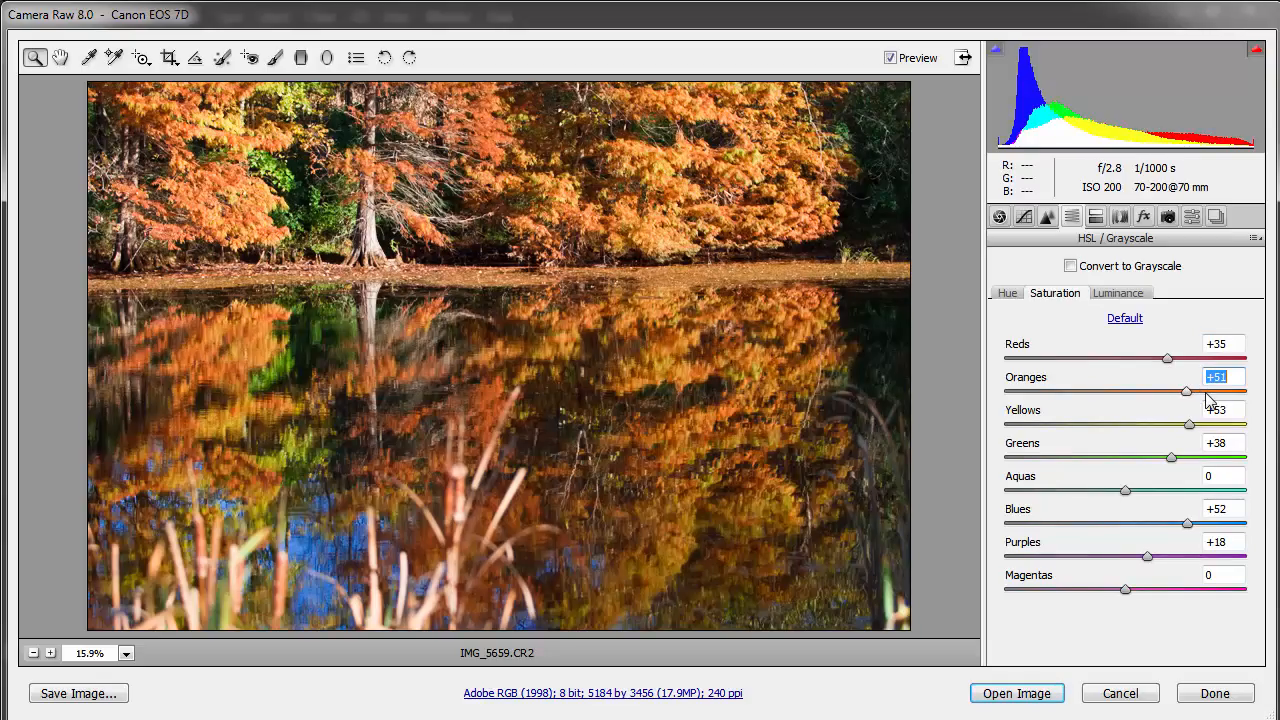
pyautogui.moveTo(1187, 391); pyautogui.dragTo(1220, 391)
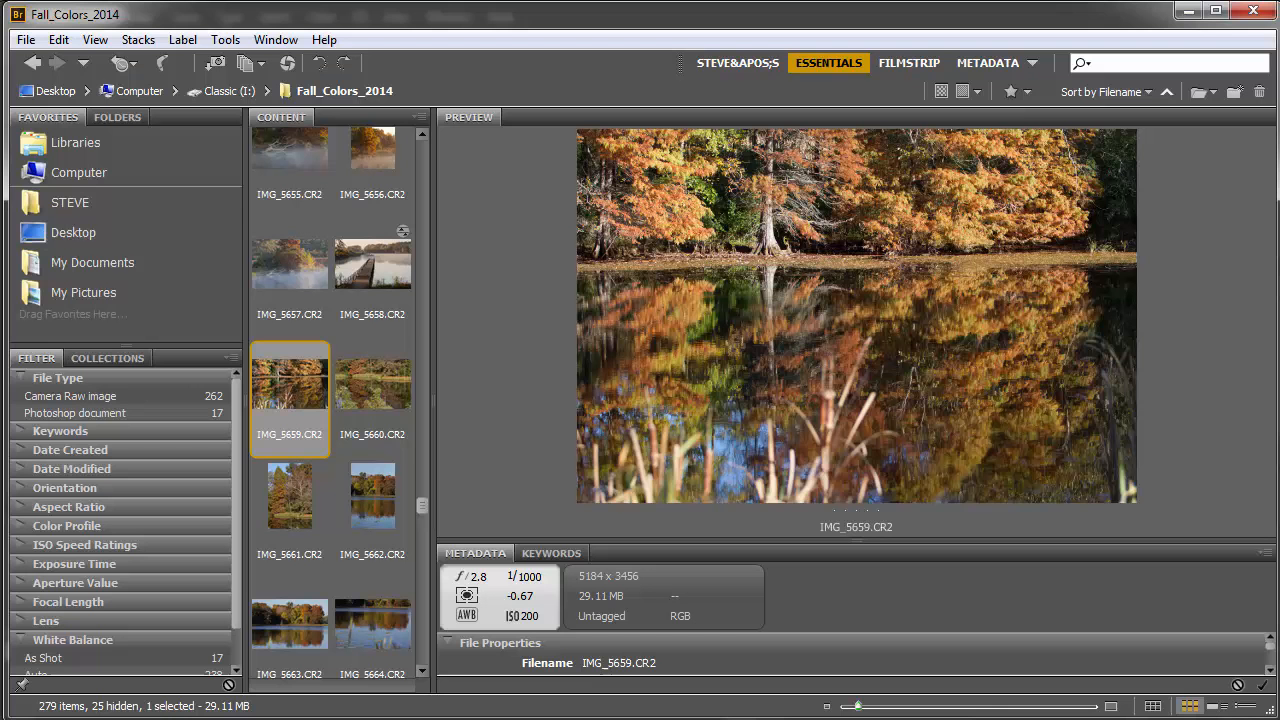
# - Clear the develop settings of IMG_5655.CR2 and open it in Camera Raw
pyautogui.click(372, 378)
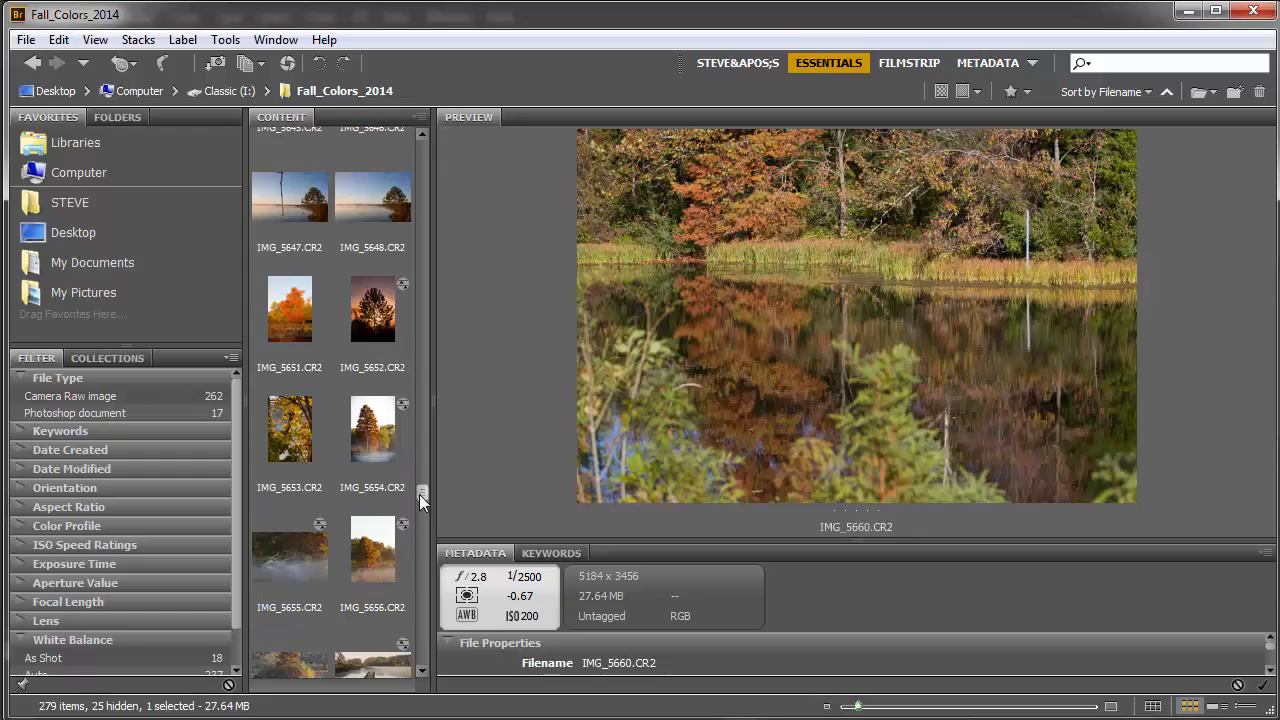
pyautogui.click(372, 460)
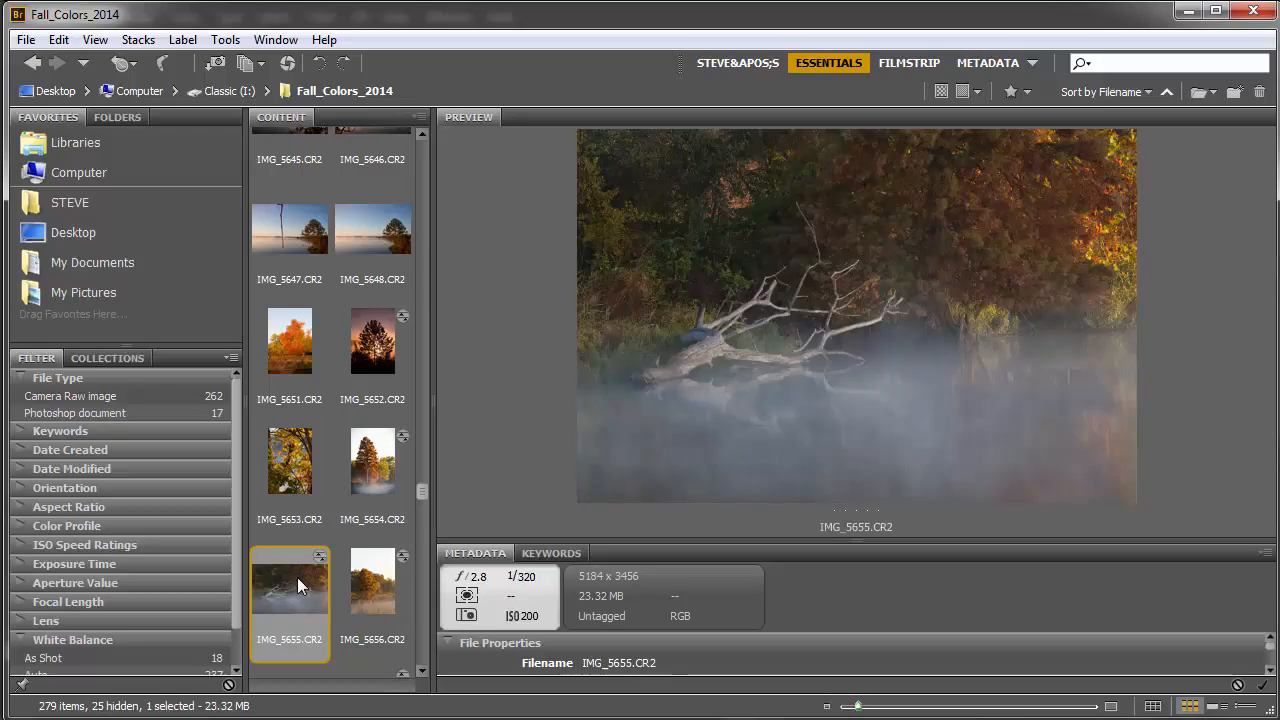
pyautogui.rightClick(290, 585)
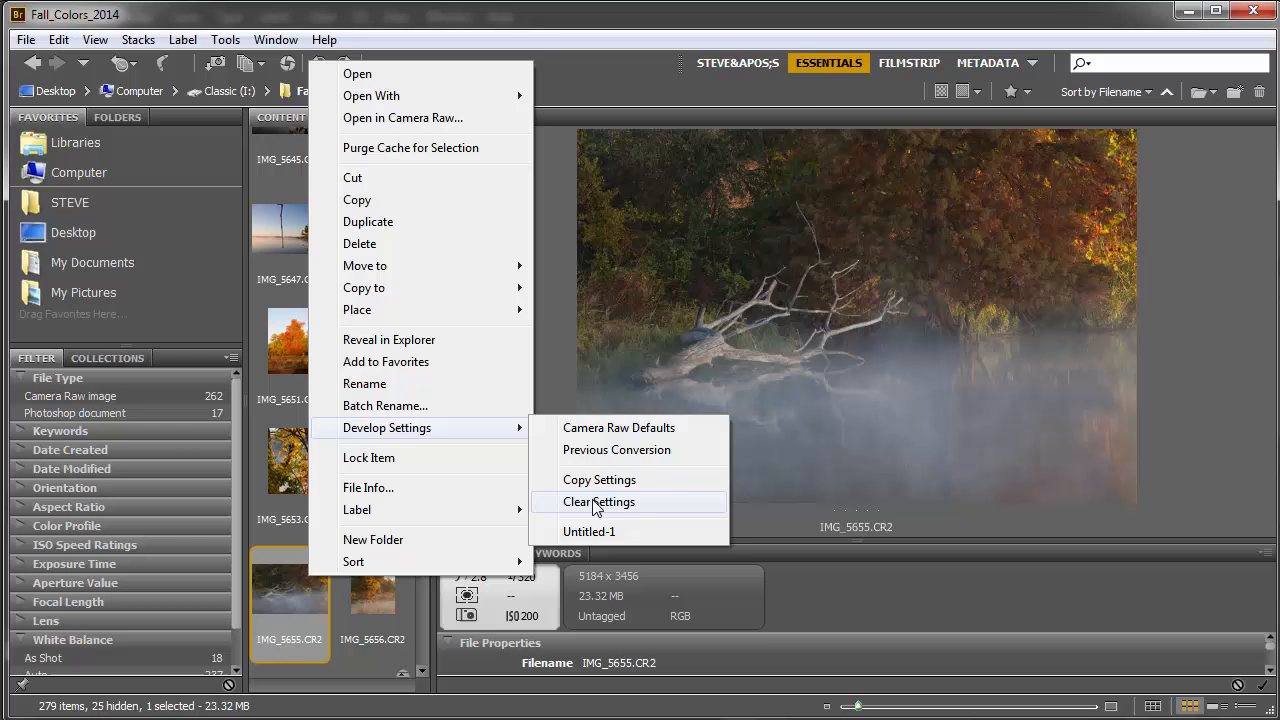
pyautogui.click(598, 501)
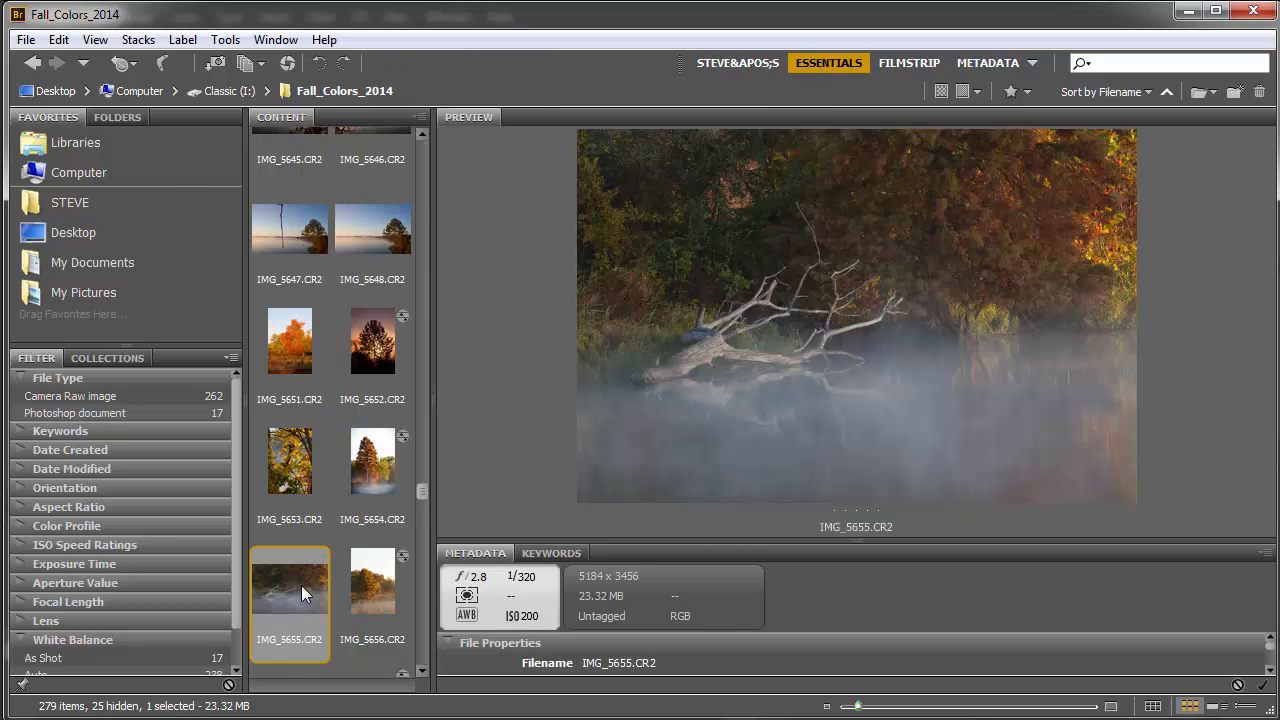
pyautogui.doubleClick(289, 580)
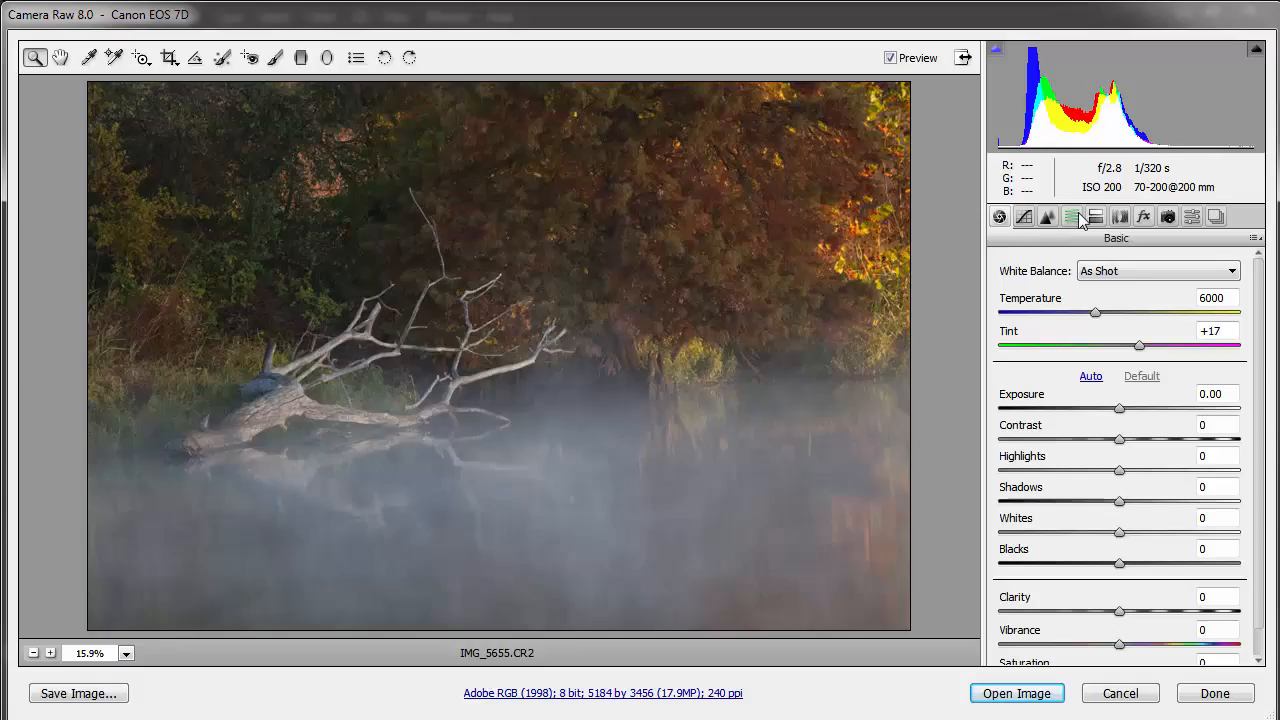
# - Set saturation Reds +19, Oranges +51, Yellows +58, Greens +42, Aquas +28, Blues +37, Purples +28, Magentas +24
pyautogui.click(1071, 217)
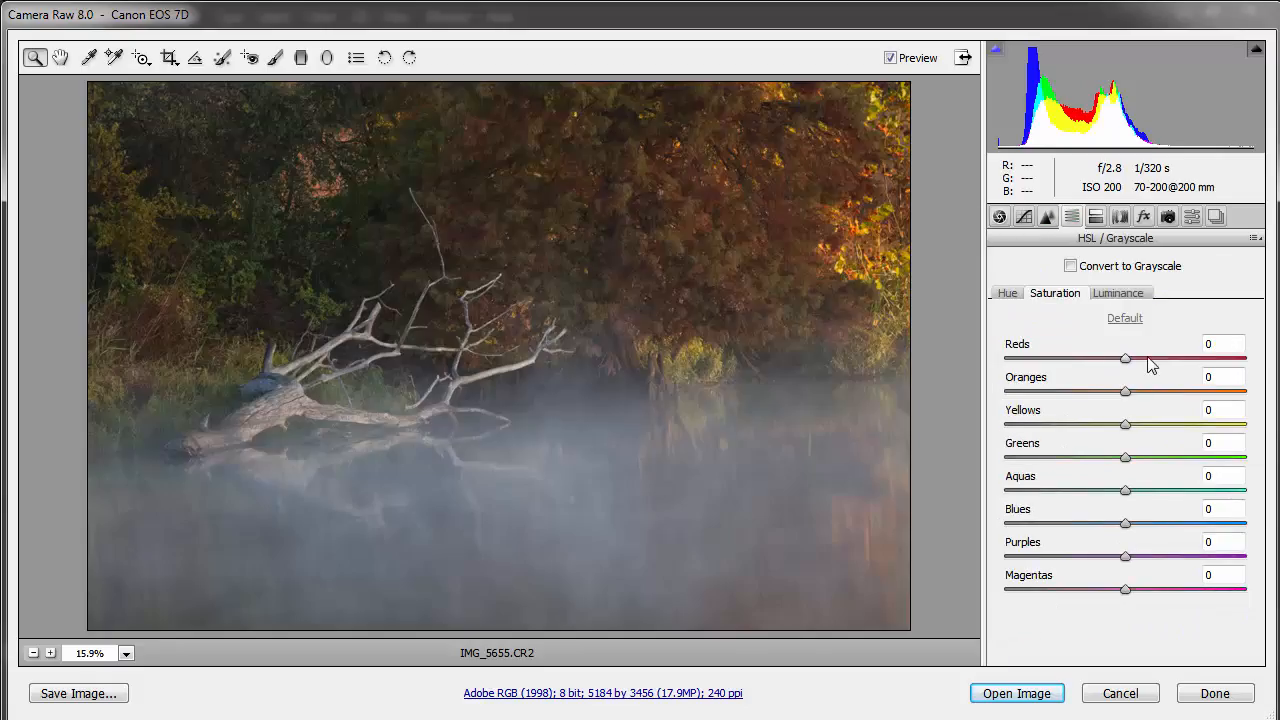
pyautogui.moveTo(1125, 358); pyautogui.dragTo(1100, 358)
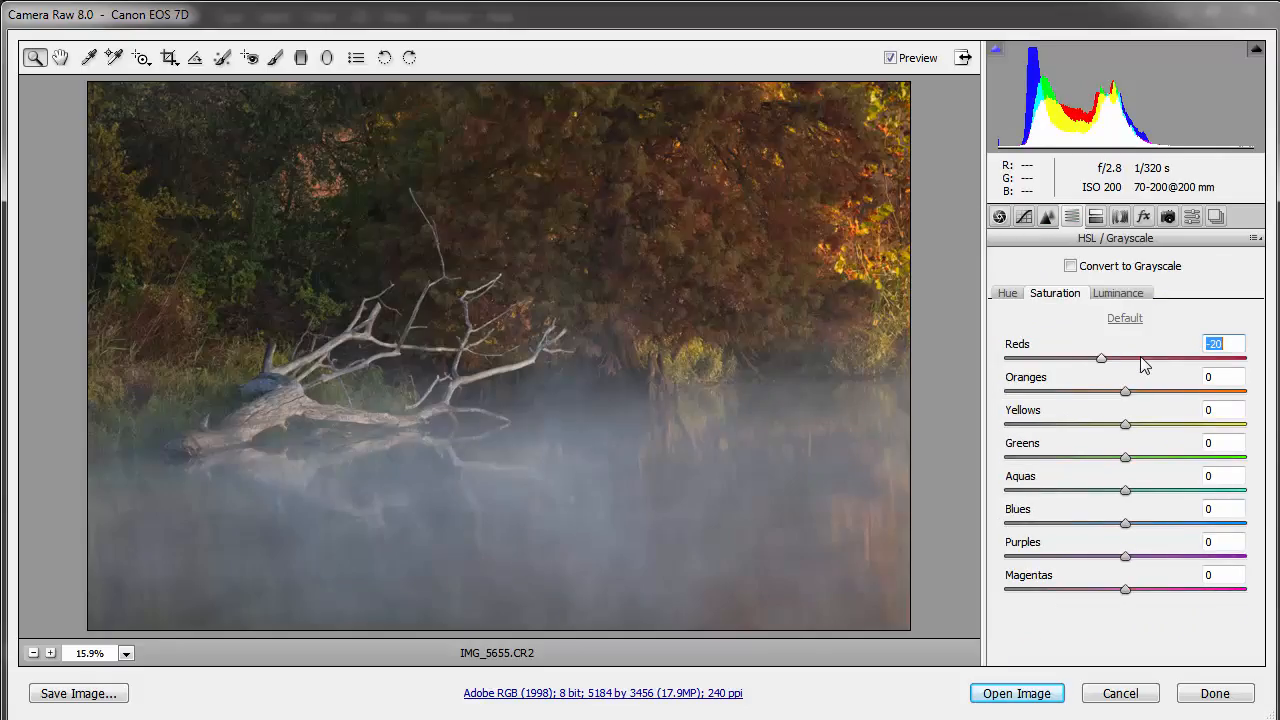
pyautogui.moveTo(1101, 358); pyautogui.dragTo(1148, 358)
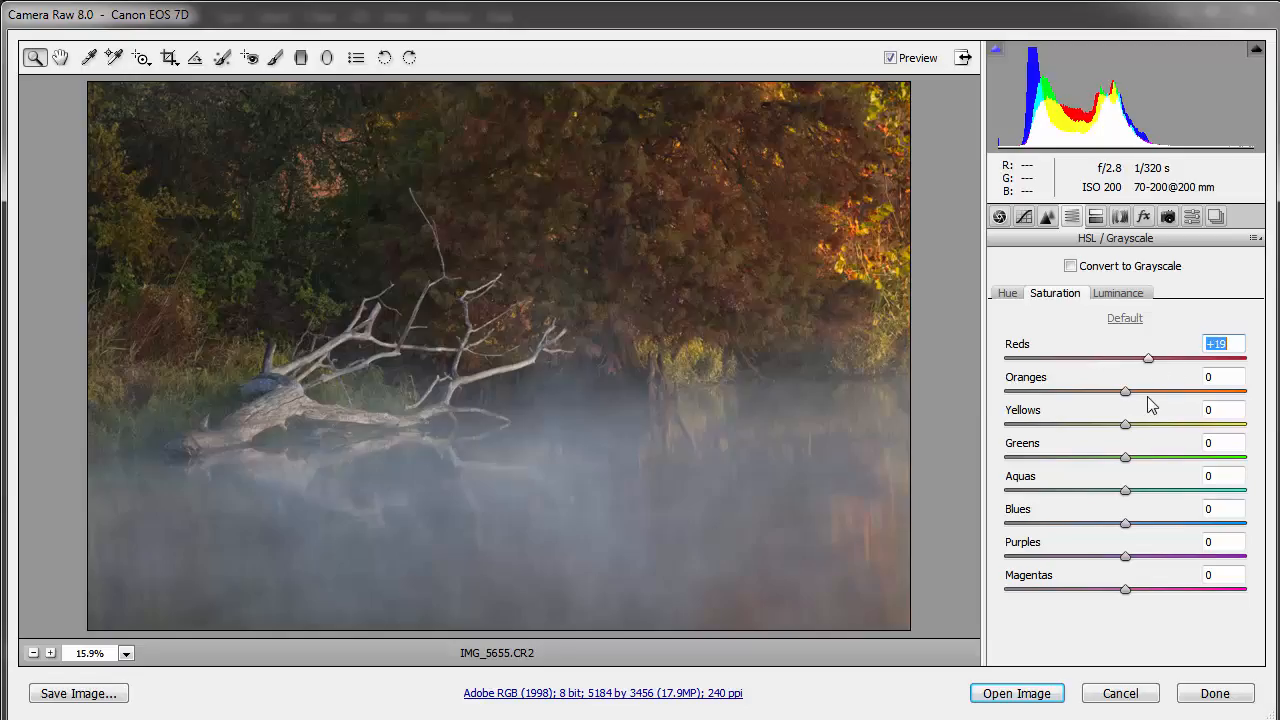
pyautogui.moveTo(1124, 391); pyautogui.dragTo(1190, 391)
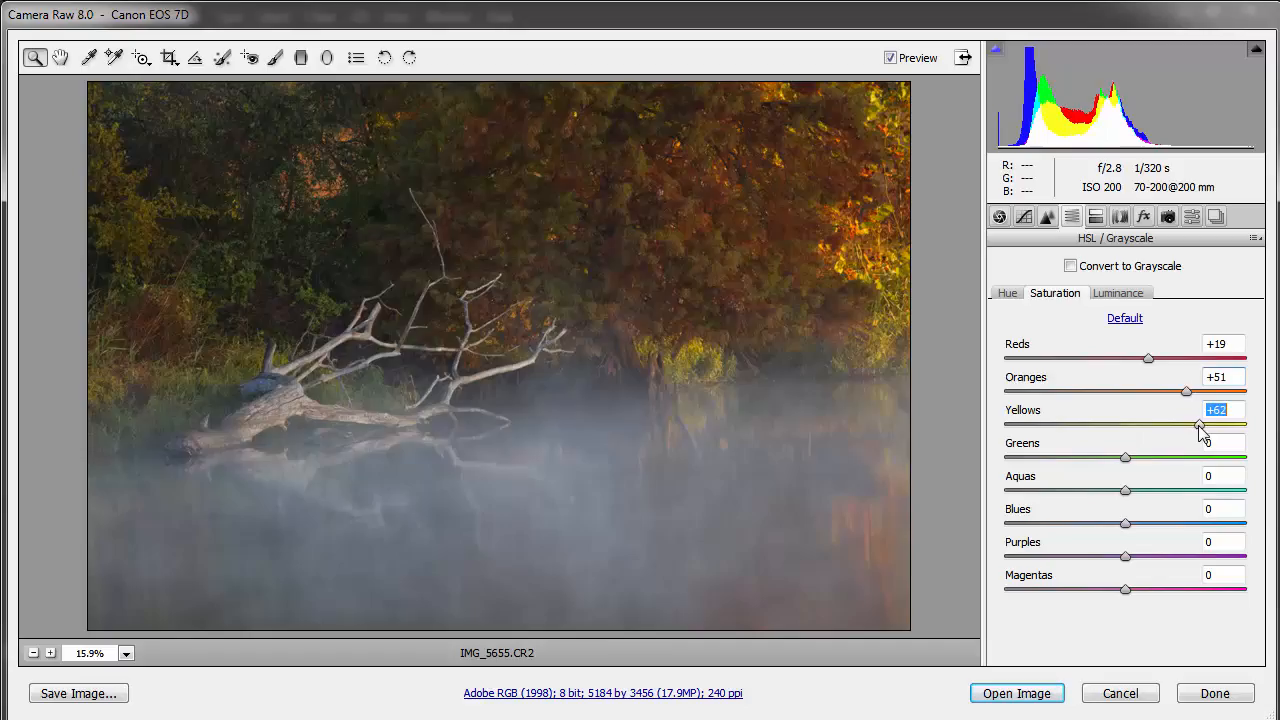
pyautogui.moveTo(1200, 425); pyautogui.dragTo(1195, 425)
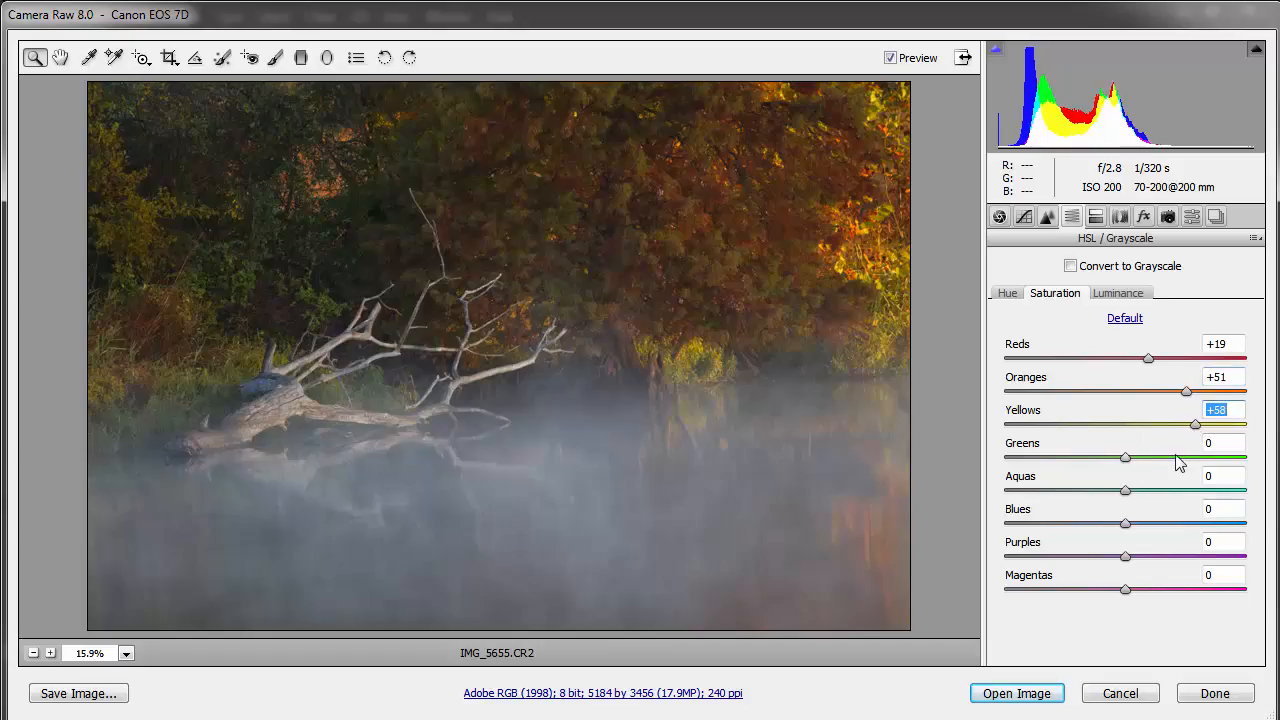
pyautogui.moveTo(1125, 457); pyautogui.dragTo(1175, 457)
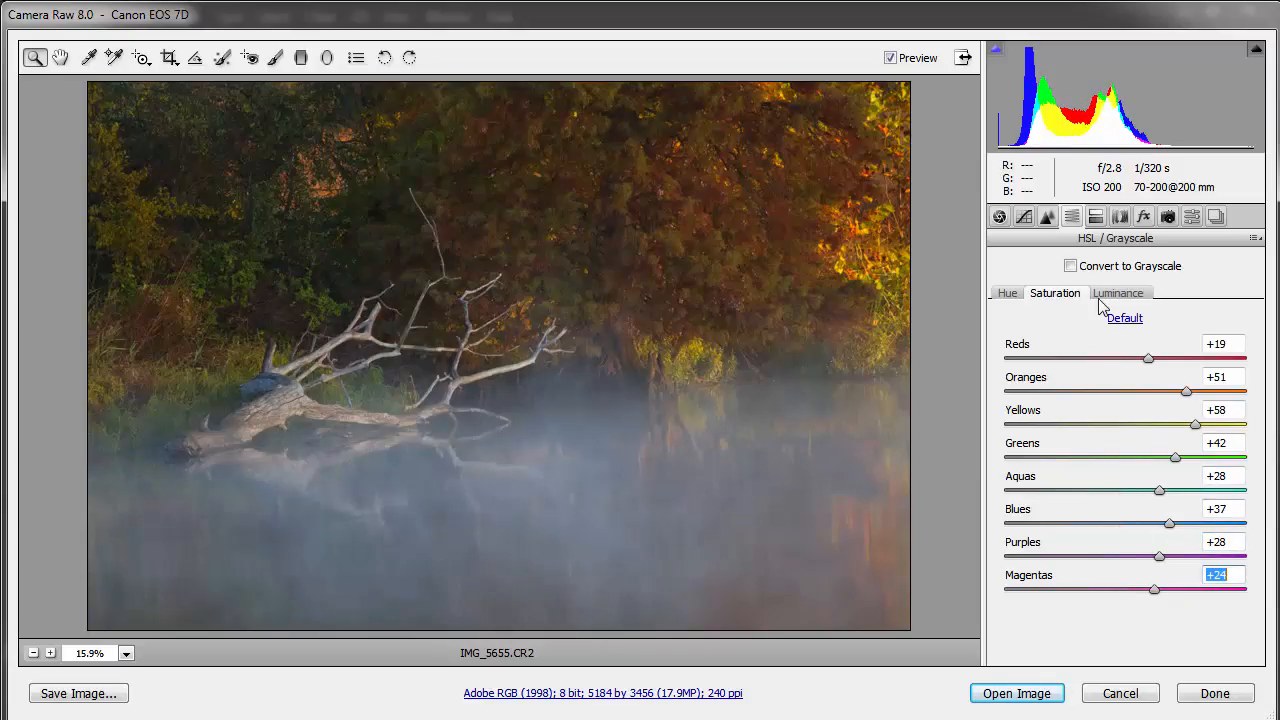
# - On the Luminance tab, set Reds +23, Oranges +44 and Yellows +40
pyautogui.click(1118, 293)
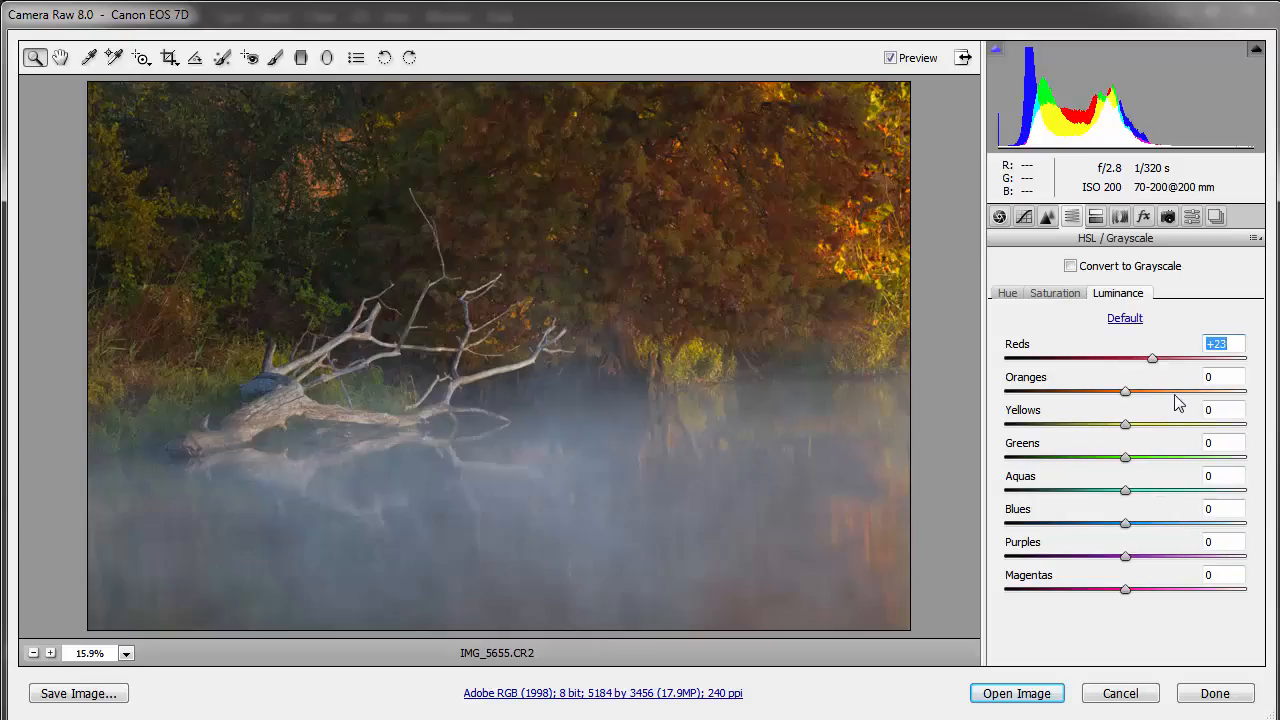
pyautogui.moveTo(1125, 391); pyautogui.dragTo(1170, 391)
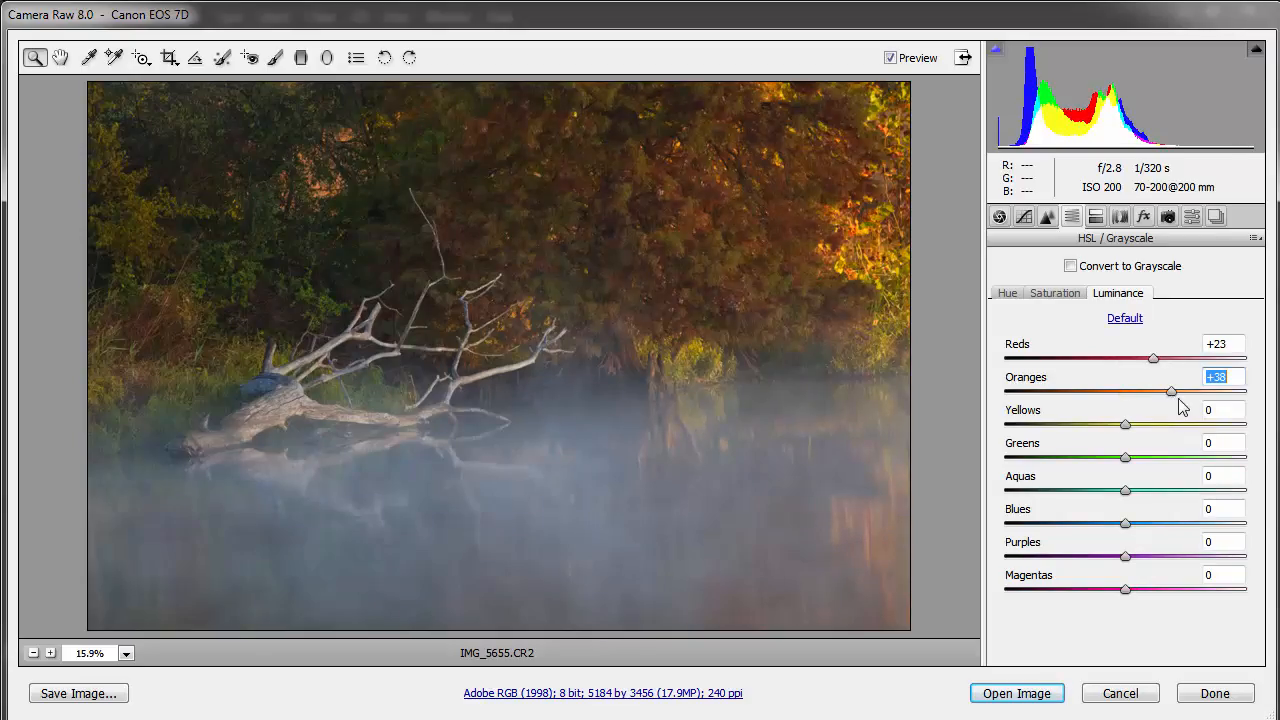
pyautogui.moveTo(1154, 391); pyautogui.dragTo(1178, 391)
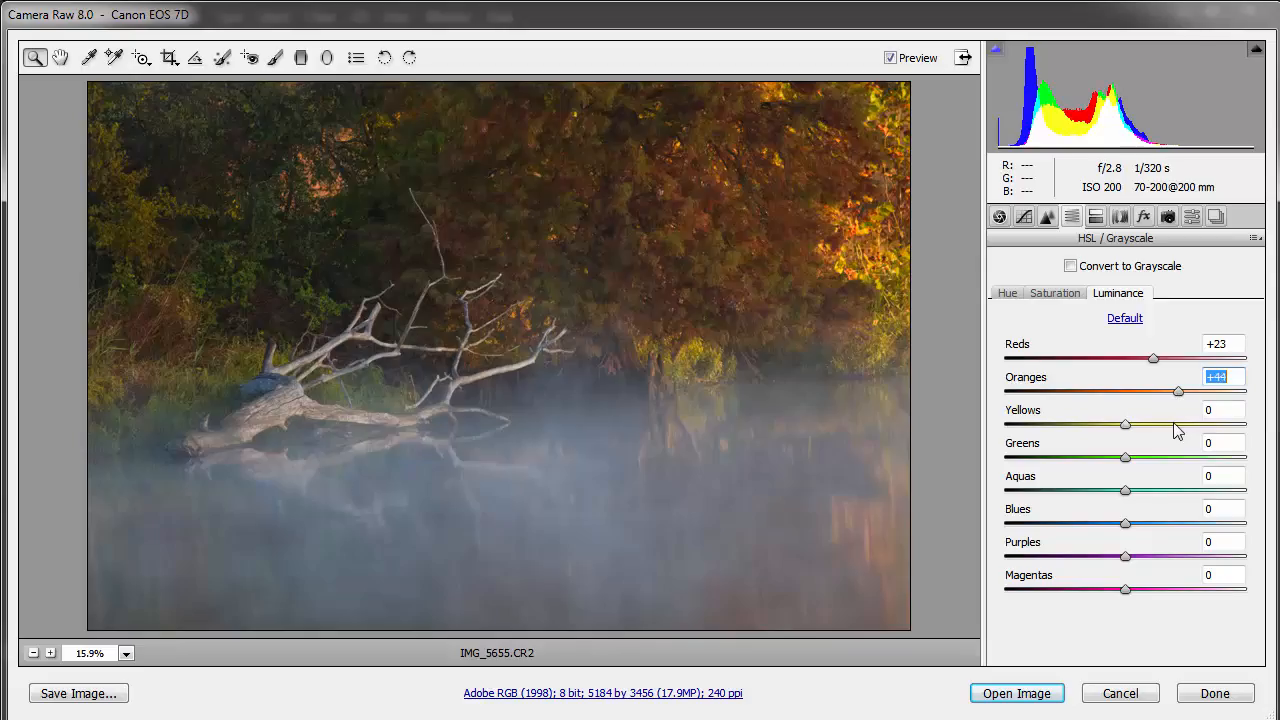
pyautogui.moveTo(1125, 425); pyautogui.dragTo(1173, 425)
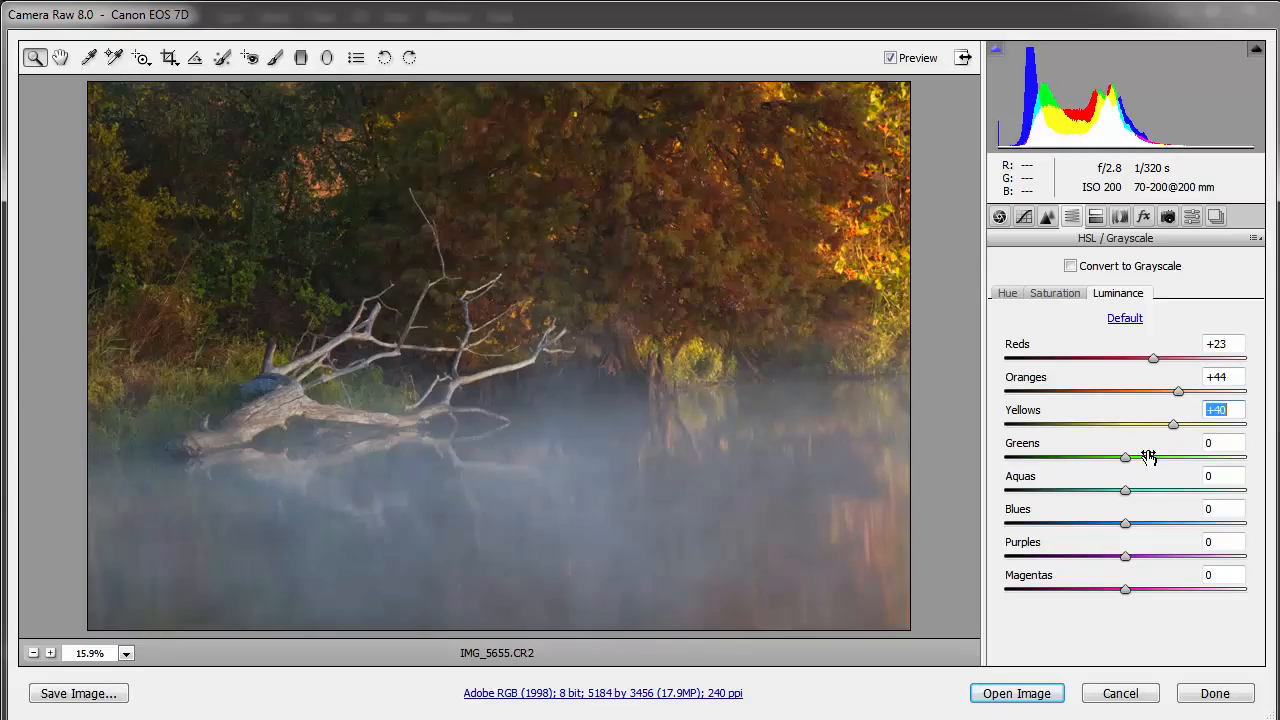
pyautogui.click(1173, 457)
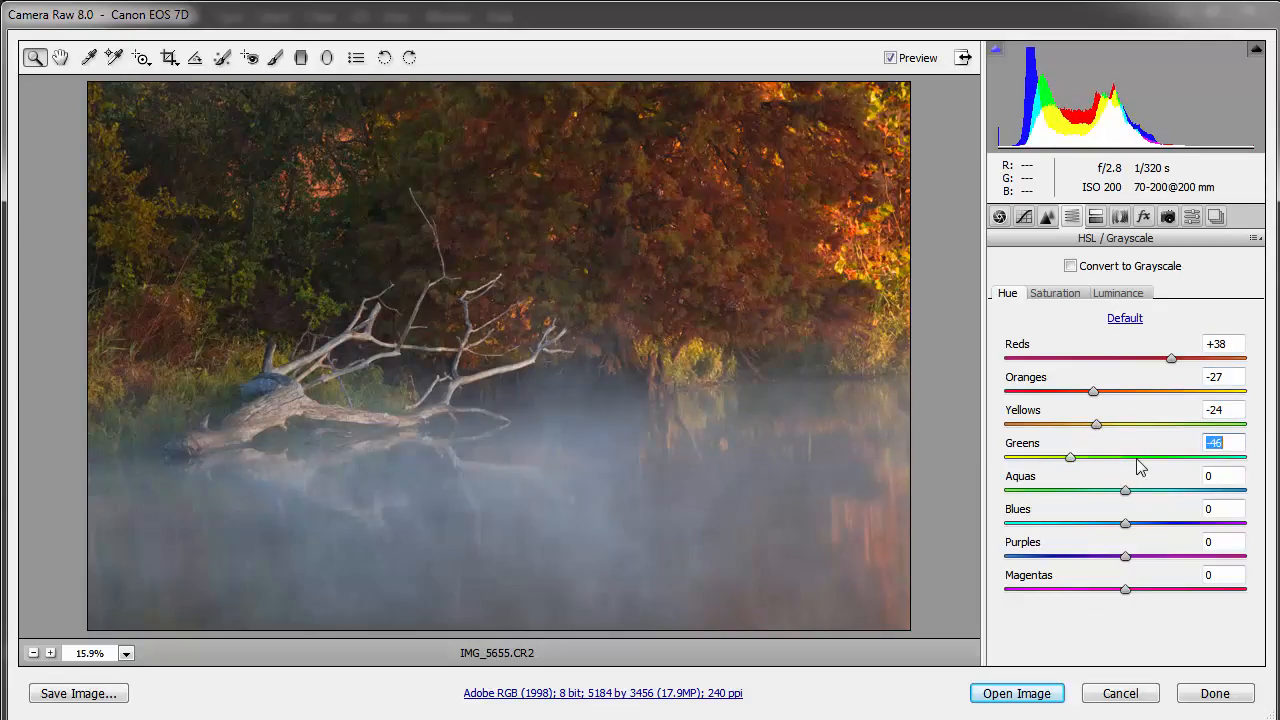
# - Set hue shifts Greens +13, Aquas +38, Blues +43, Purples +34 and Magentas -3
pyautogui.moveTo(1071, 457); pyautogui.dragTo(1140, 457)
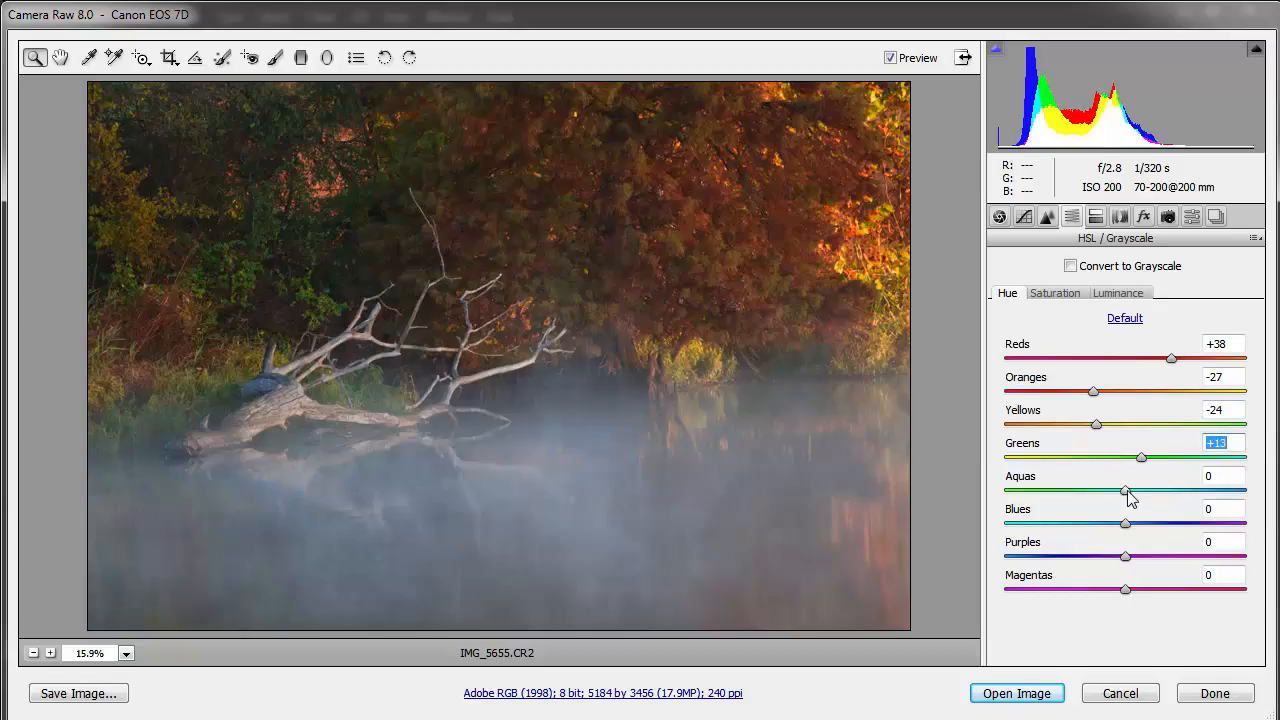
pyautogui.moveTo(1126, 490); pyautogui.dragTo(1072, 490)
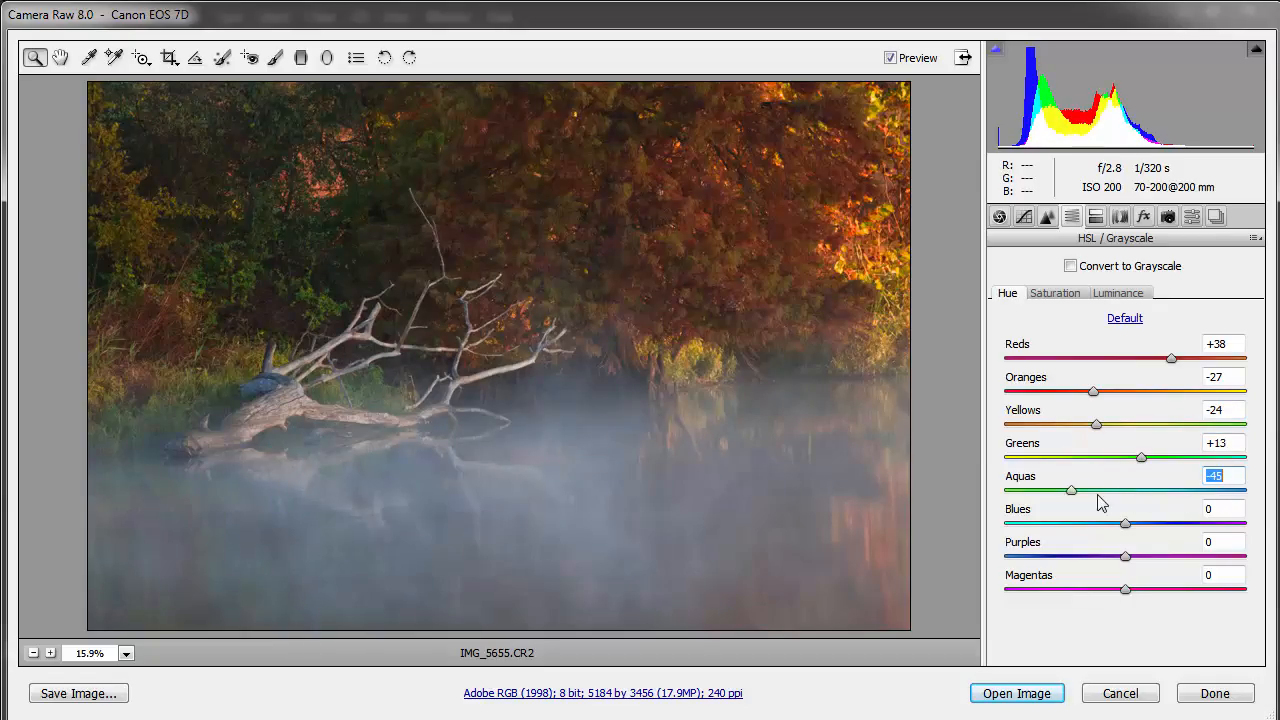
pyautogui.moveTo(1072, 490); pyautogui.dragTo(1172, 490)
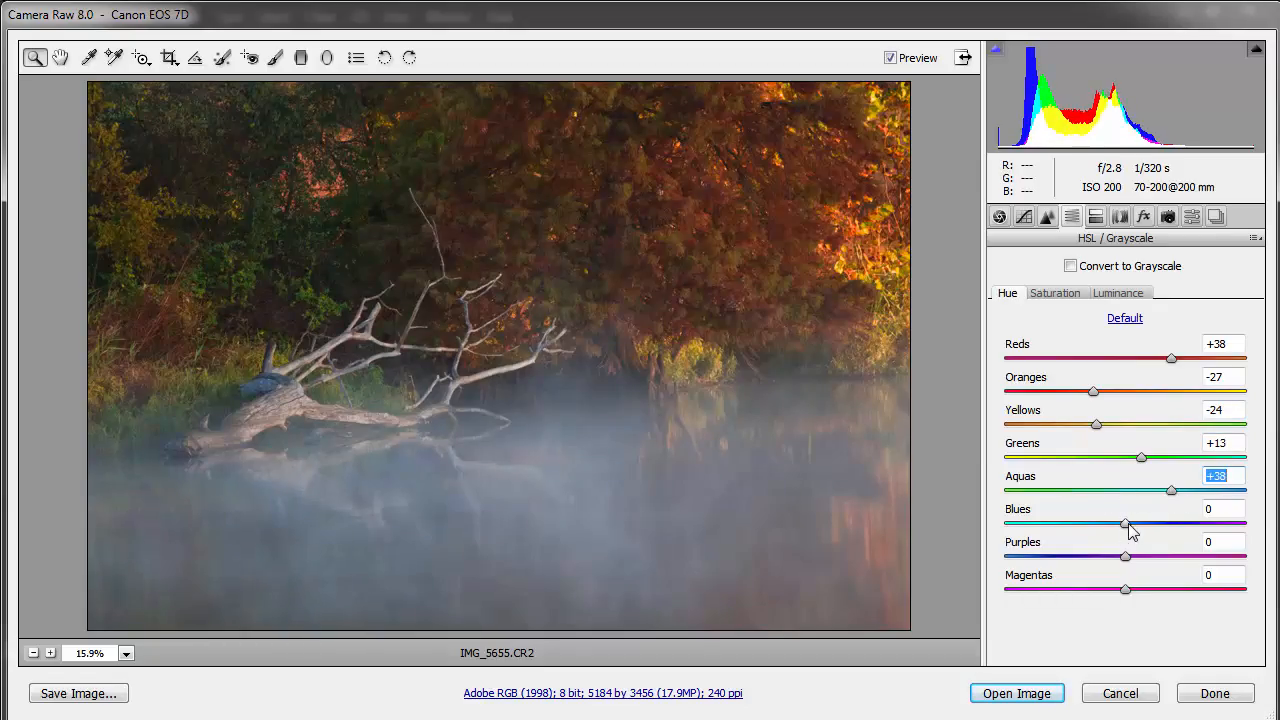
pyautogui.moveTo(1125, 524); pyautogui.dragTo(1075, 524)
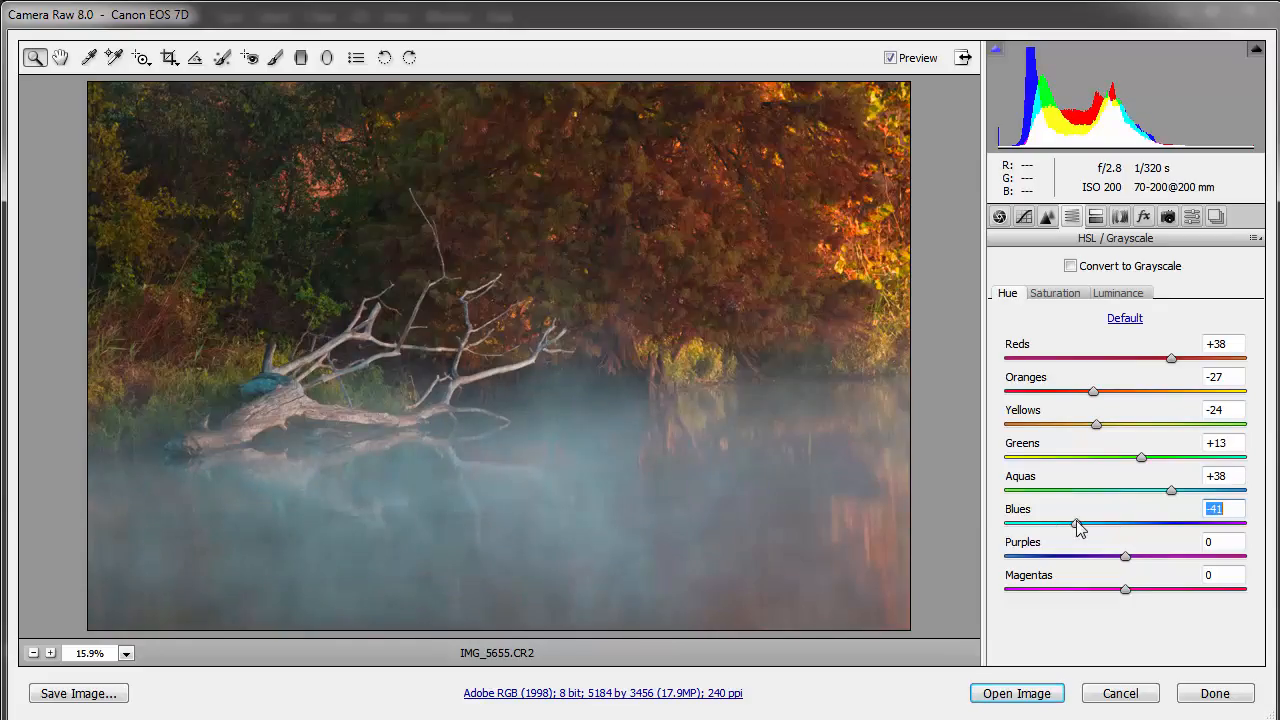
pyautogui.moveTo(1078, 524); pyautogui.dragTo(1102, 524)
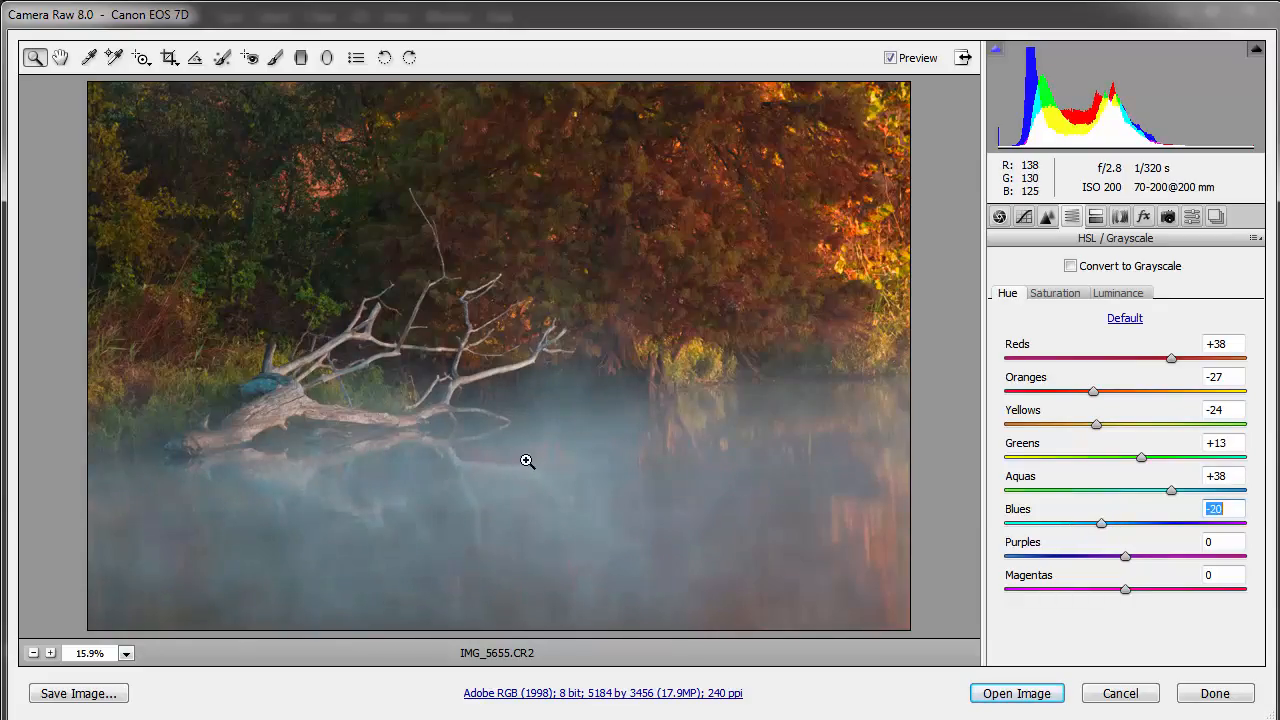
pyautogui.moveTo(1101, 523); pyautogui.dragTo(1183, 523)
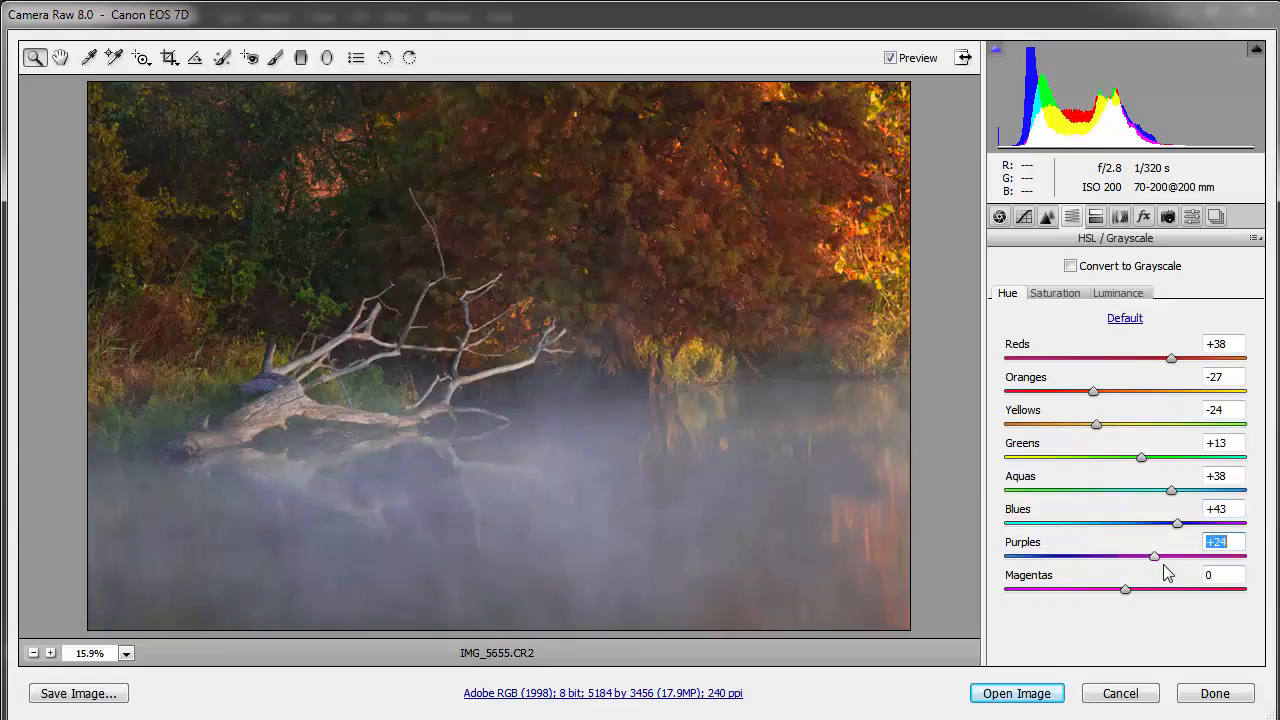
pyautogui.moveTo(1124, 589); pyautogui.dragTo(1150, 589)
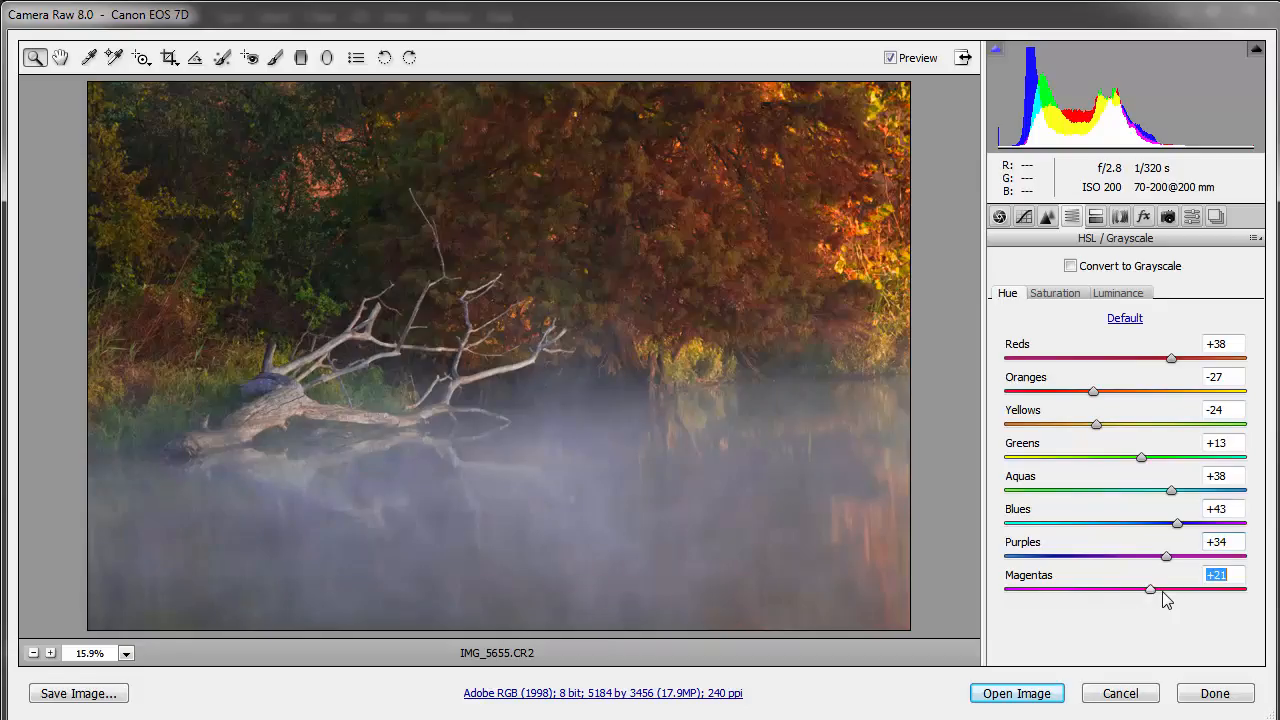
pyautogui.moveTo(1150, 589); pyautogui.dragTo(1120, 589)
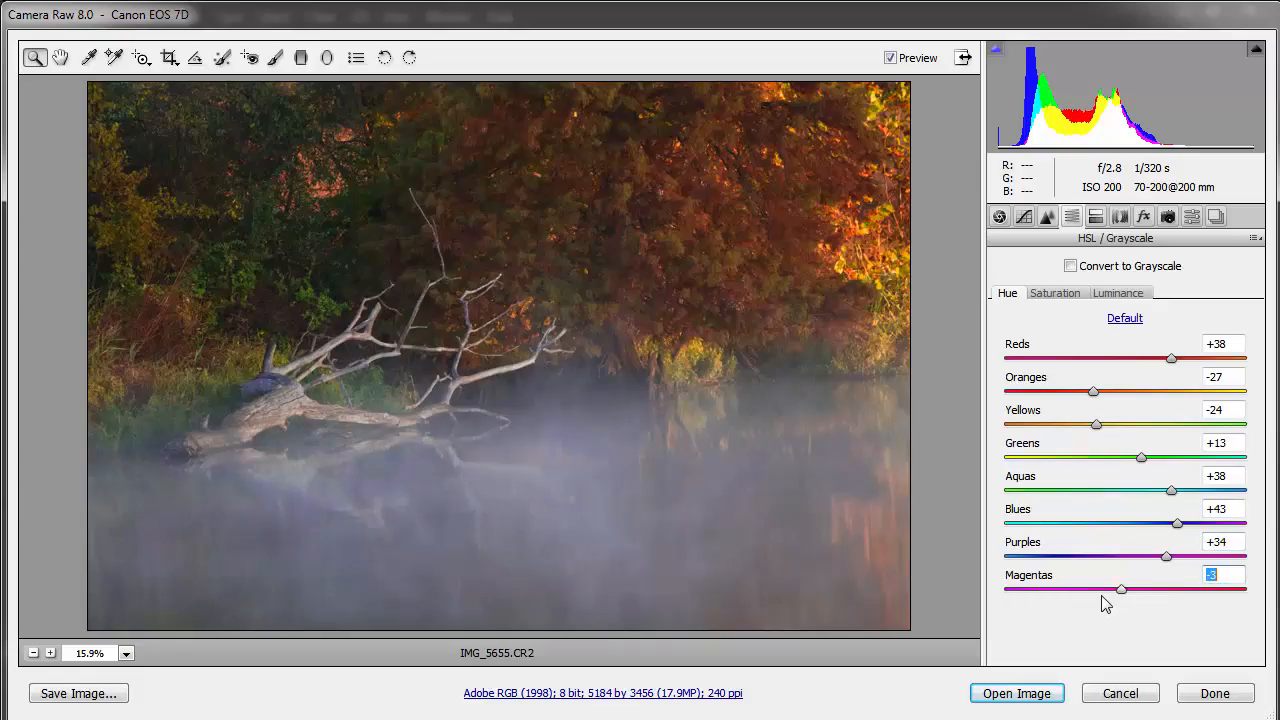
# - Set Luminance to Reds +48, Oranges +66, Yellows +47, Greens +59, Aquas -21, Blues +83
pyautogui.click(1118, 292)
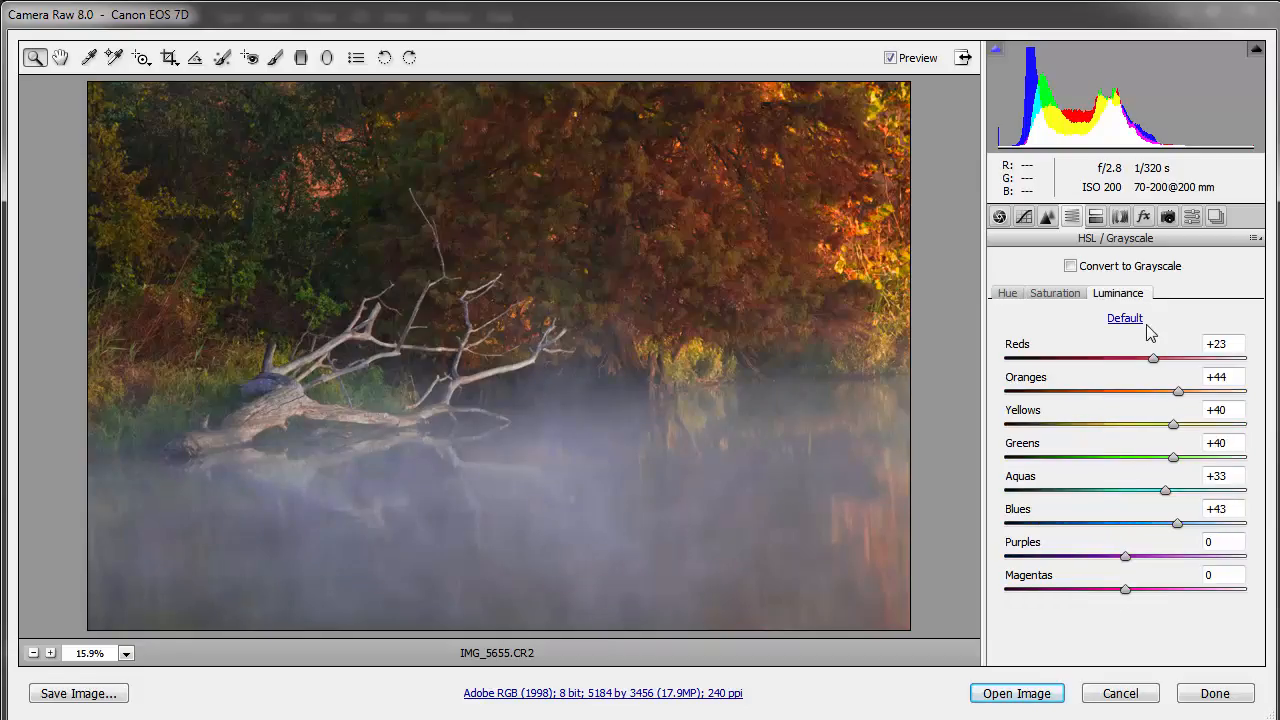
pyautogui.moveTo(1153, 358); pyautogui.dragTo(1133, 358)
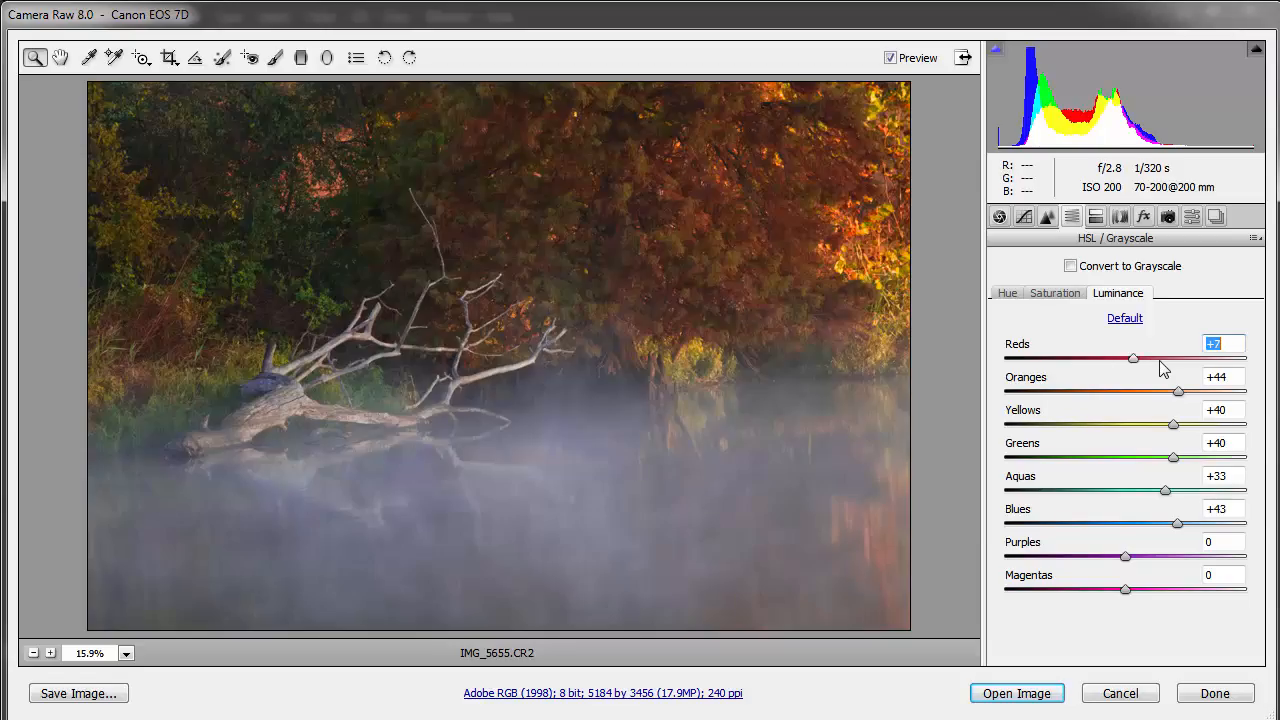
pyautogui.moveTo(1133, 358); pyautogui.dragTo(1181, 358)
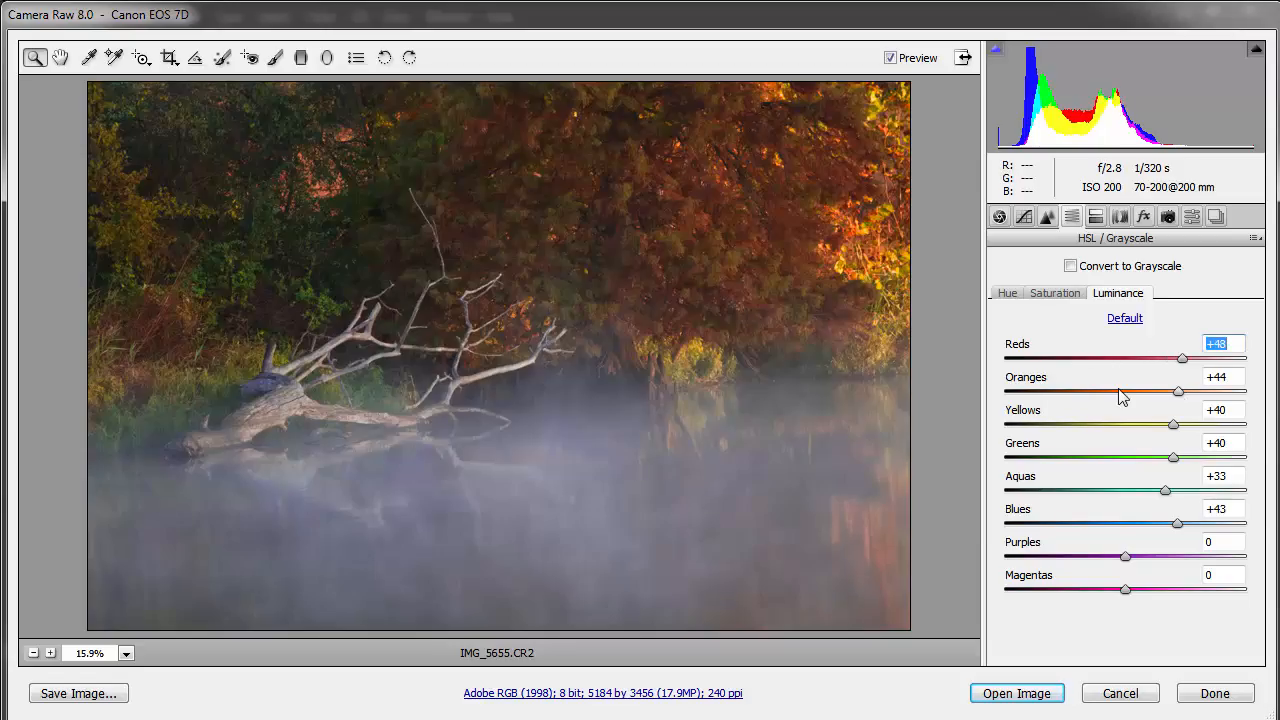
pyautogui.moveTo(1178, 392); pyautogui.dragTo(1201, 392)
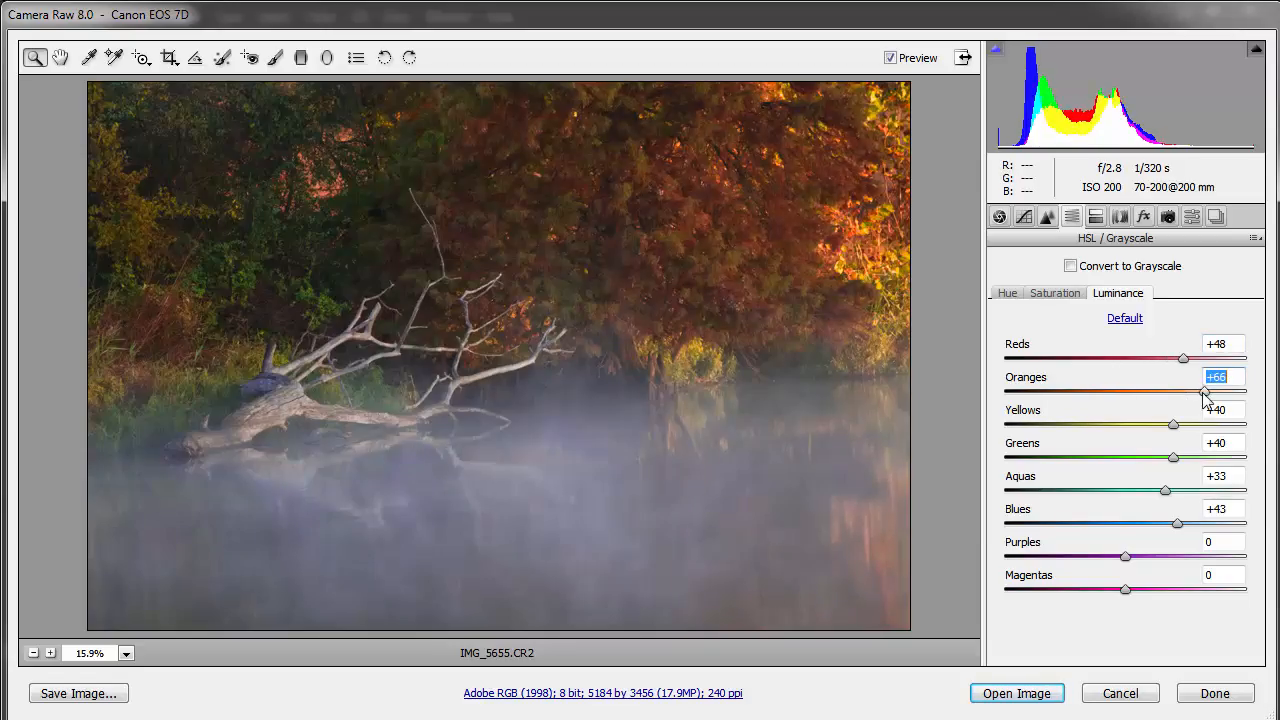
pyautogui.moveTo(1173, 424); pyautogui.dragTo(1085, 424)
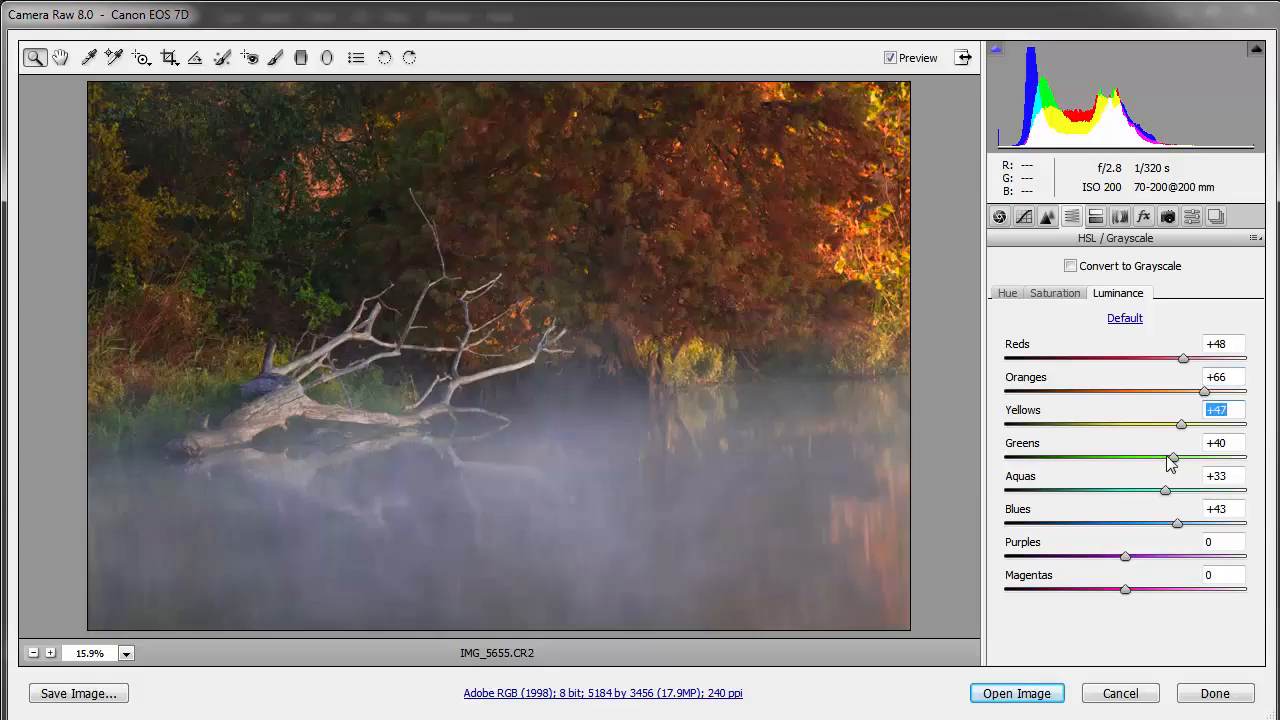
pyautogui.moveTo(1173, 458); pyautogui.dragTo(1197, 458)
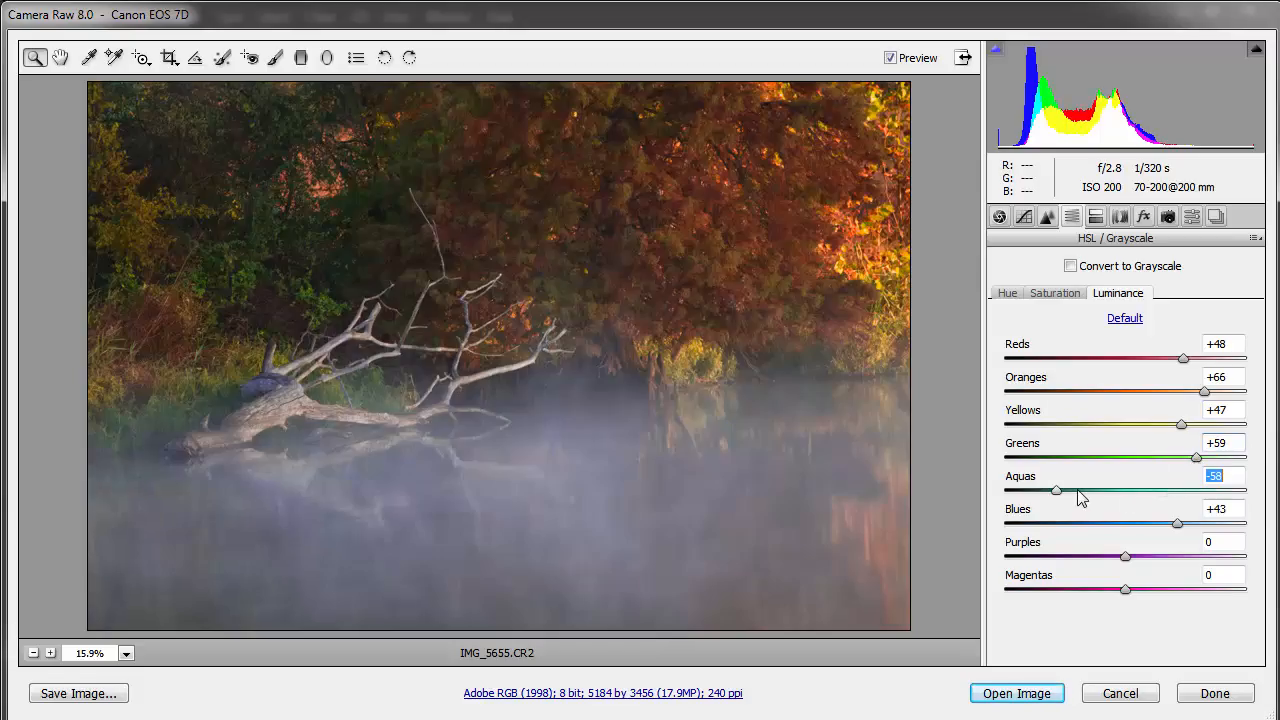
pyautogui.moveTo(1057, 491); pyautogui.dragTo(1100, 491)
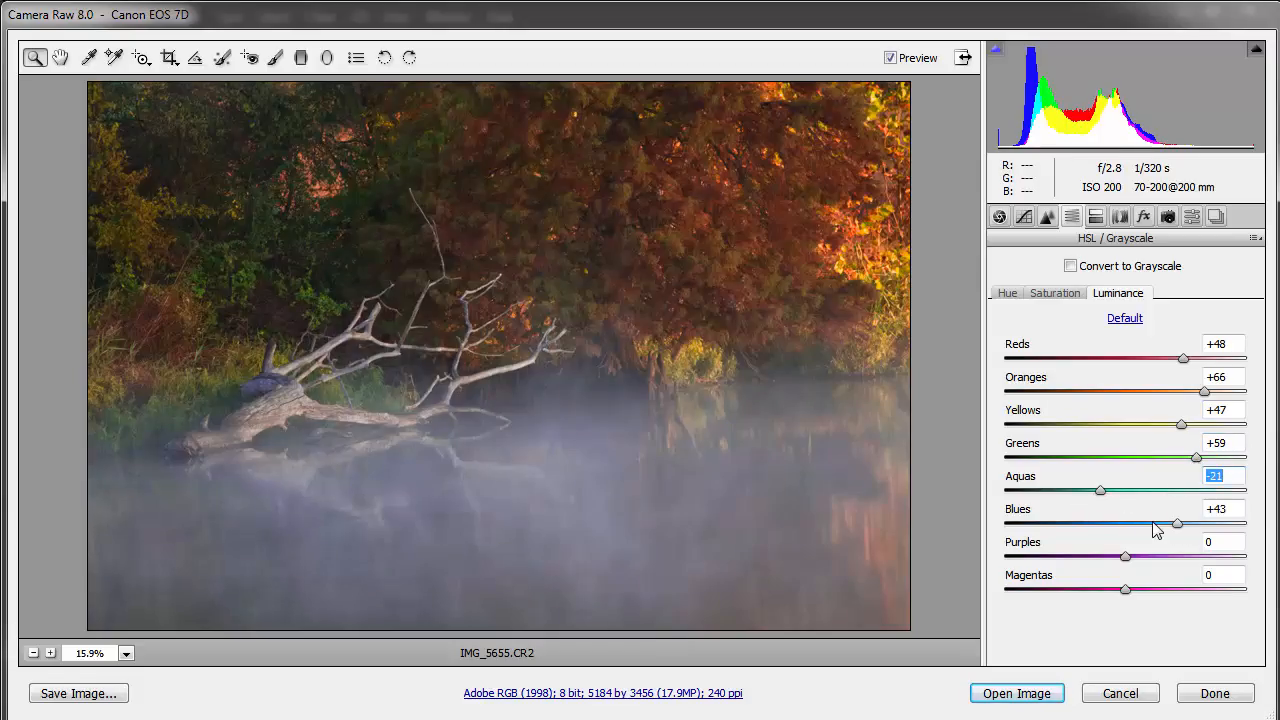
pyautogui.moveTo(1177, 524); pyautogui.dragTo(1137, 524)
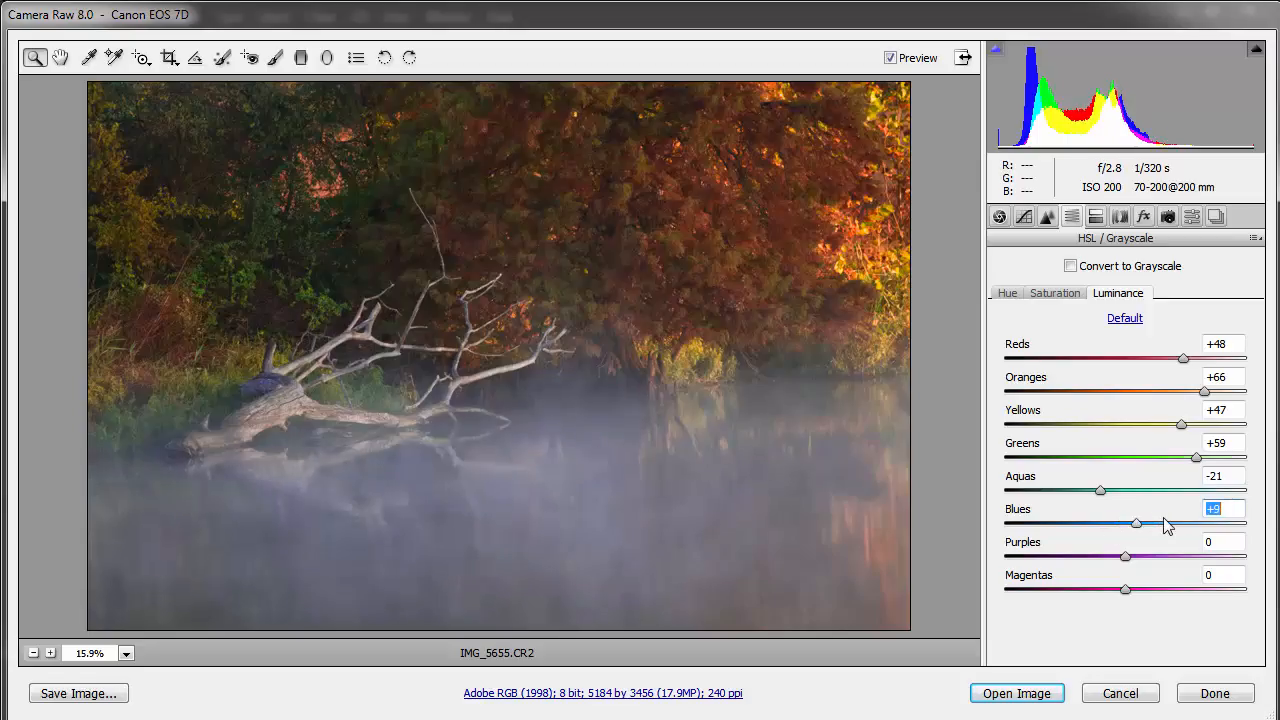
pyautogui.moveTo(1137, 523); pyautogui.dragTo(1227, 523)
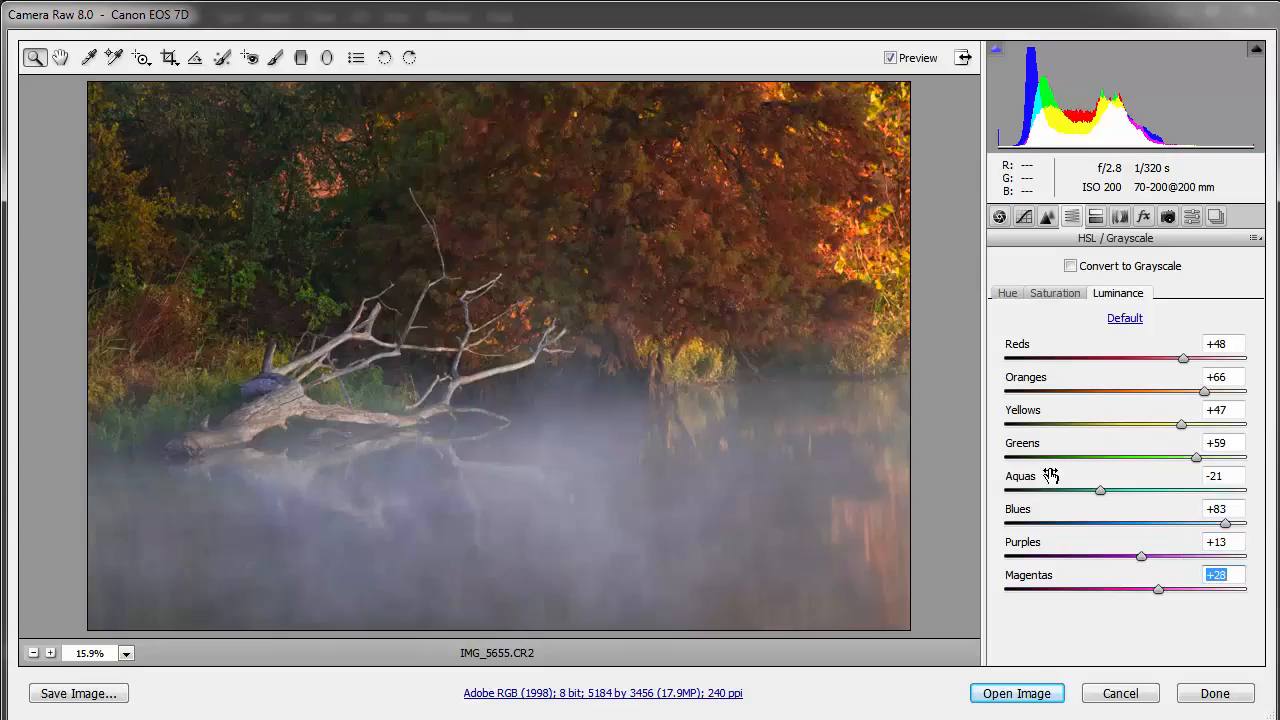
pyautogui.moveTo(837, 359)
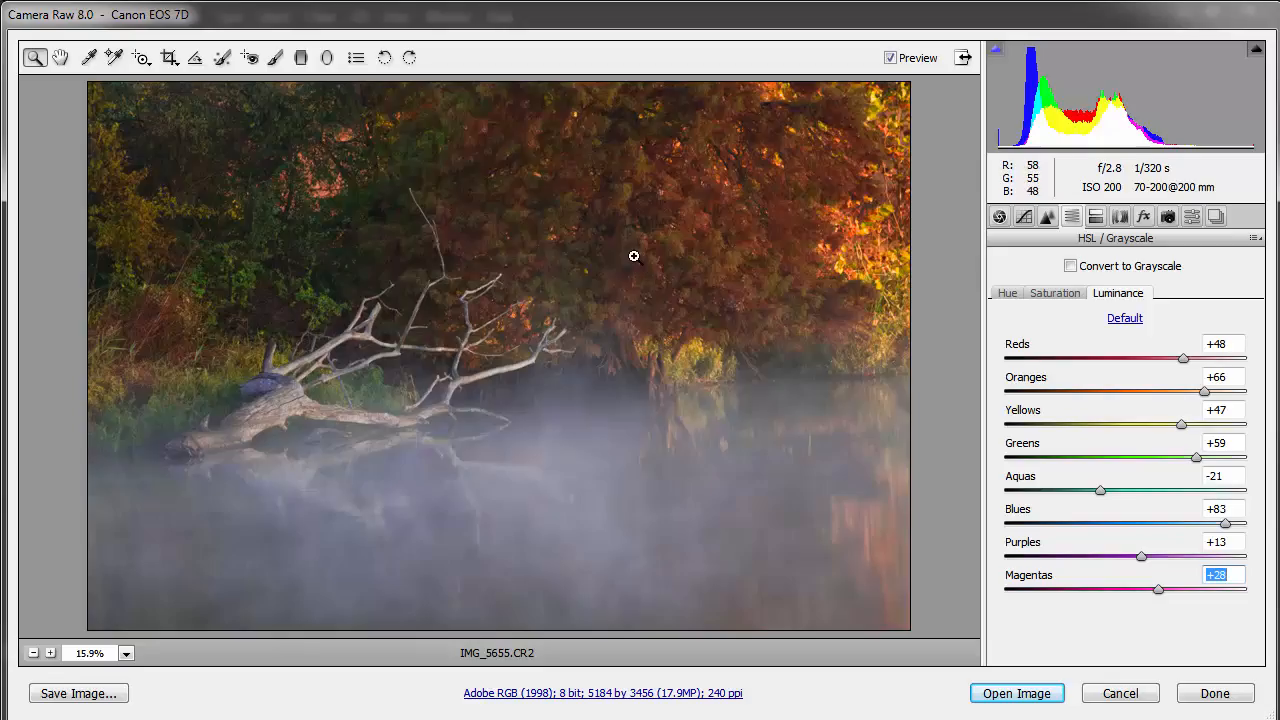
pyautogui.moveTo(690, 530)
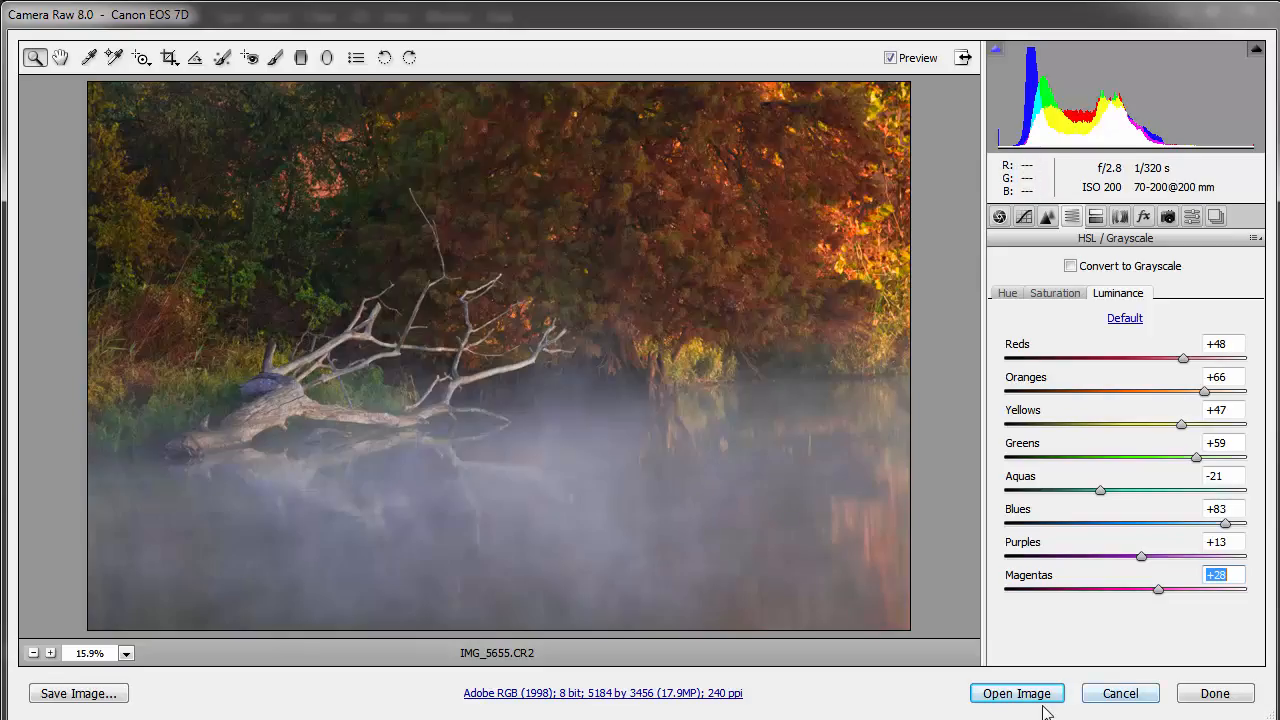
pyautogui.click(1016, 693)
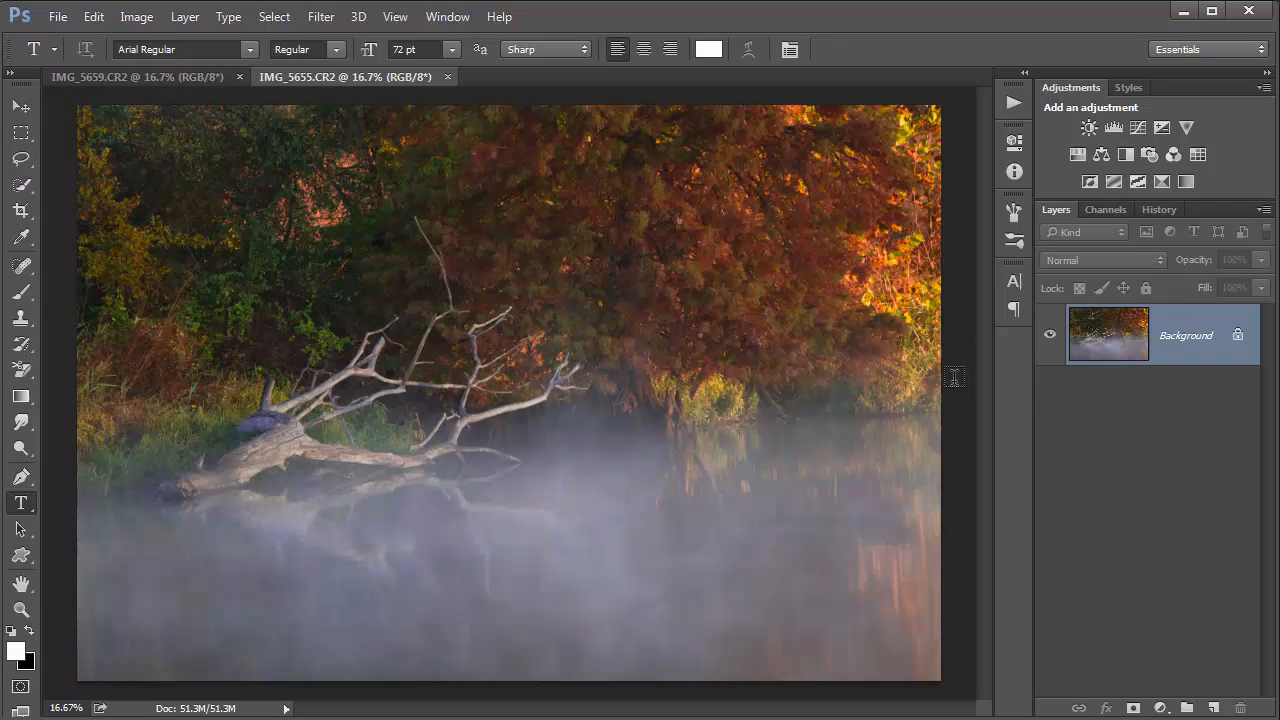
pyautogui.moveTo(383, 107)
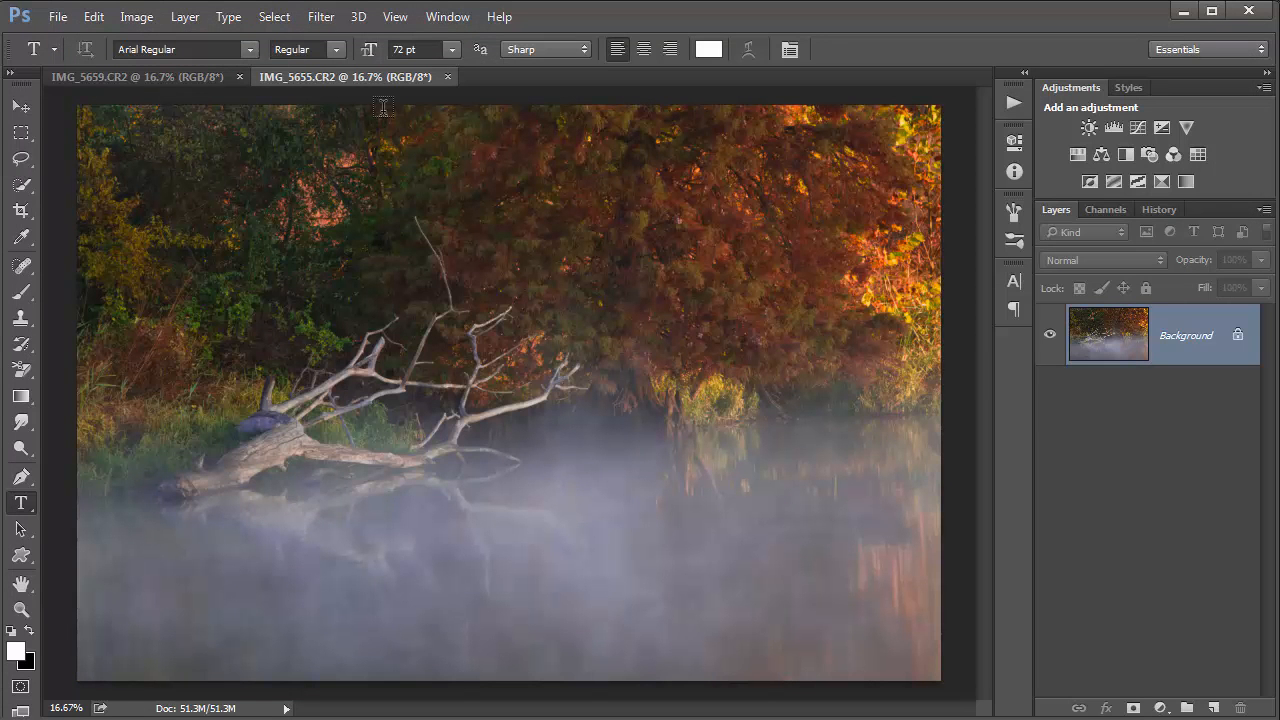
pyautogui.click(137, 76)
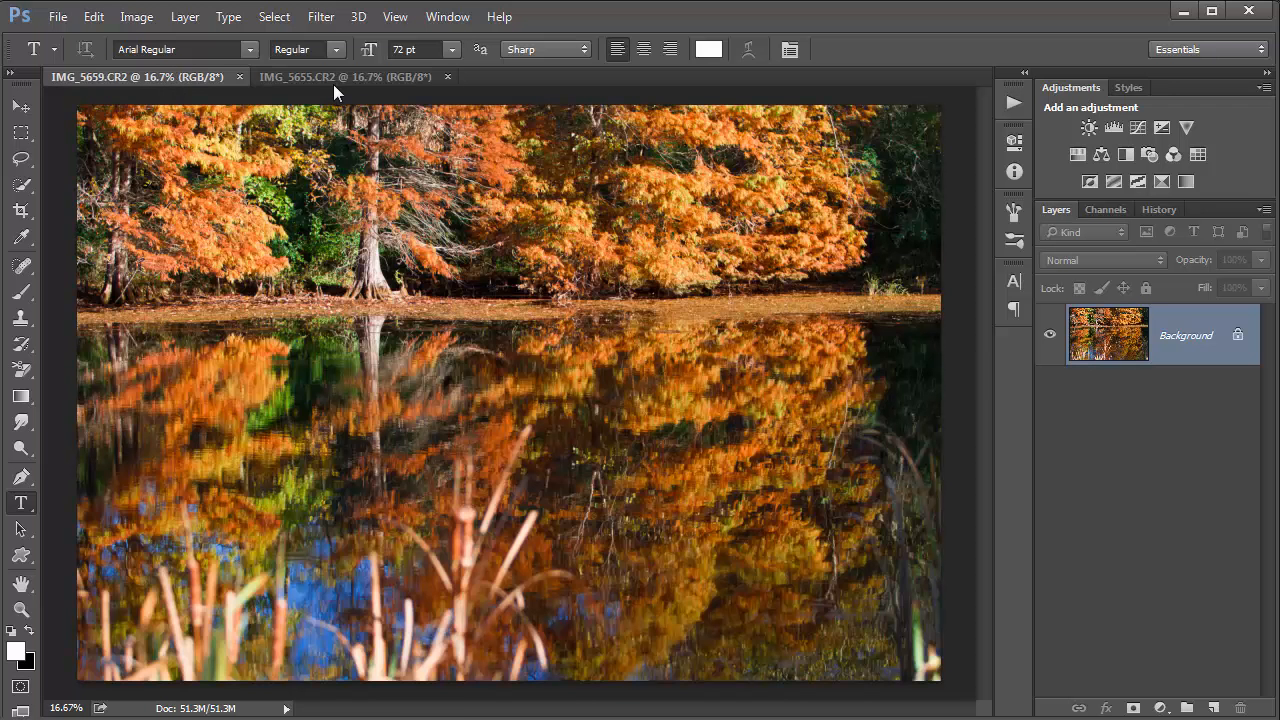
pyautogui.moveTo(390, 88)
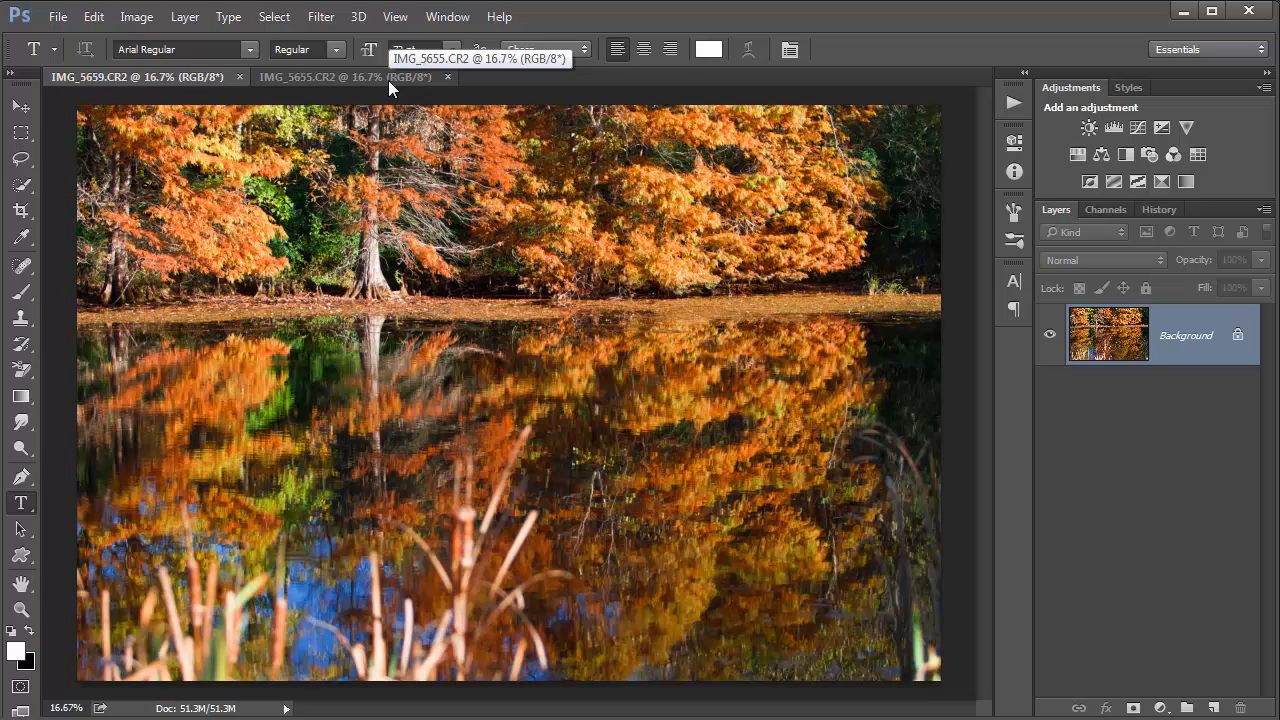
pyautogui.click(345, 77)
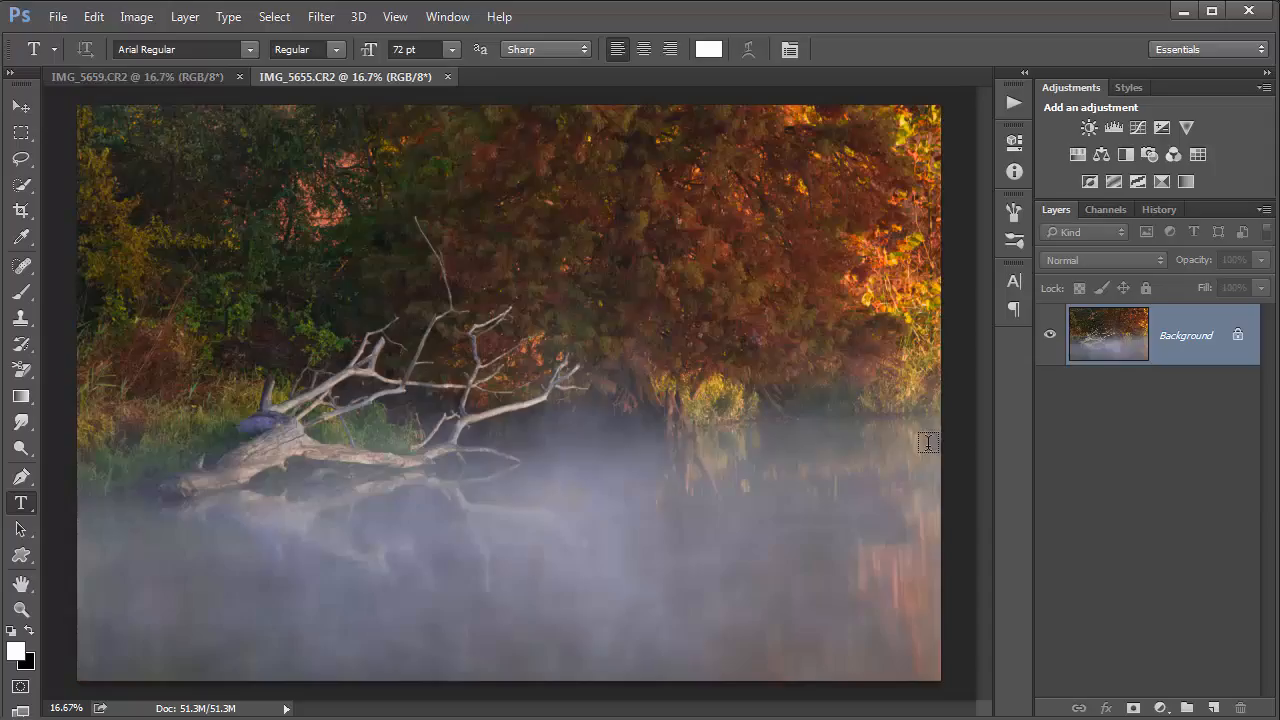
pyautogui.moveTo(583, 285)
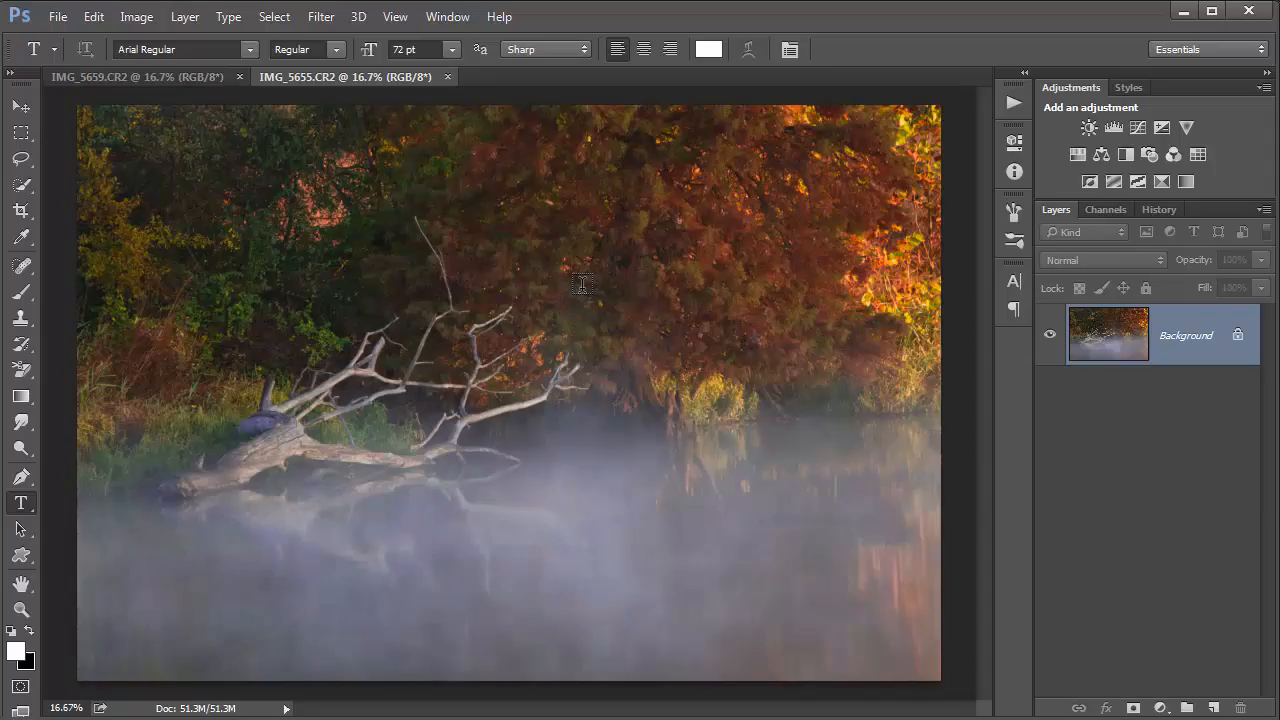
pyautogui.moveTo(599, 482)
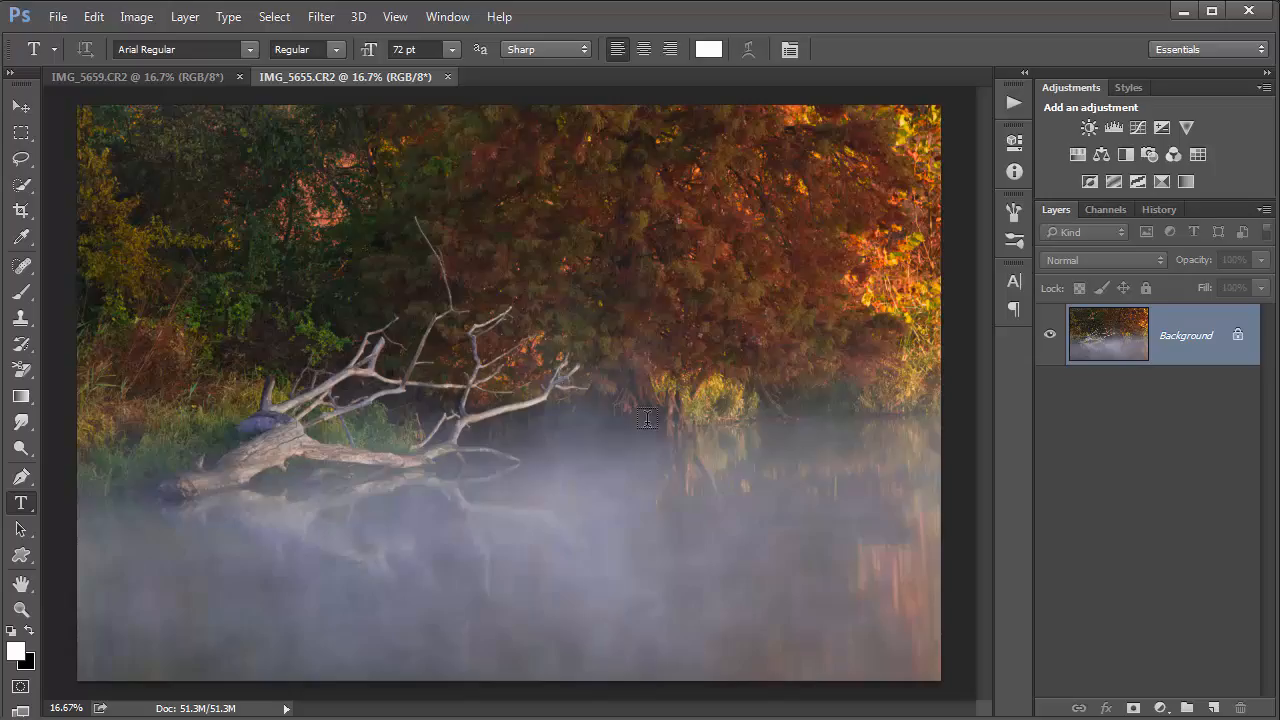
pyautogui.moveTo(481, 509)
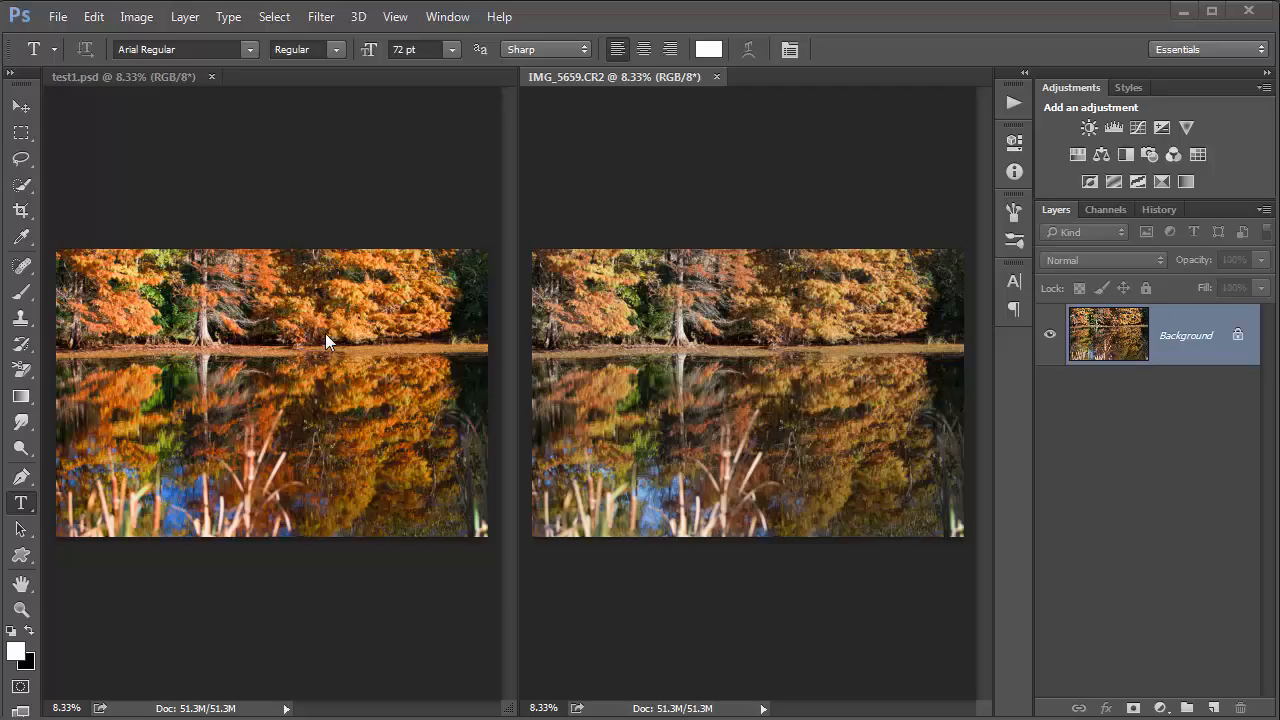
pyautogui.moveTo(382, 345)
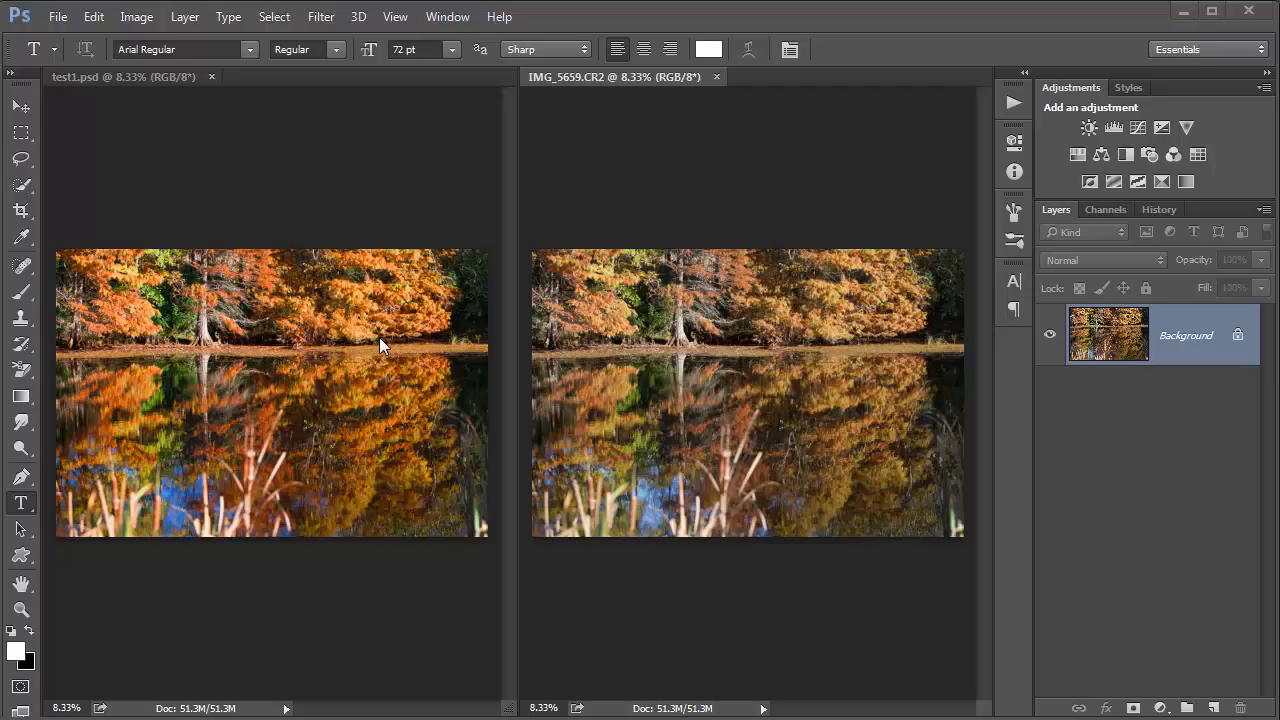
pyautogui.moveTo(612, 372)
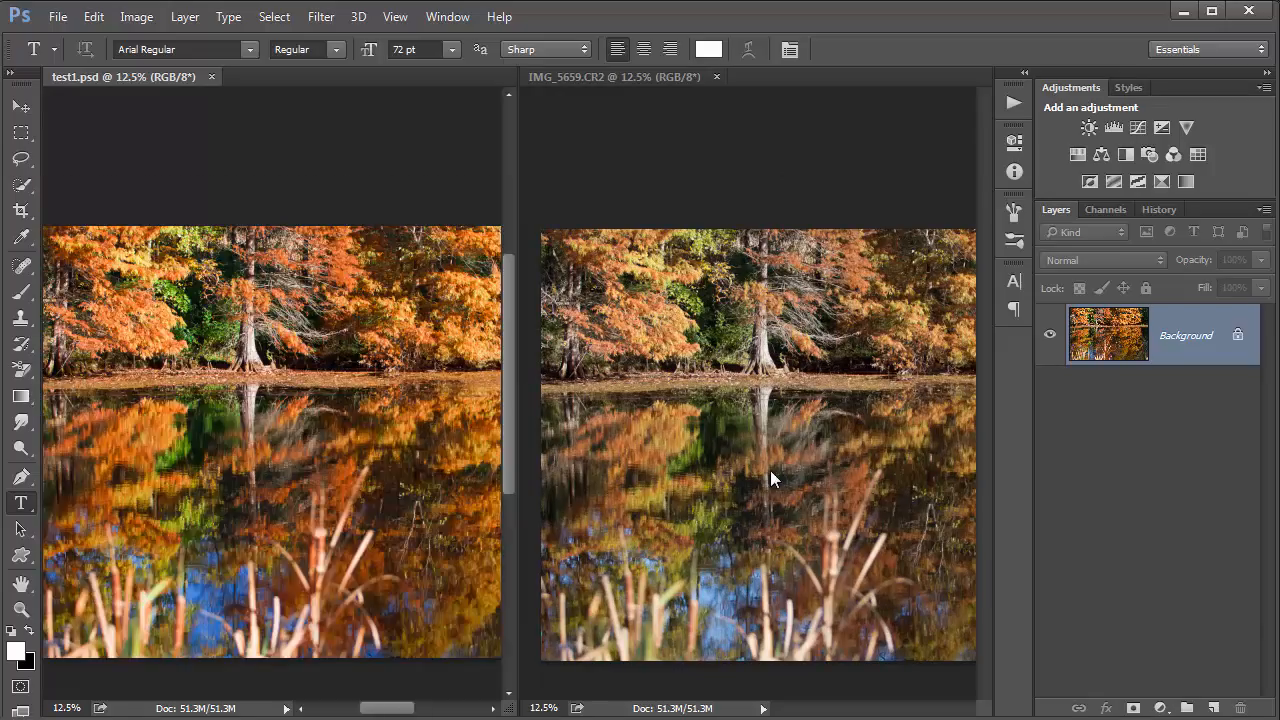
pyautogui.moveTo(565, 390)
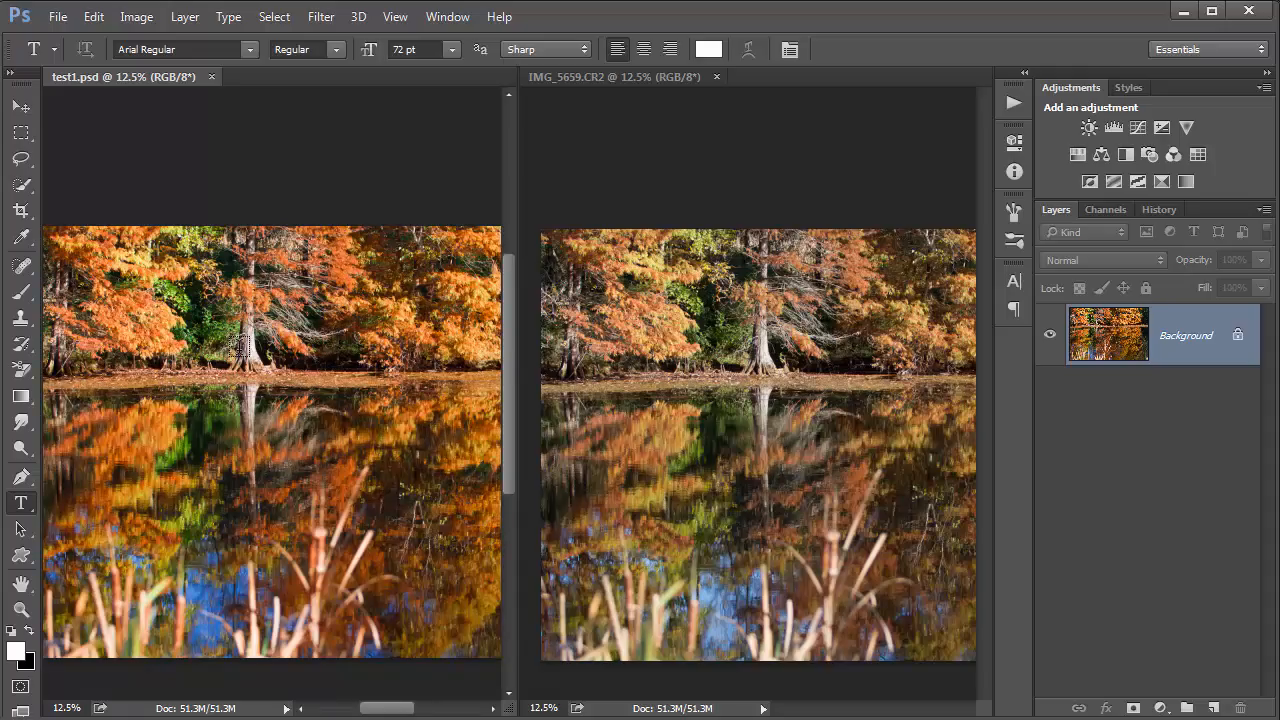
pyautogui.moveTo(590, 555)
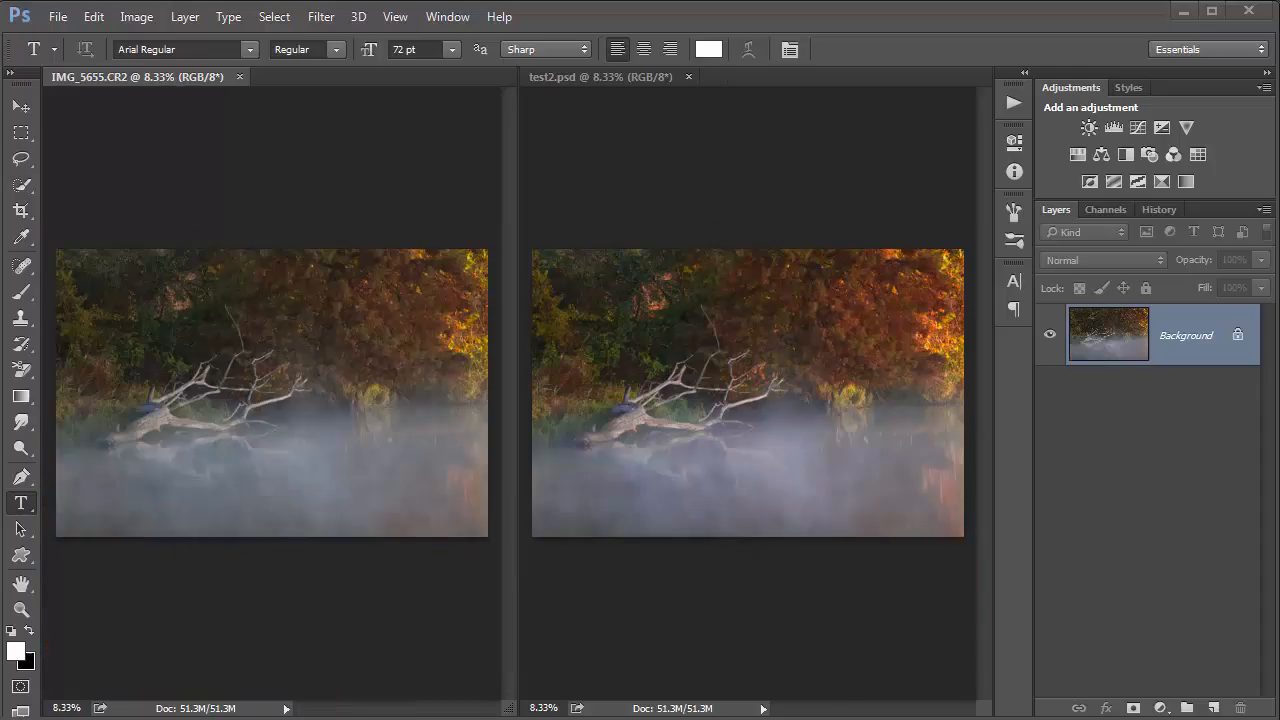
pyautogui.moveTo(453, 441)
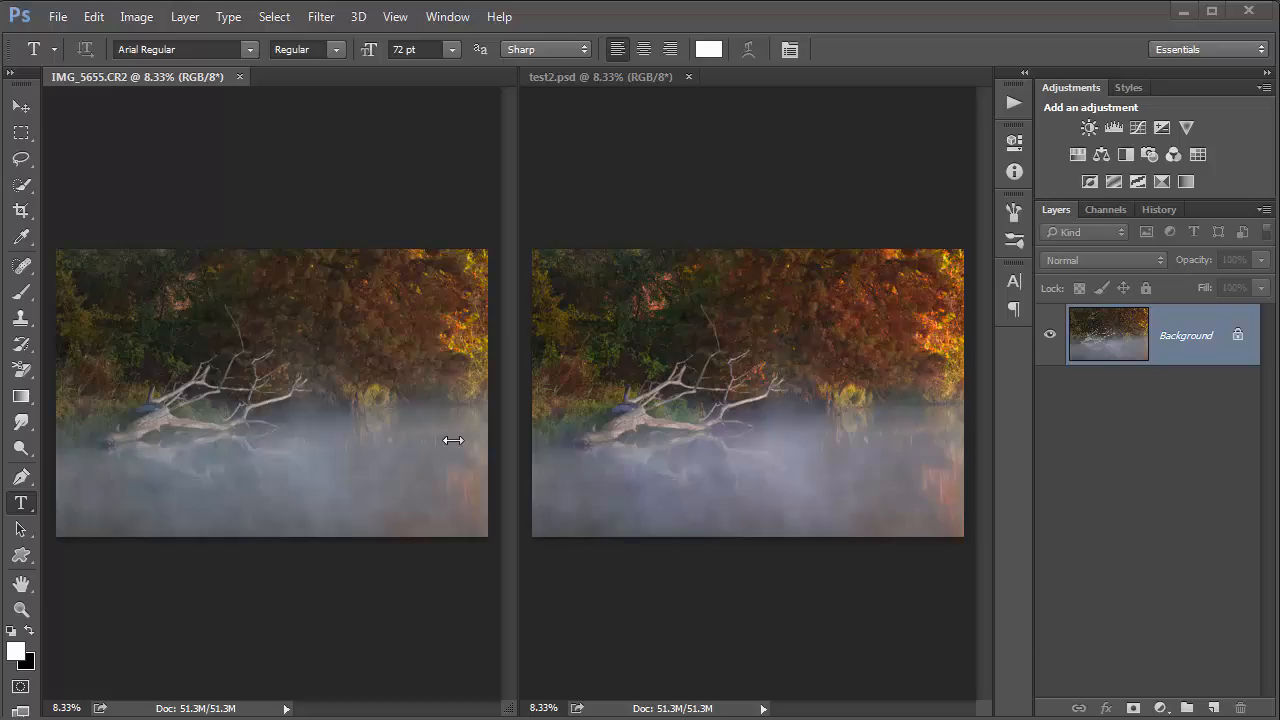
pyautogui.moveTo(627, 472)
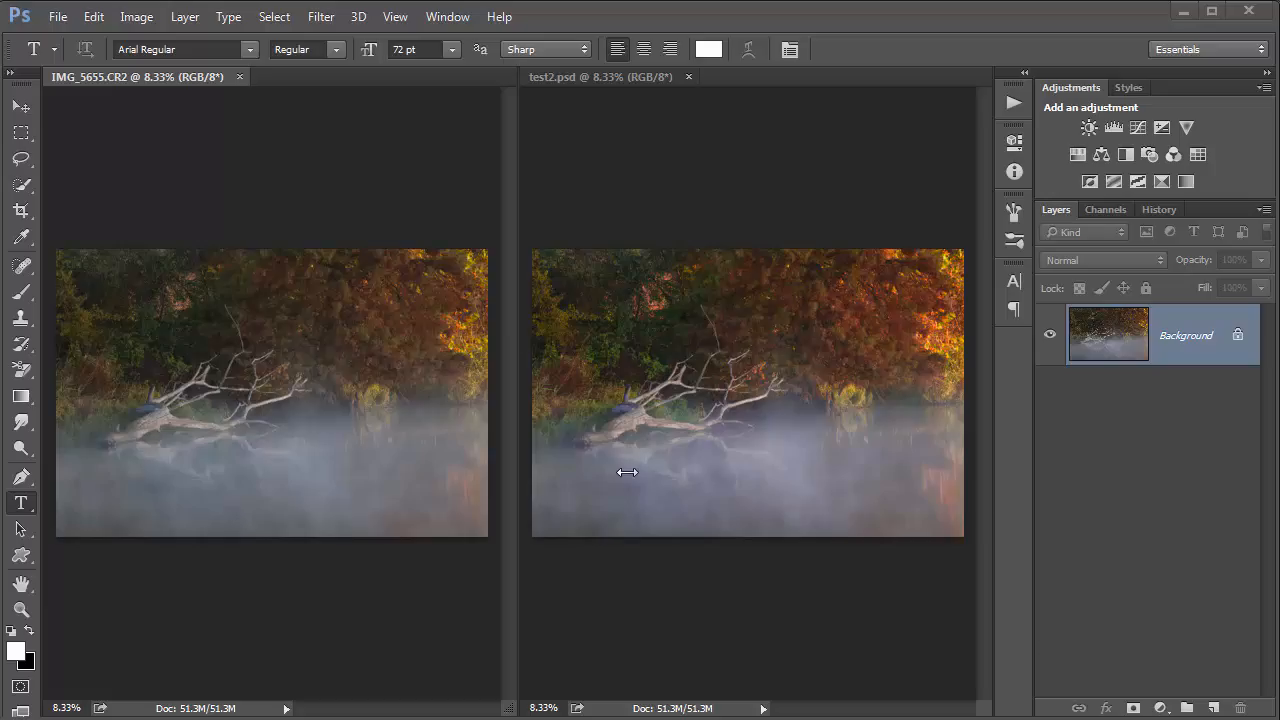
pyautogui.moveTo(800, 534)
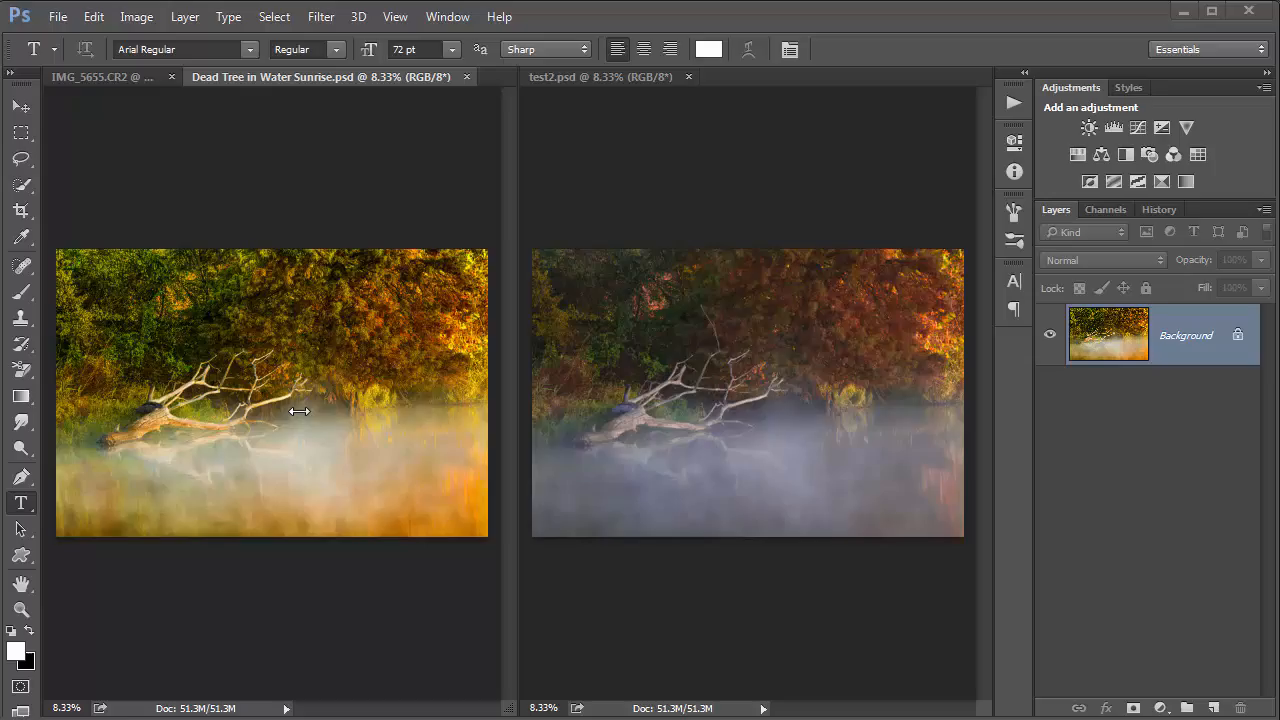
pyautogui.moveTo(283, 346)
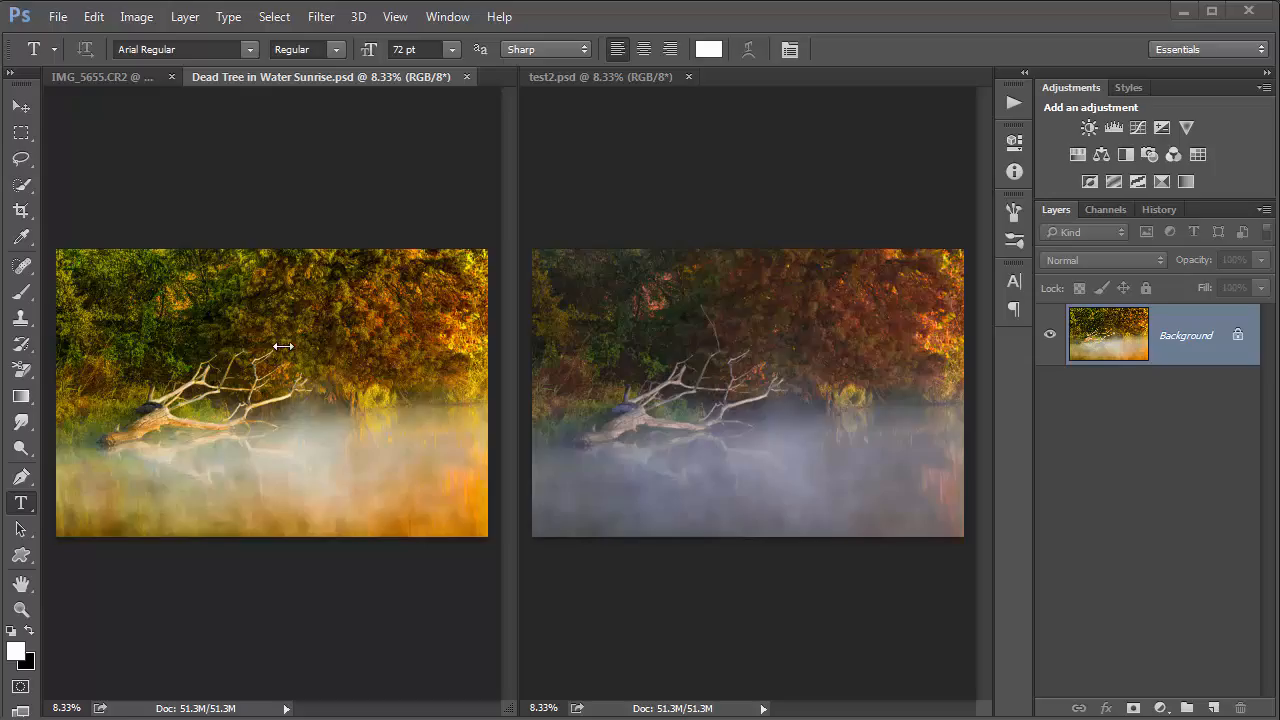
pyautogui.moveTo(335, 364)
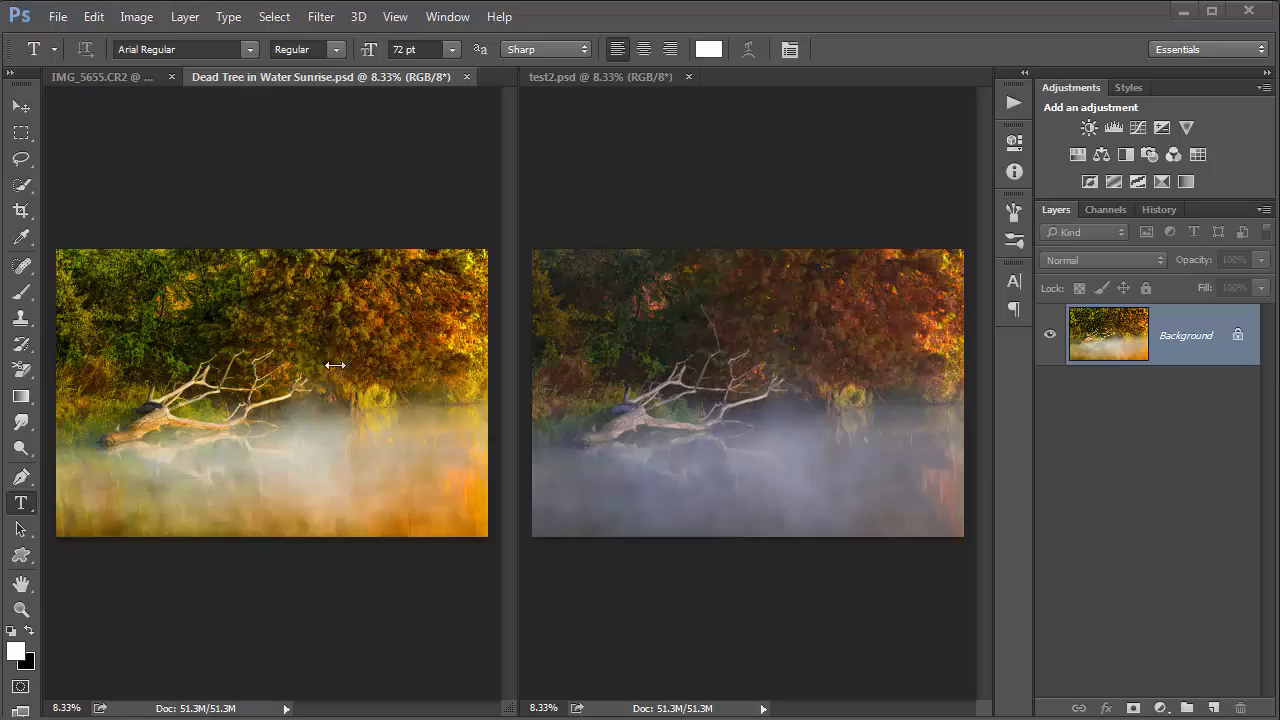
pyautogui.moveTo(424, 485)
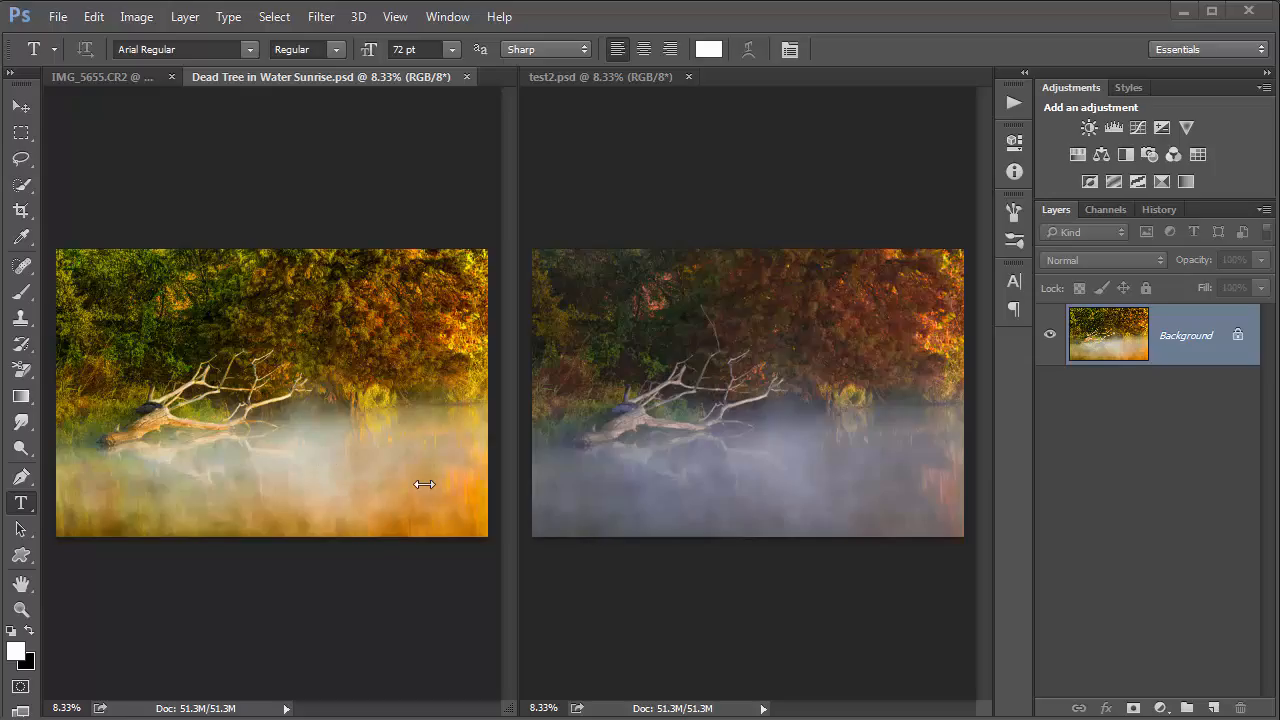
pyautogui.moveTo(73, 93)
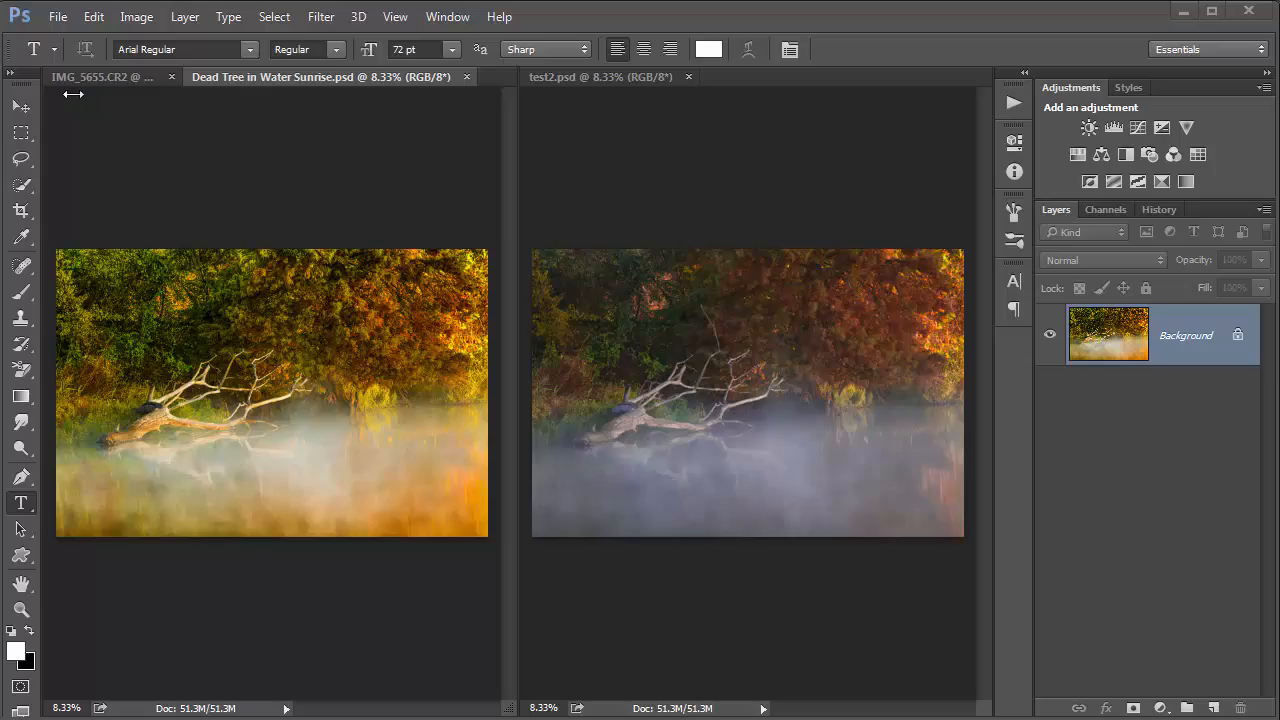
pyautogui.click(104, 77)
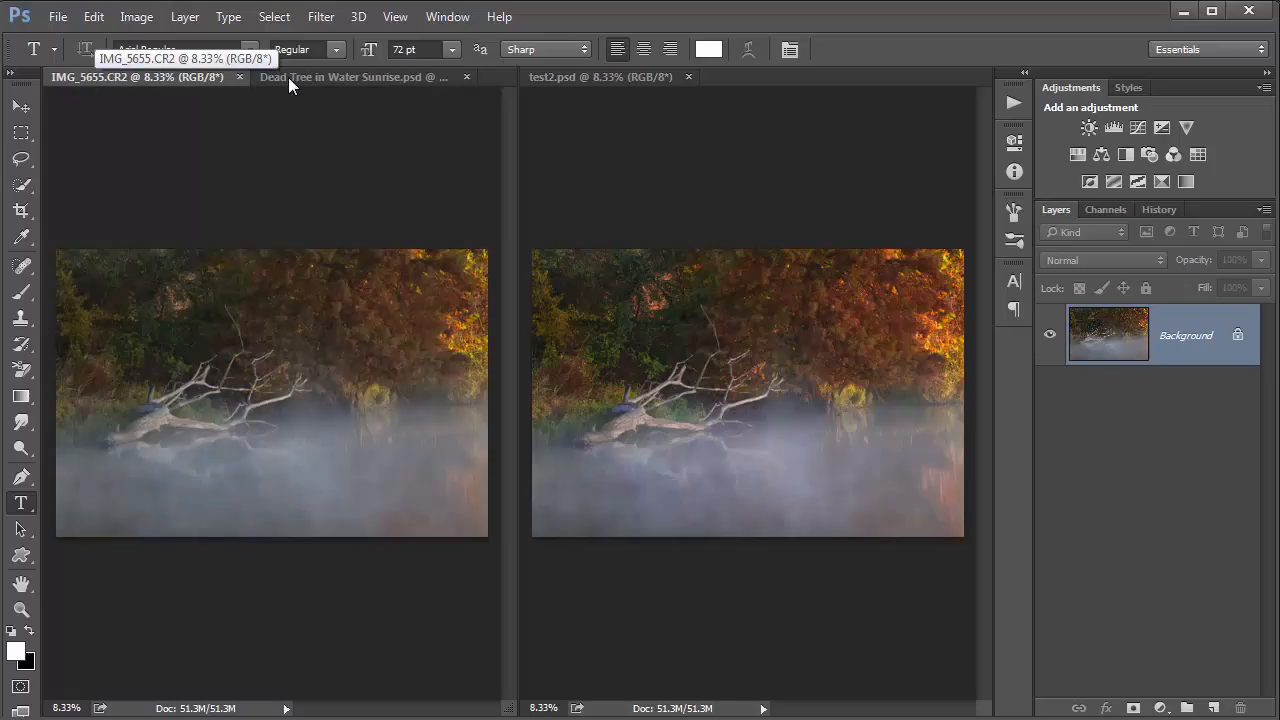
pyautogui.click(350, 77)
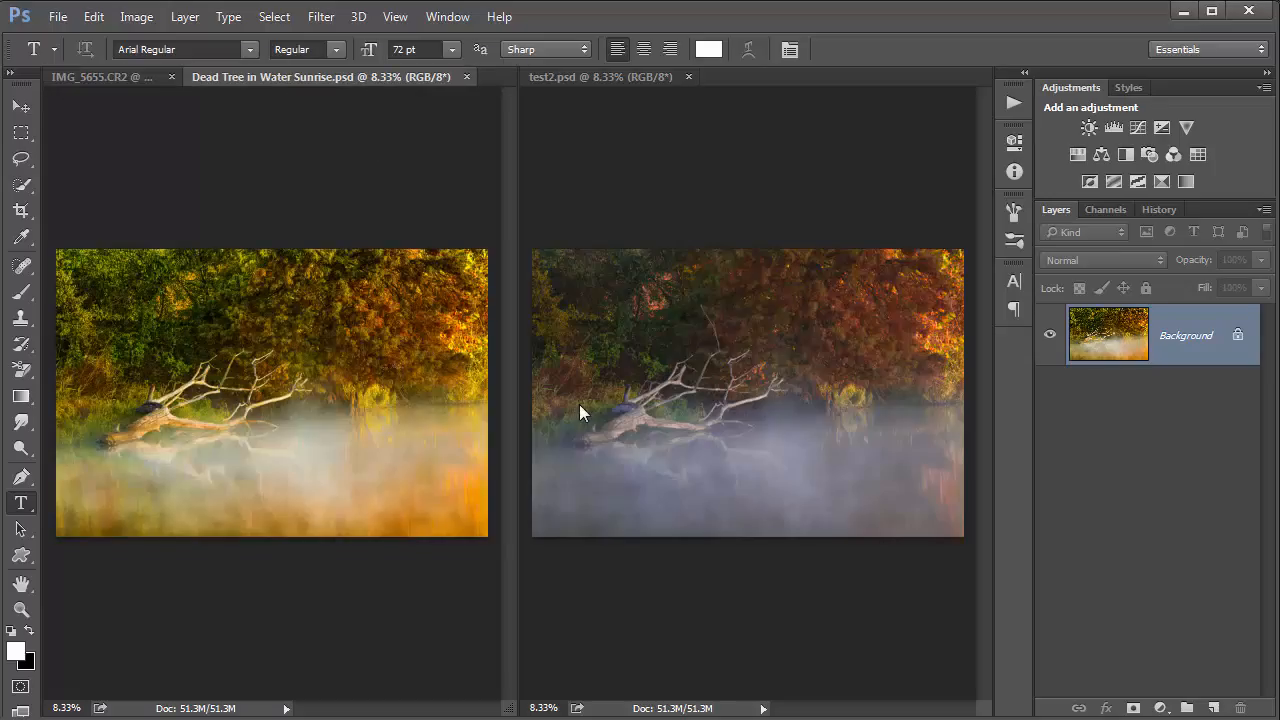
pyautogui.moveTo(680, 438)
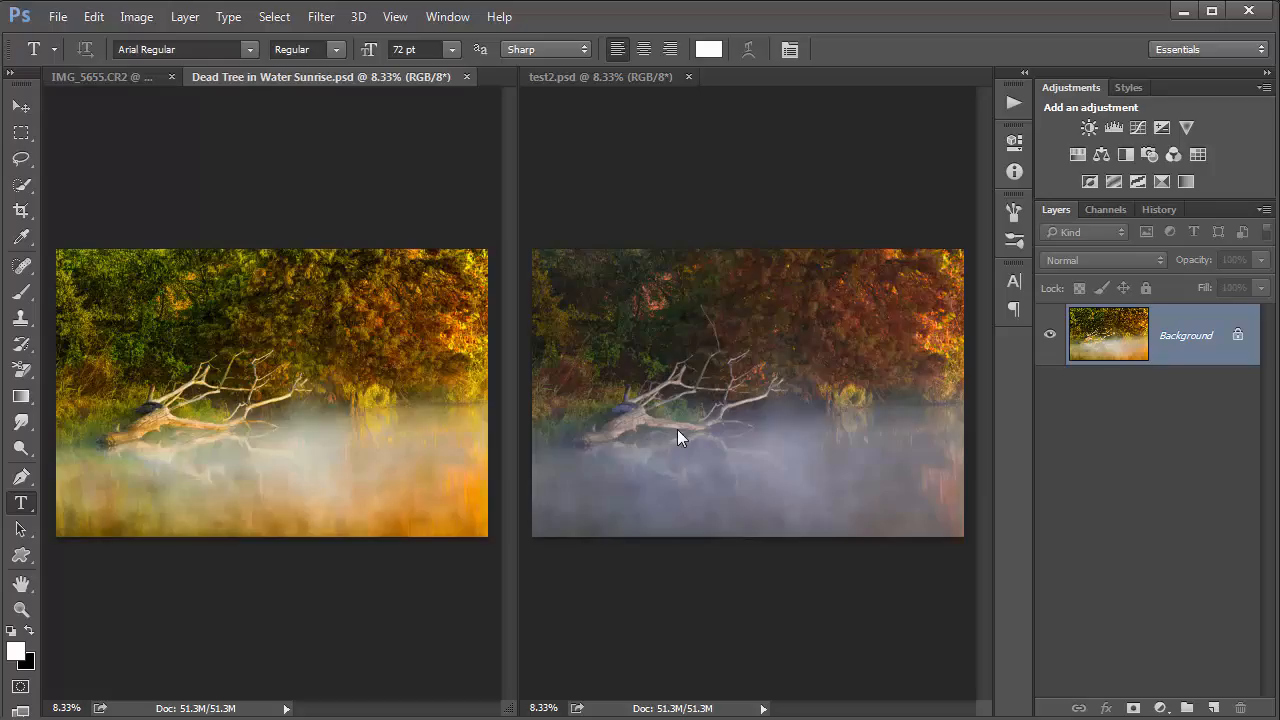
pyautogui.moveTo(830, 495)
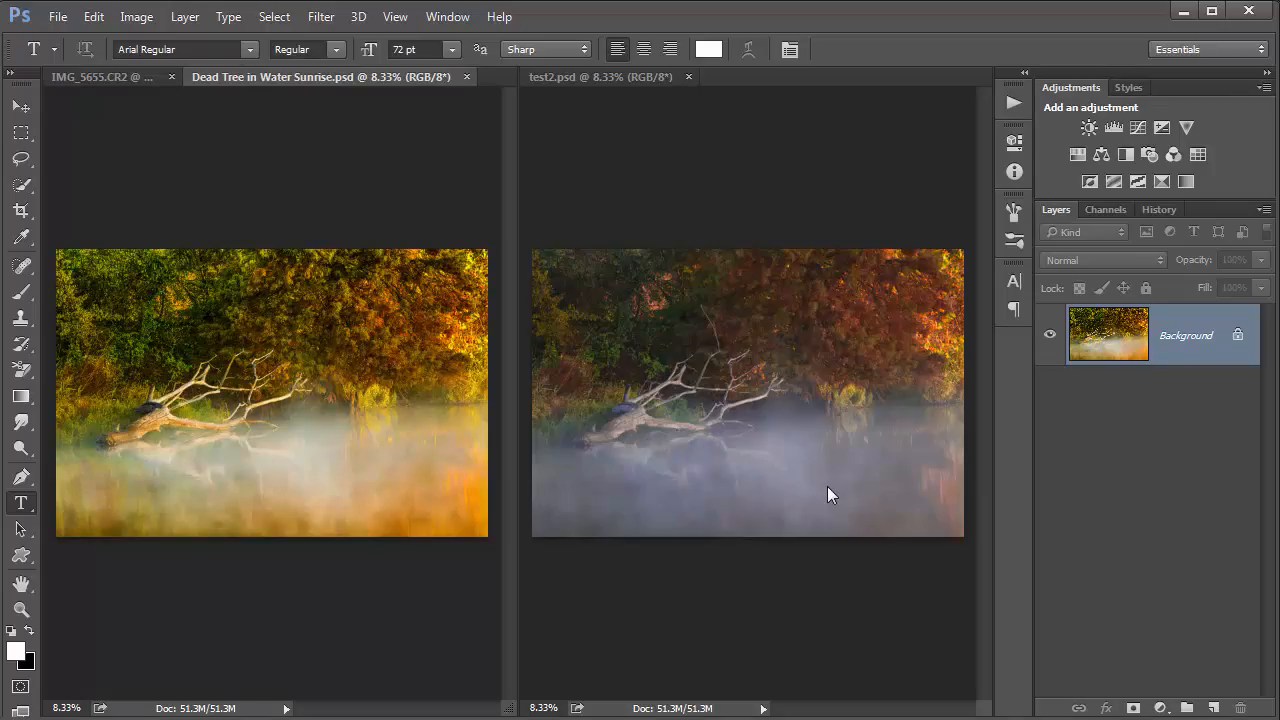
pyautogui.moveTo(695, 437)
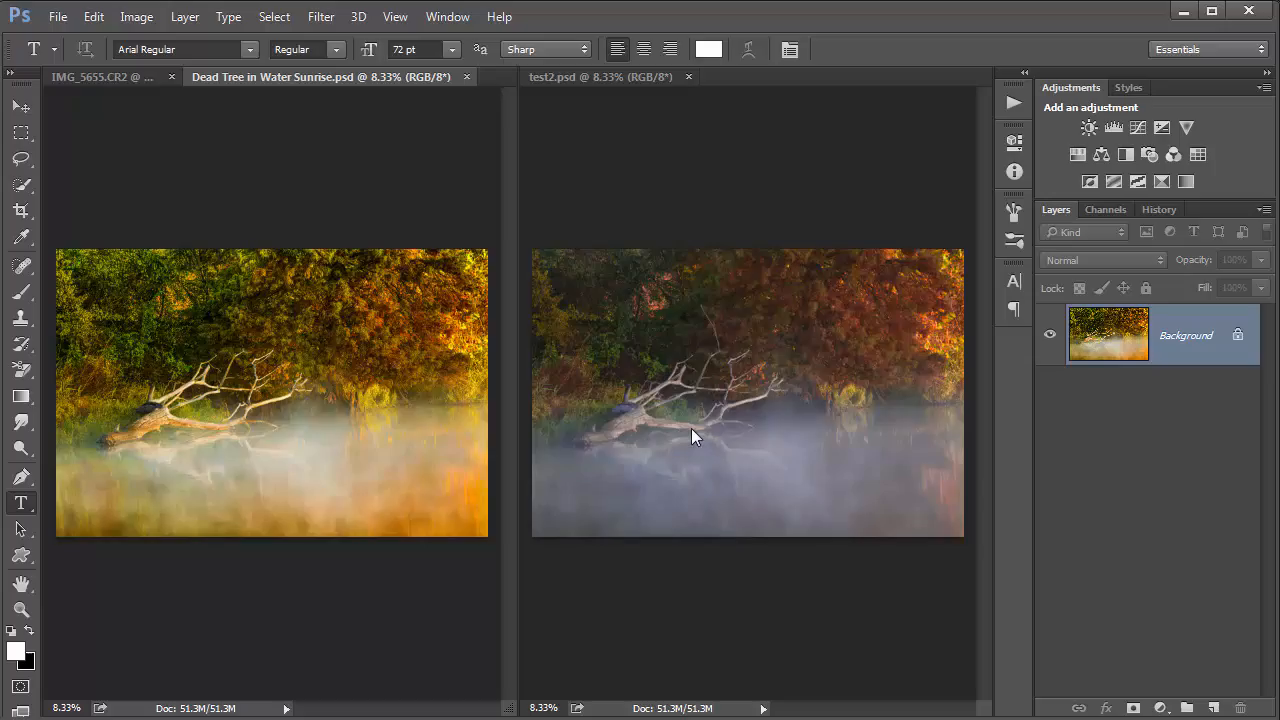
pyautogui.moveTo(641, 421)
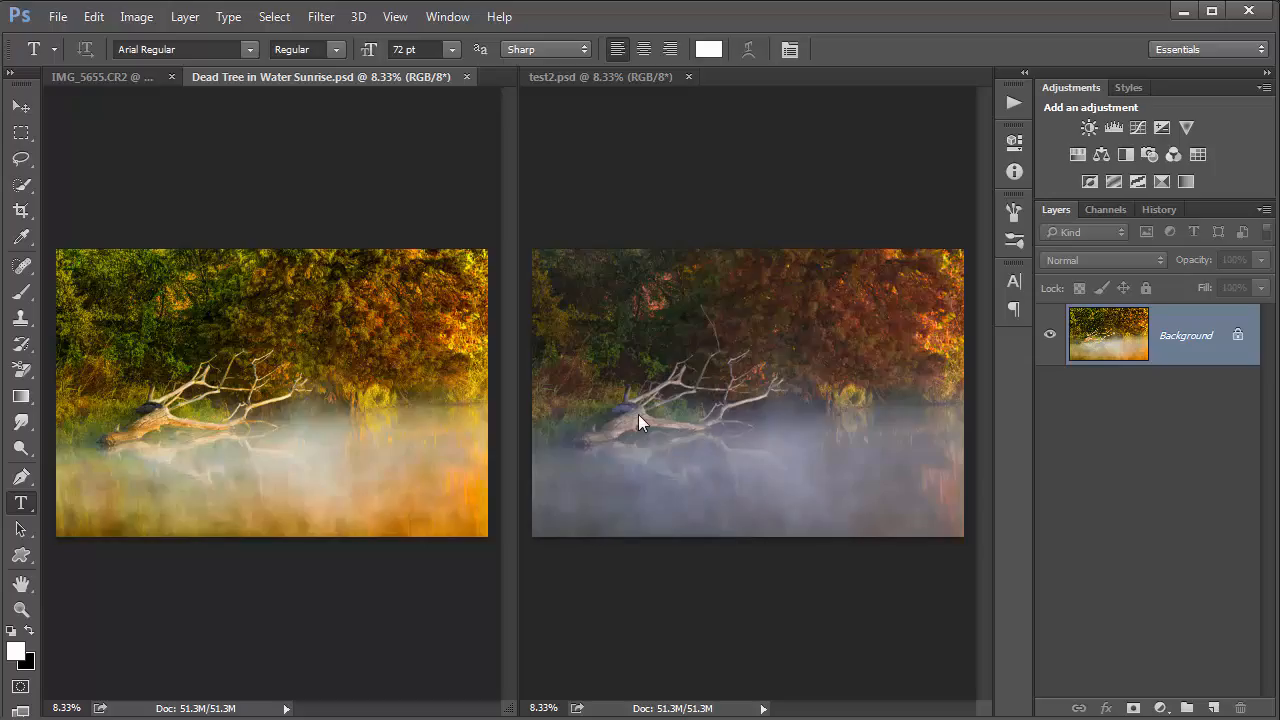
pyautogui.moveTo(645, 423)
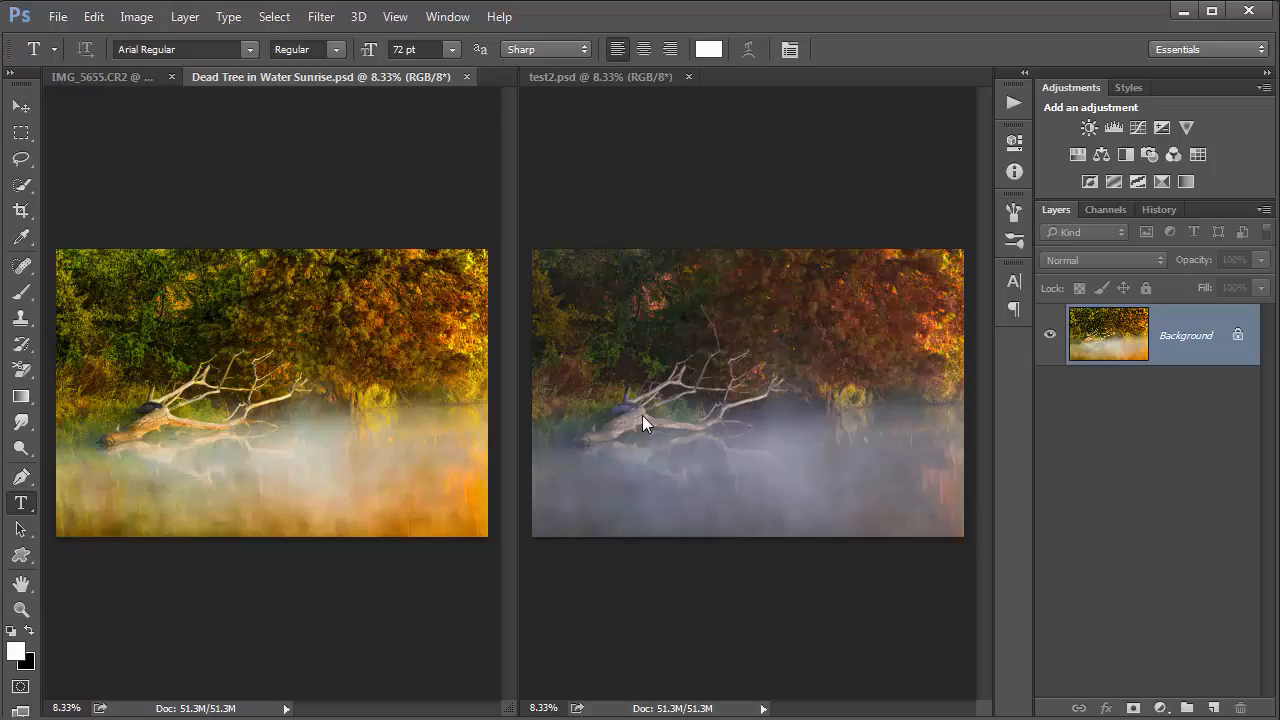